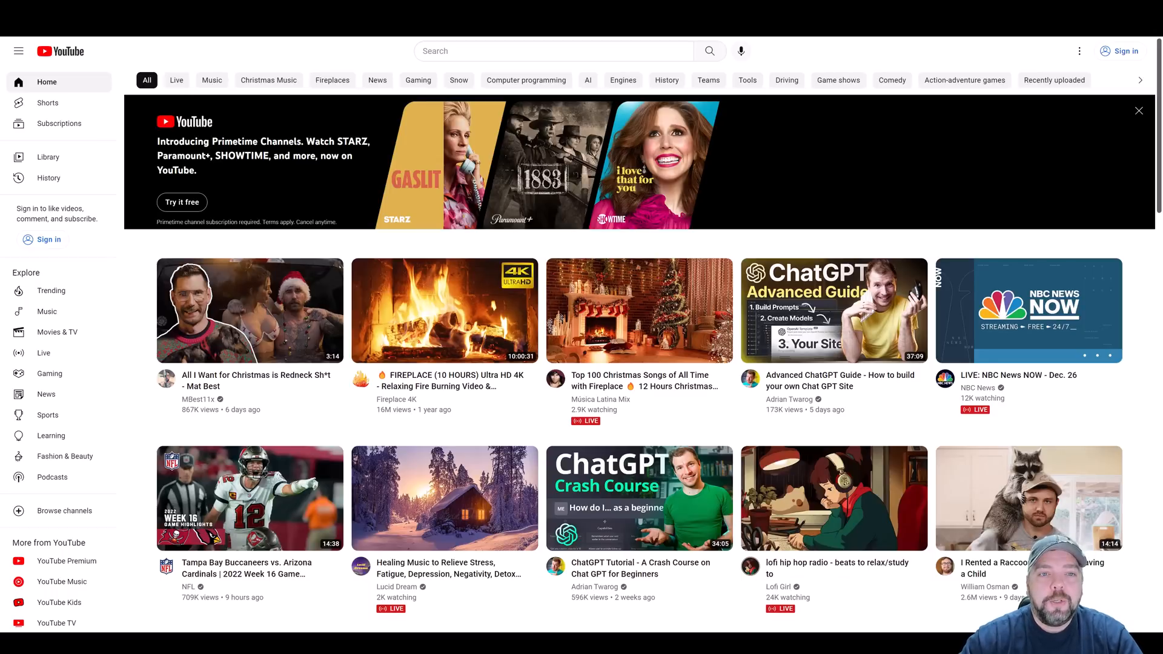
mouse_move(349, 57)
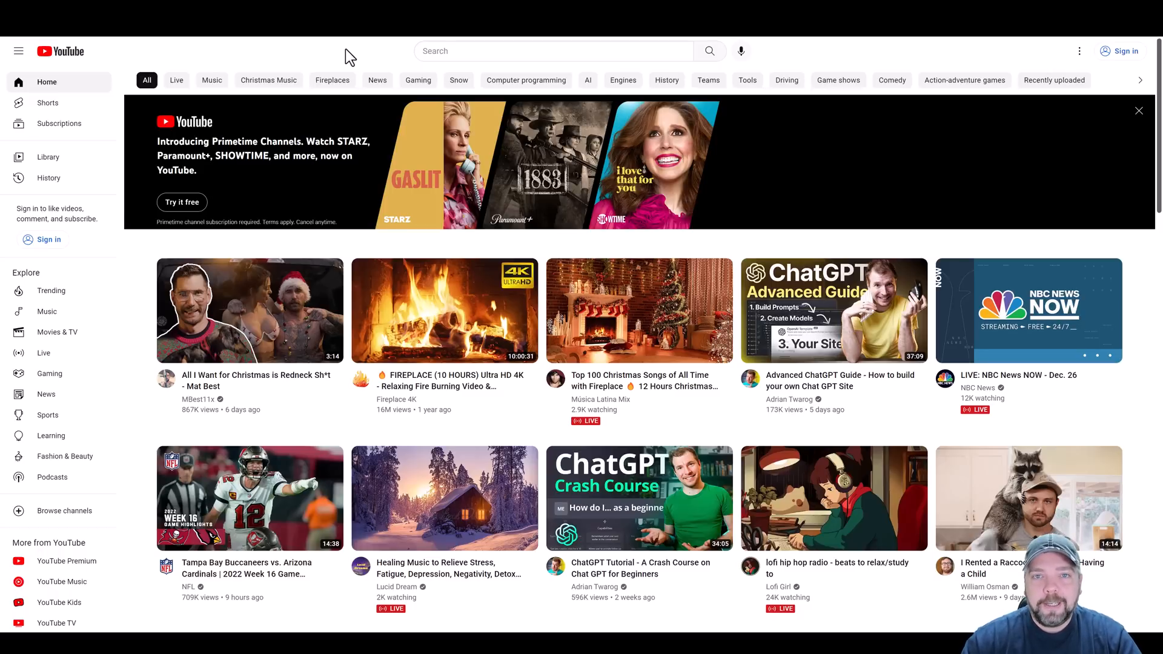
- Enter "top 10 ways" in the YouTube search box to bring up autocomplete suggestions
left_click(545, 51)
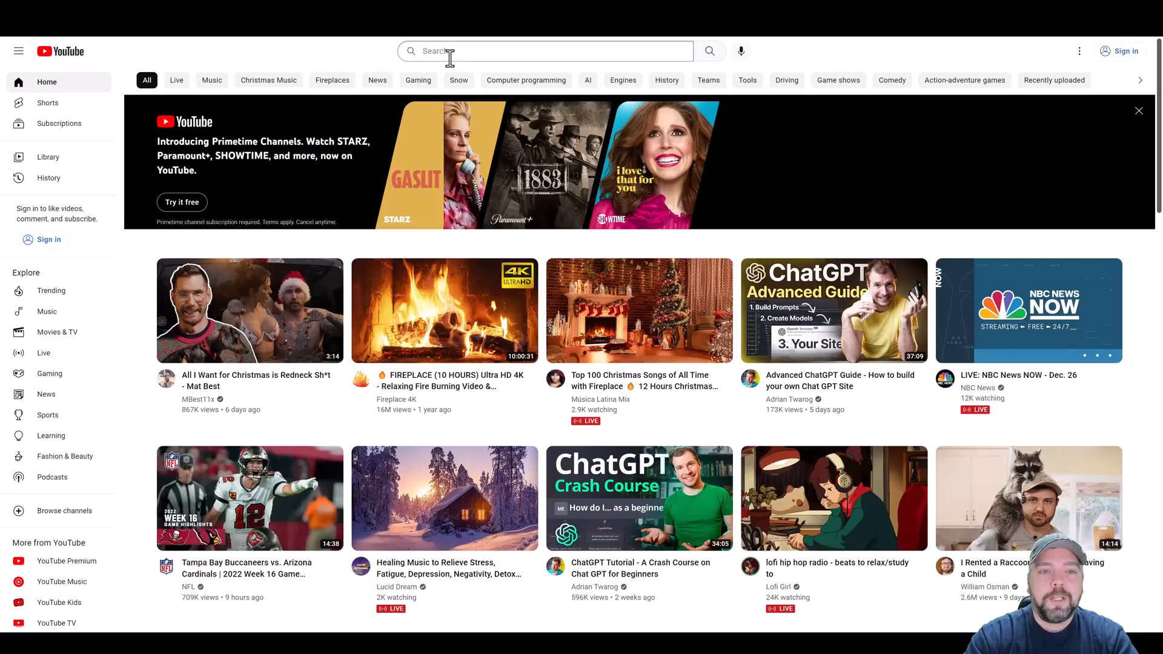
type("top")
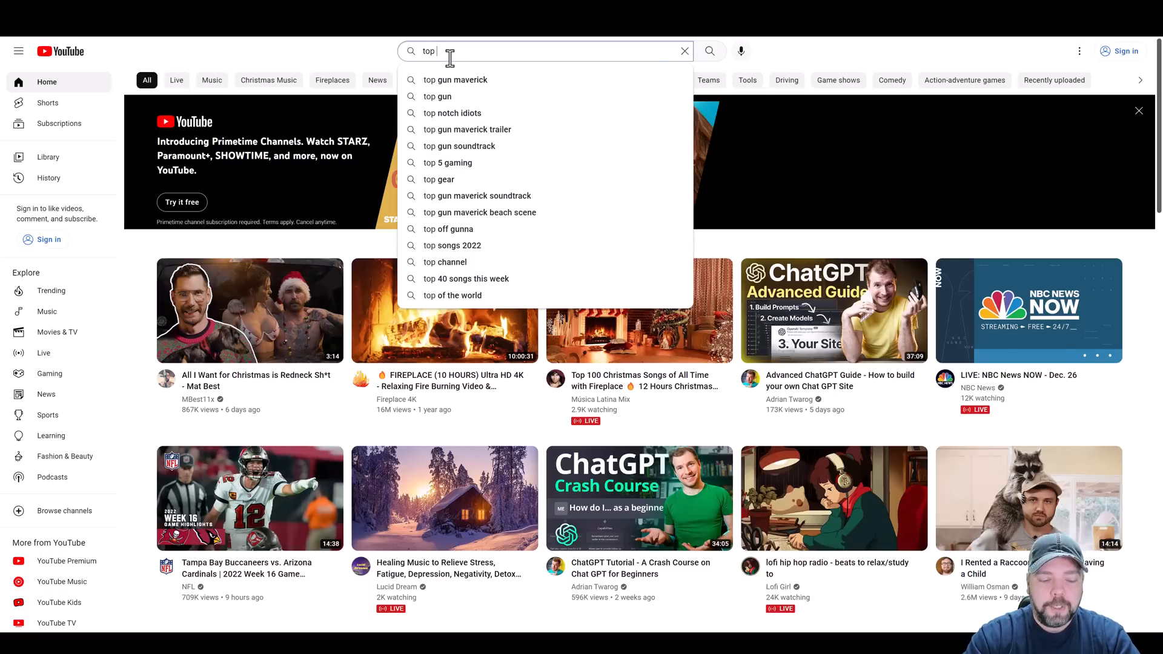
type("10 ways")
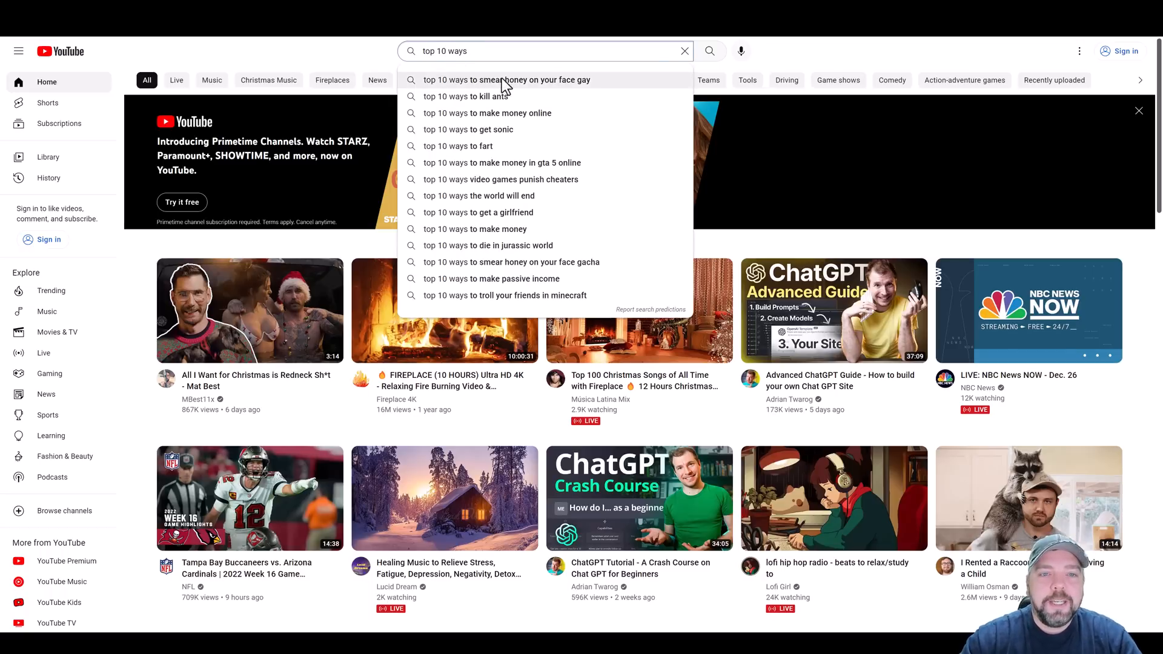
mouse_move(541, 138)
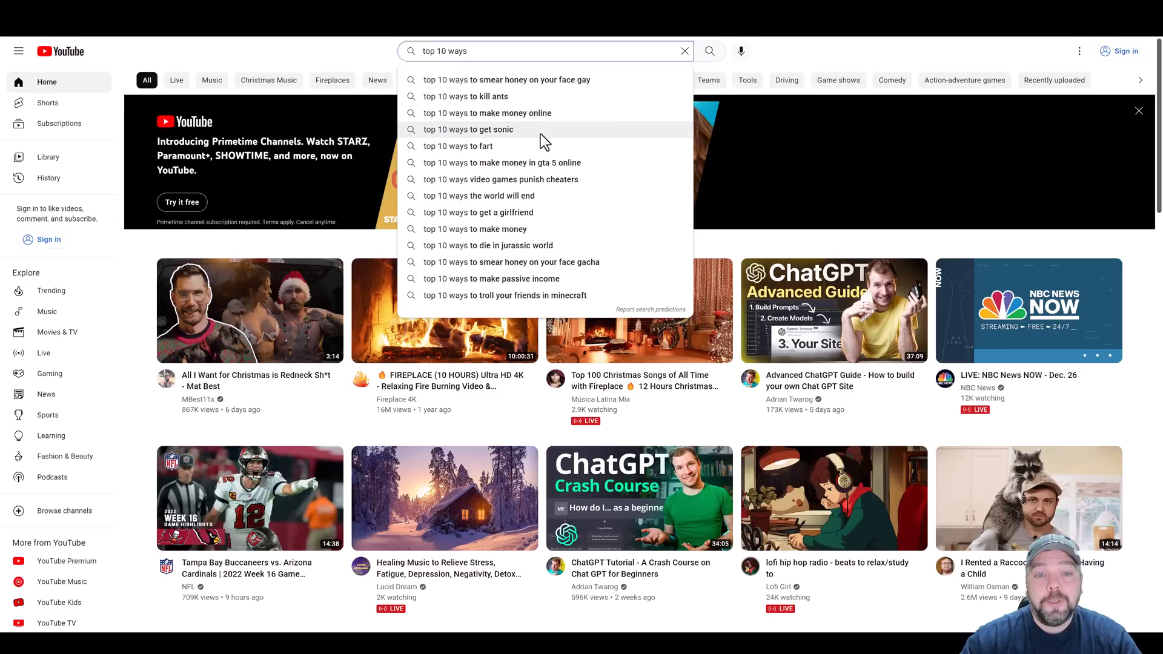
mouse_move(570, 134)
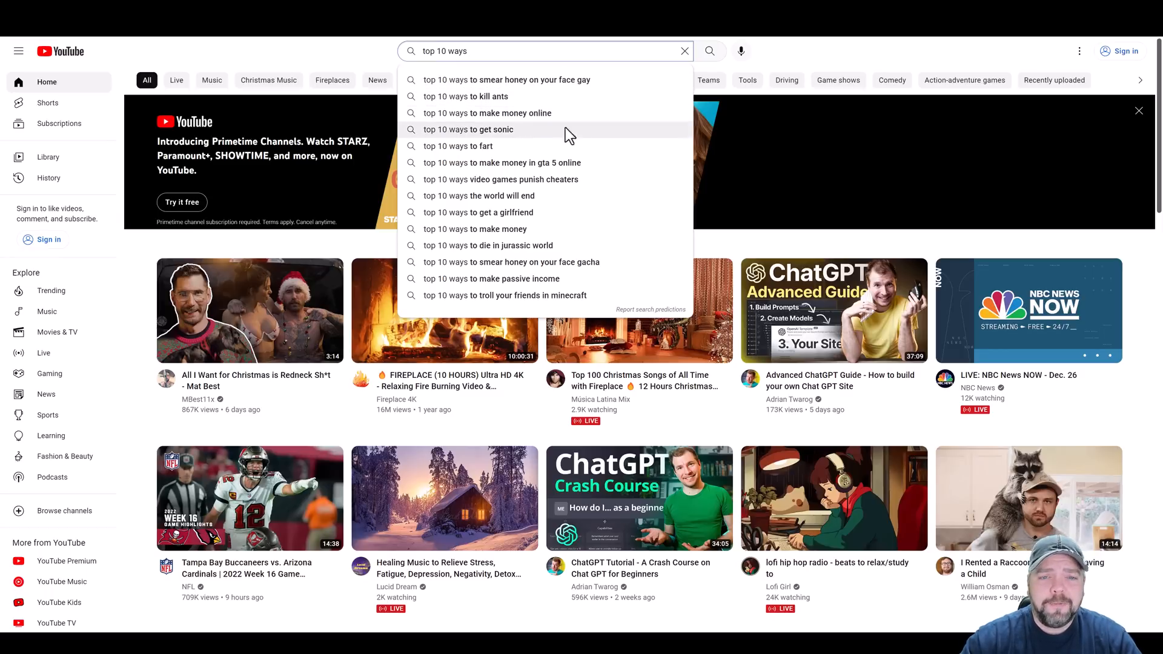
mouse_move(597, 213)
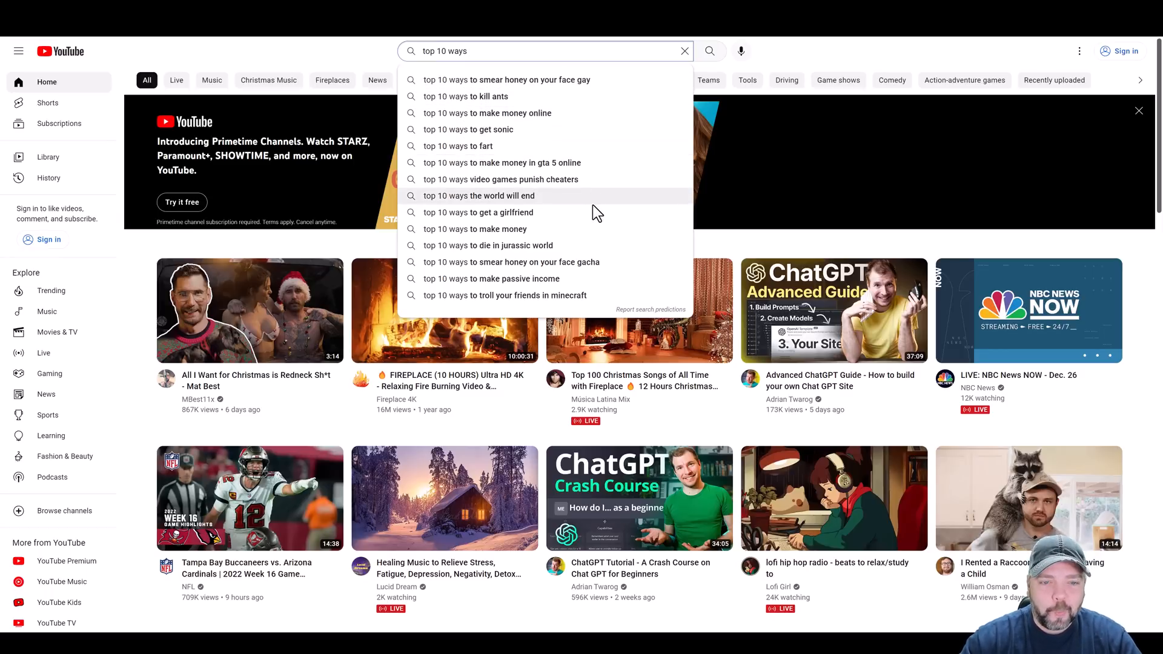
mouse_move(538, 212)
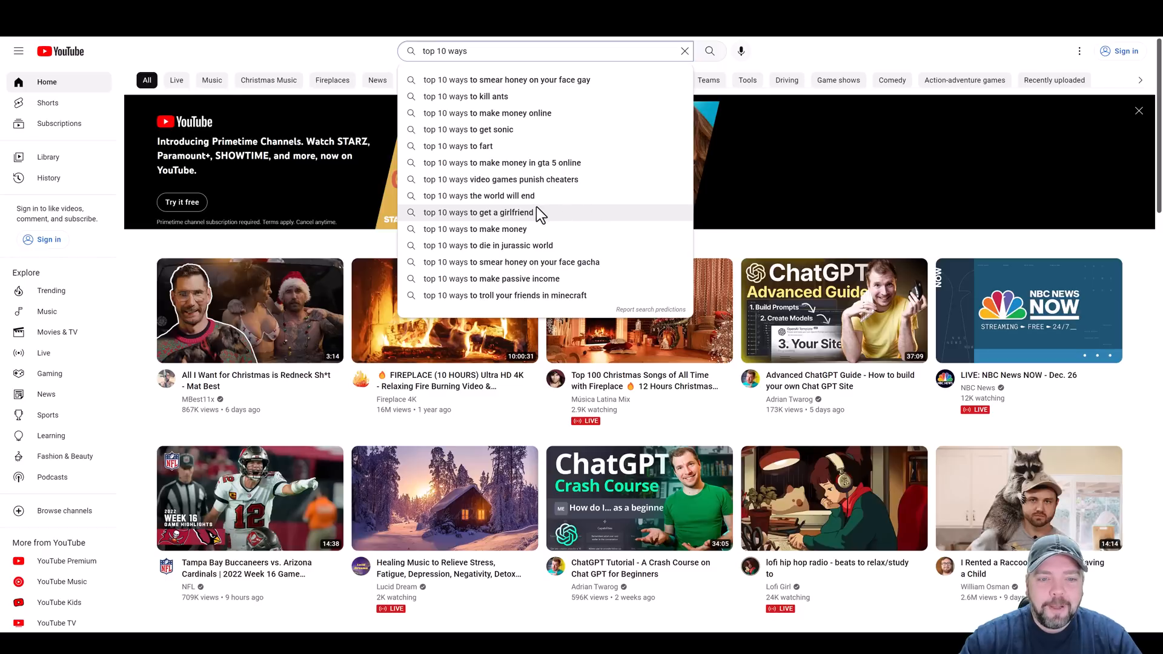
mouse_move(523, 282)
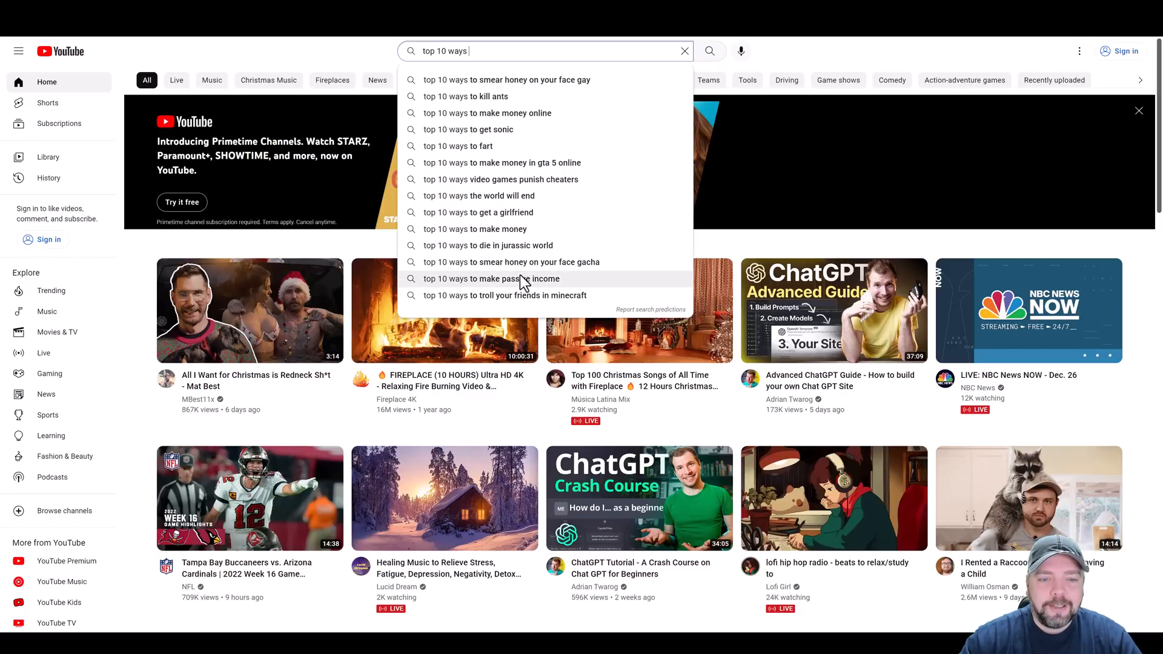
mouse_move(504, 288)
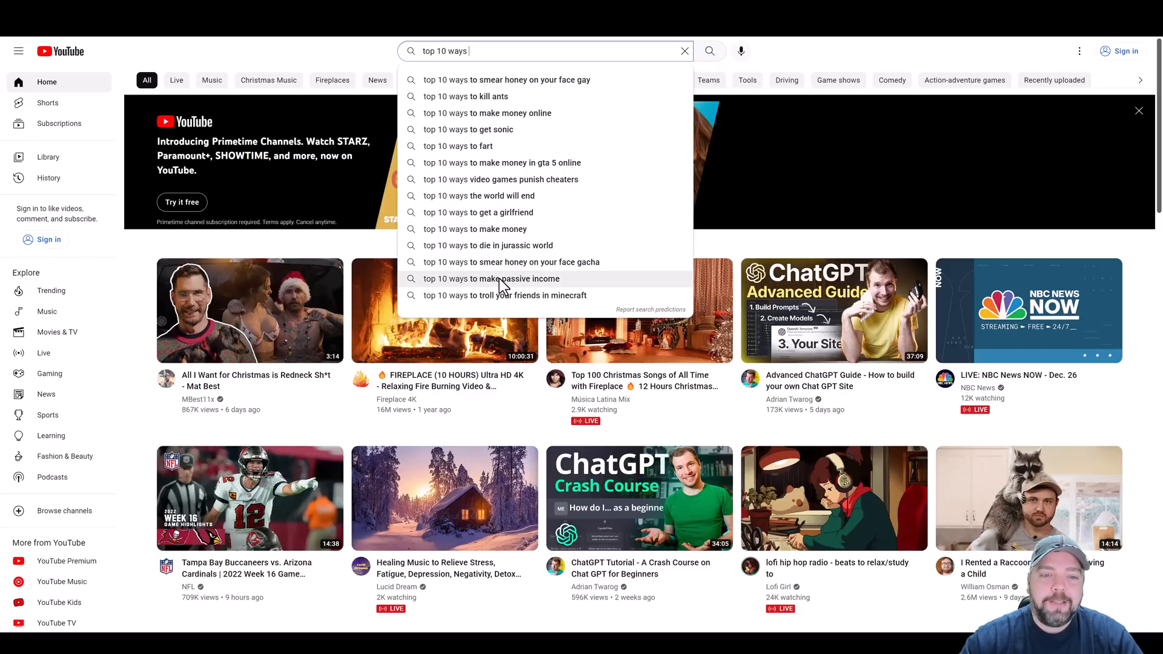
mouse_move(523, 286)
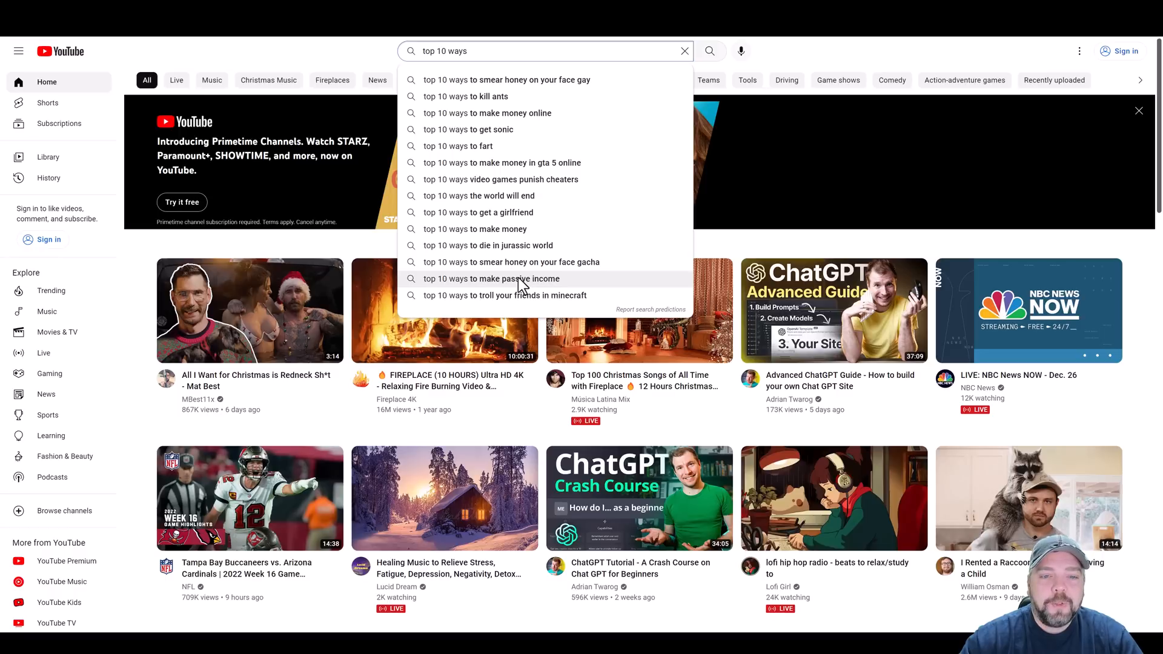
mouse_move(516, 213)
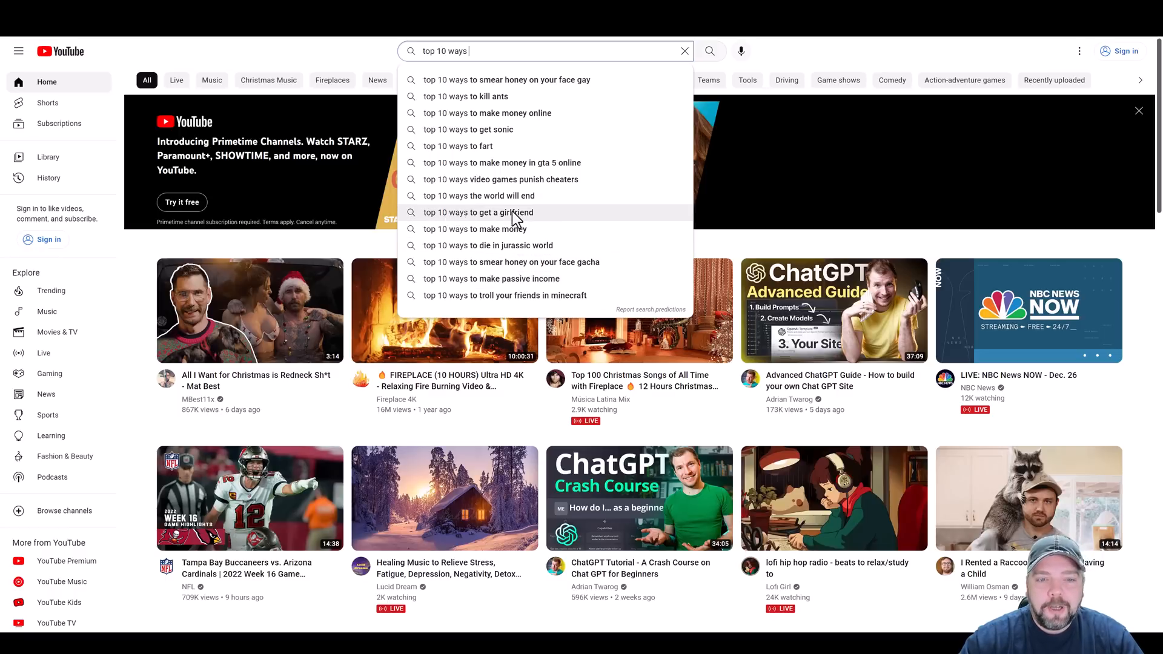
mouse_move(496, 196)
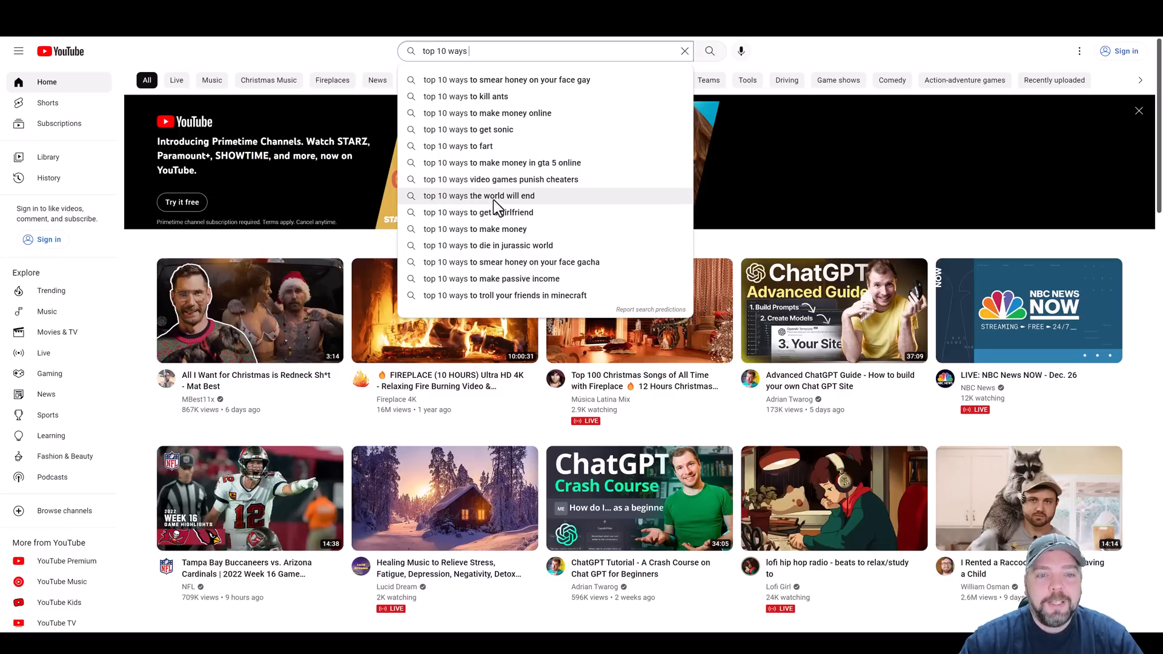
mouse_move(503, 179)
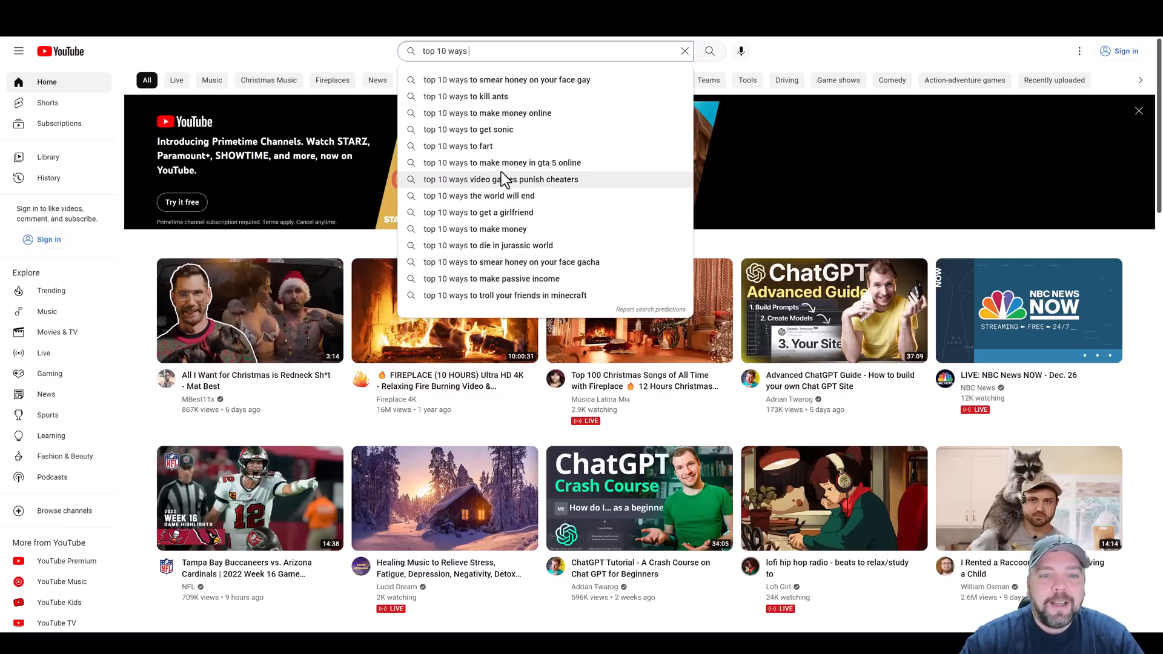
mouse_move(516, 113)
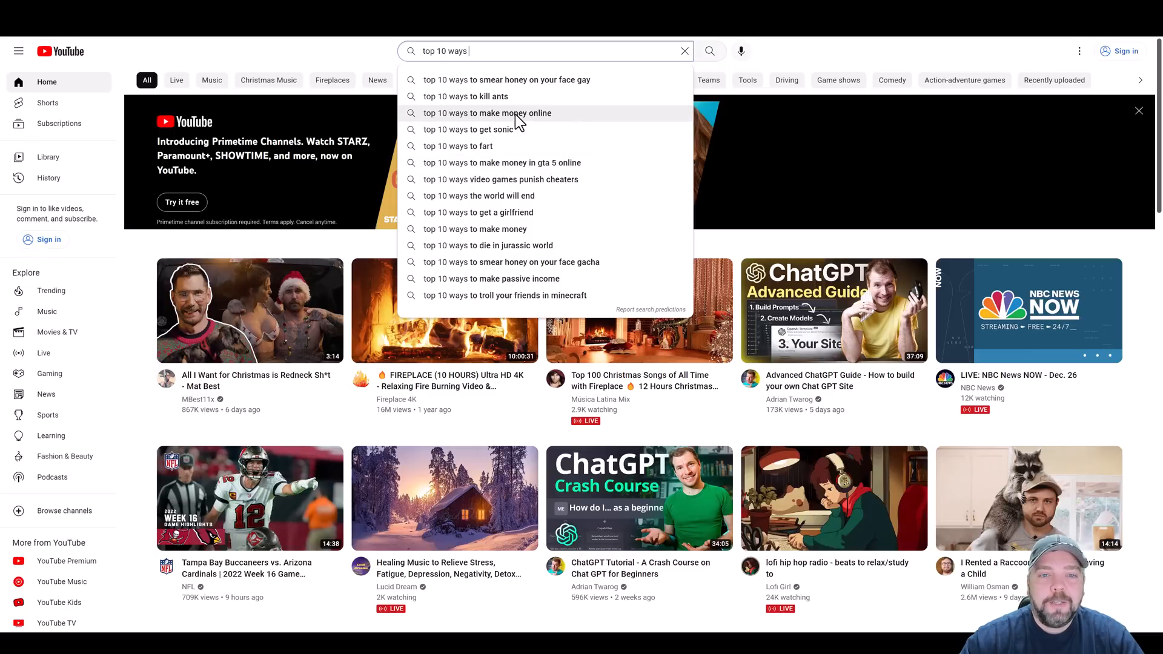
mouse_move(474, 51)
type(" to lose")
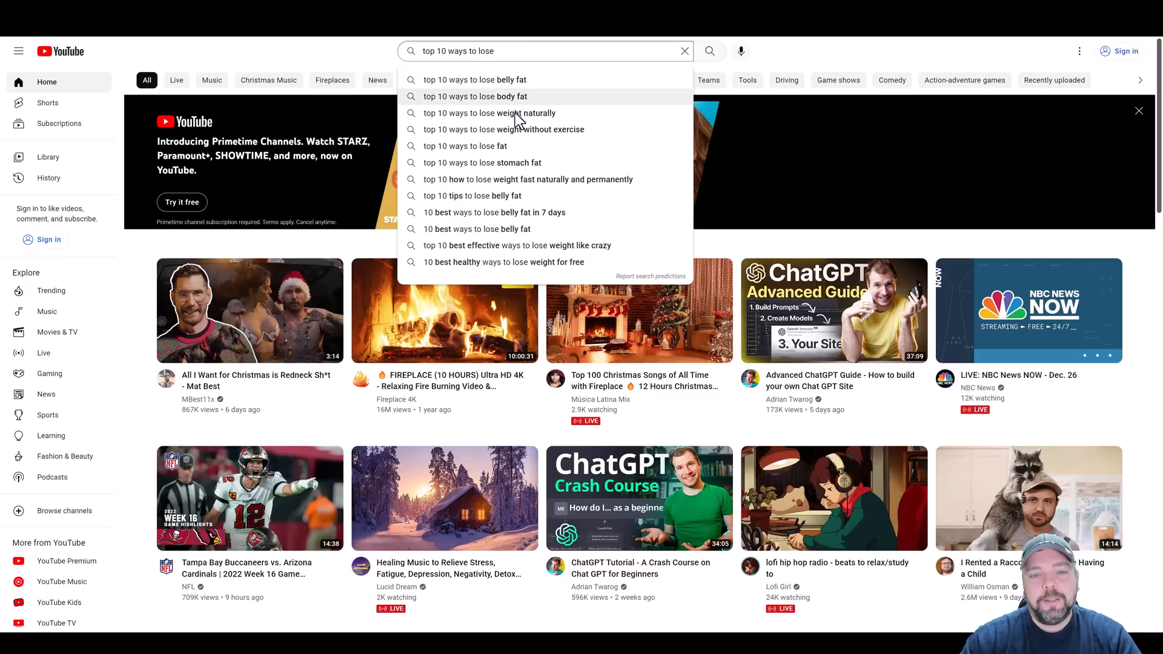
mouse_move(482, 87)
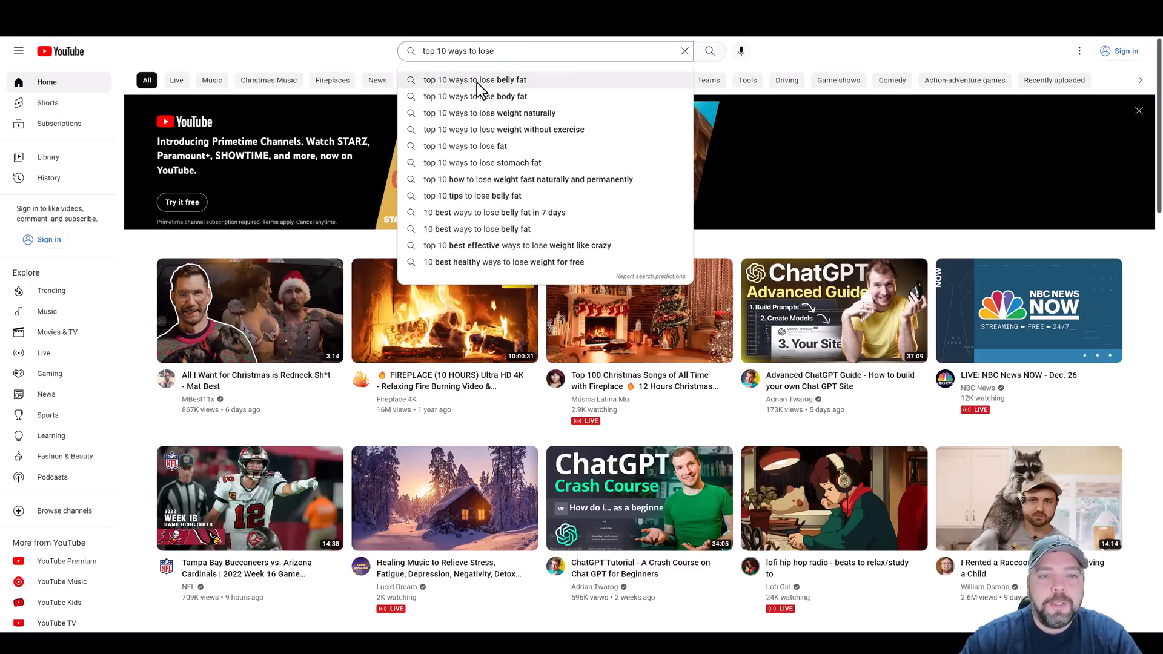
mouse_move(488, 112)
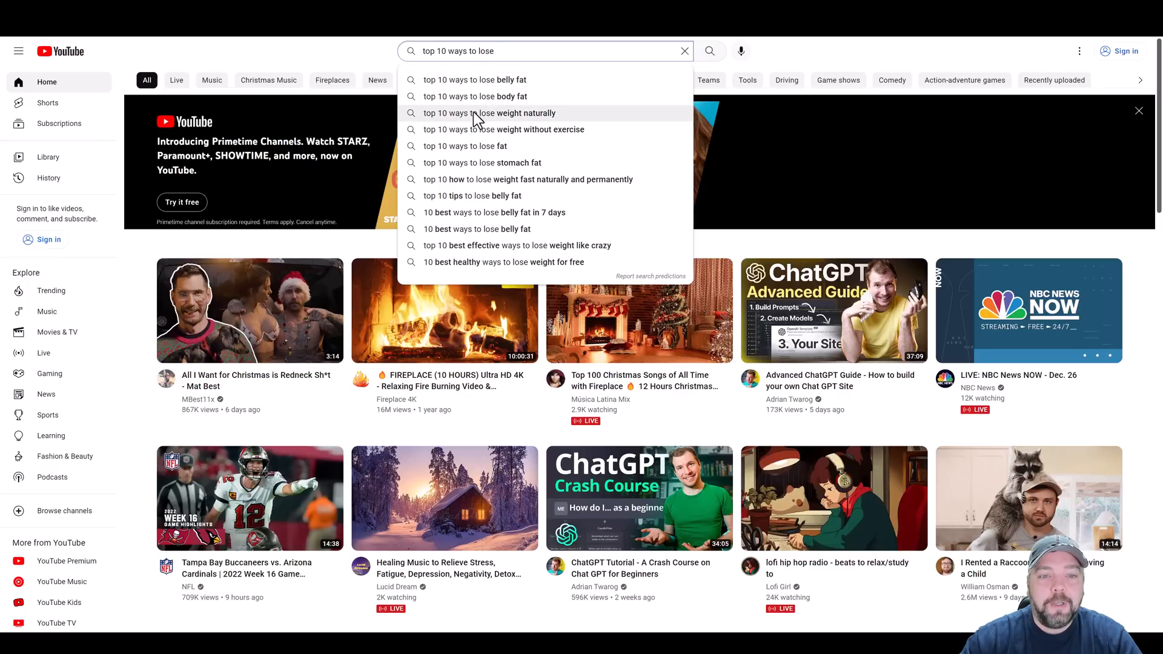
mouse_move(509, 119)
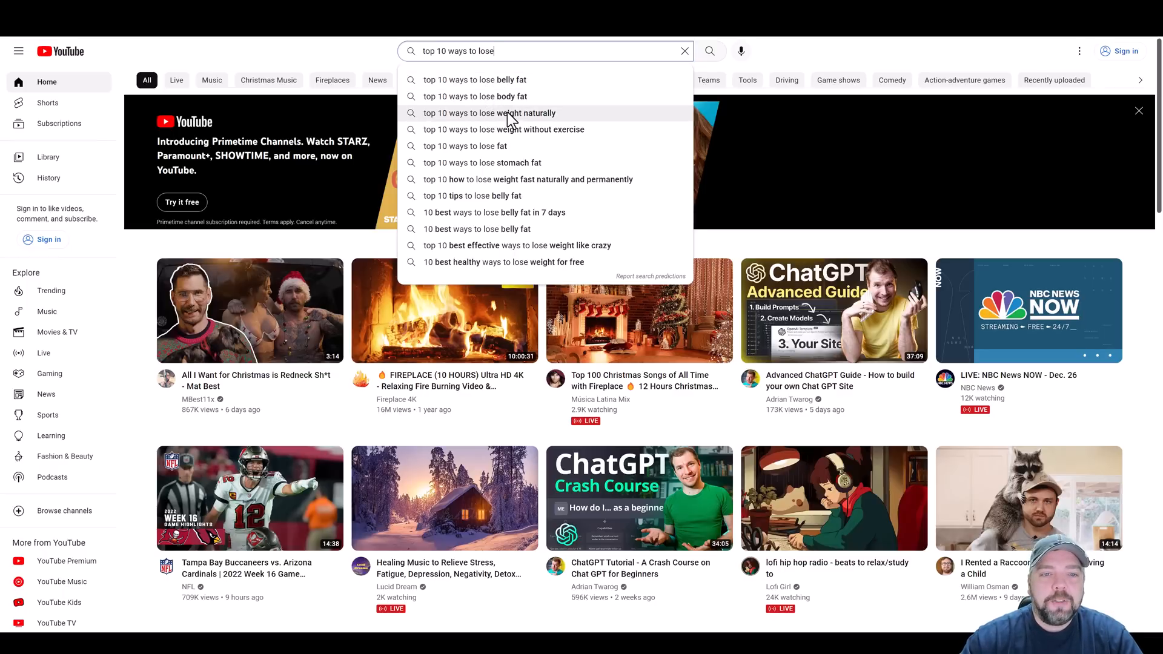
left_click(488, 113)
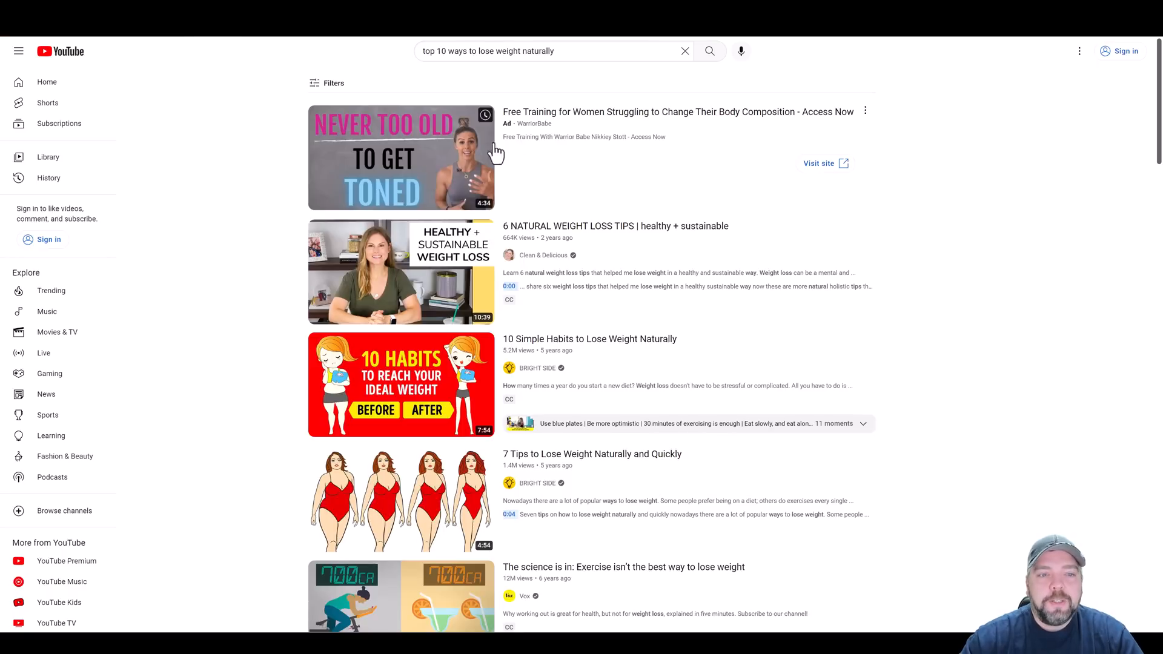
scroll("down", 3)
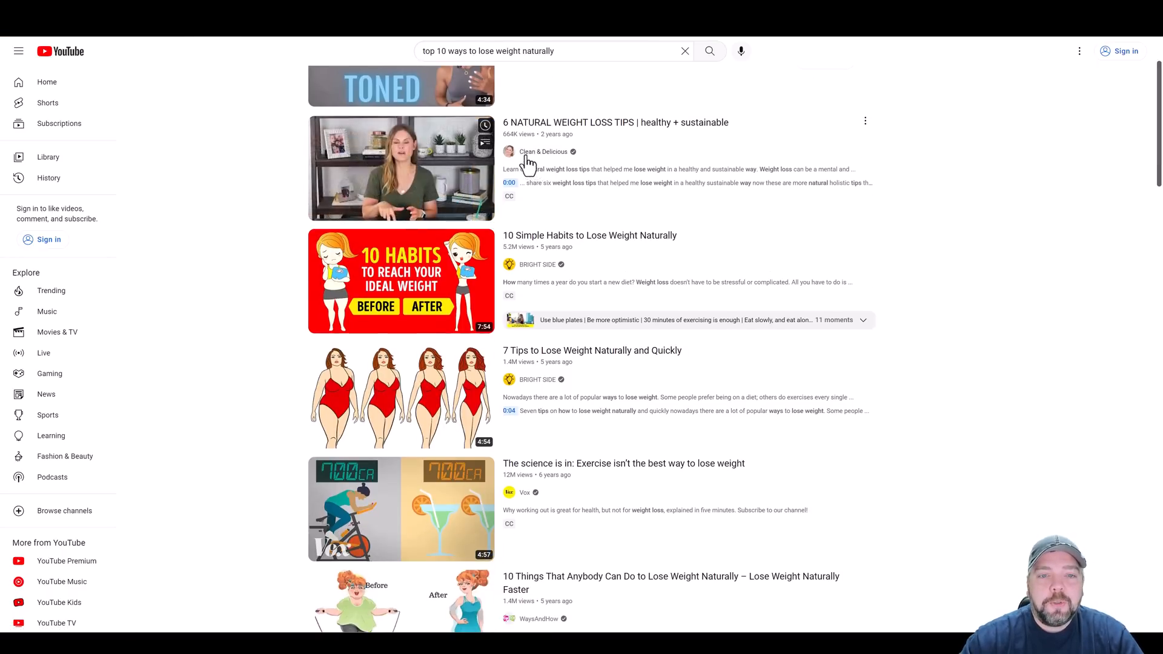
mouse_move(555, 286)
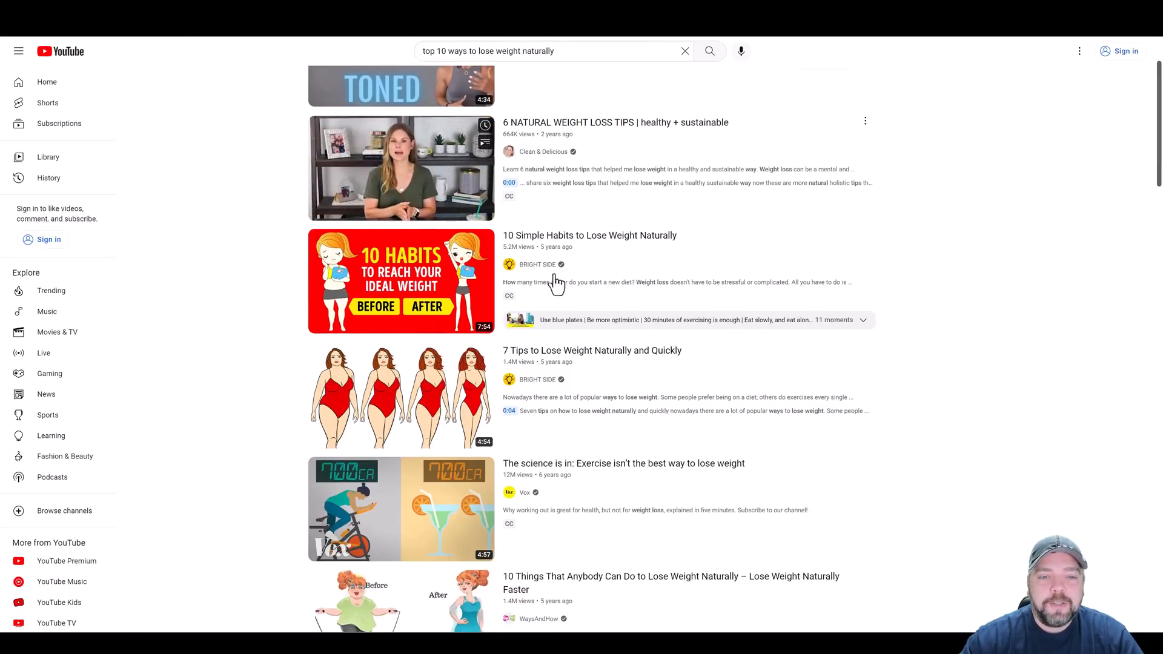
scroll("down", 3)
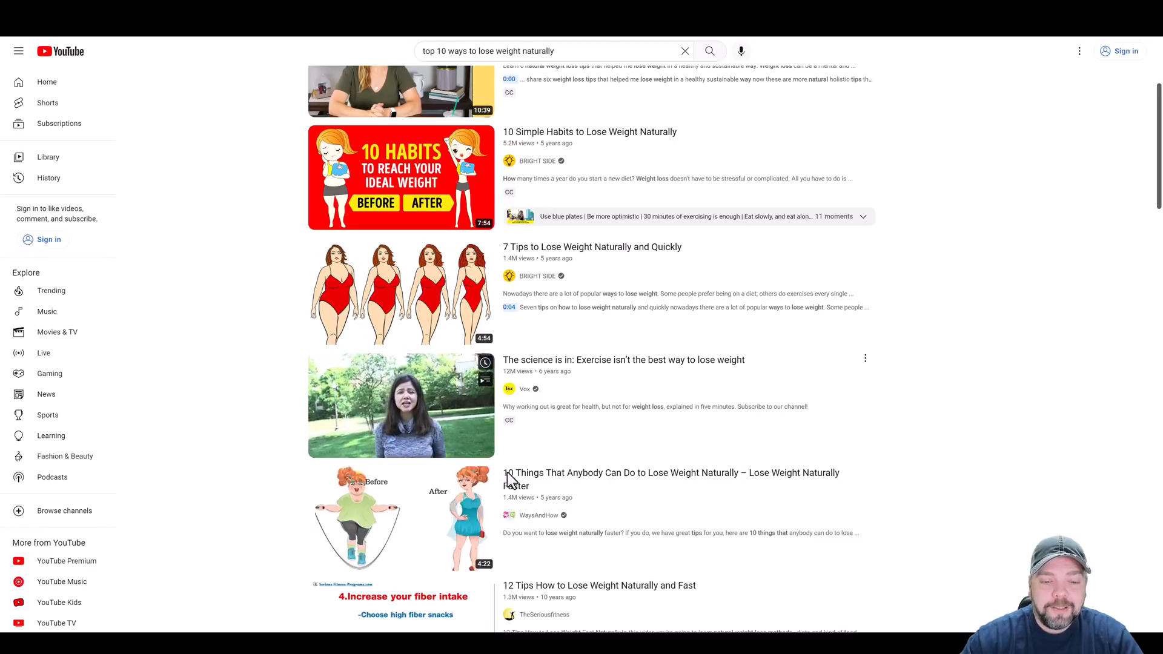
scroll("down", 3)
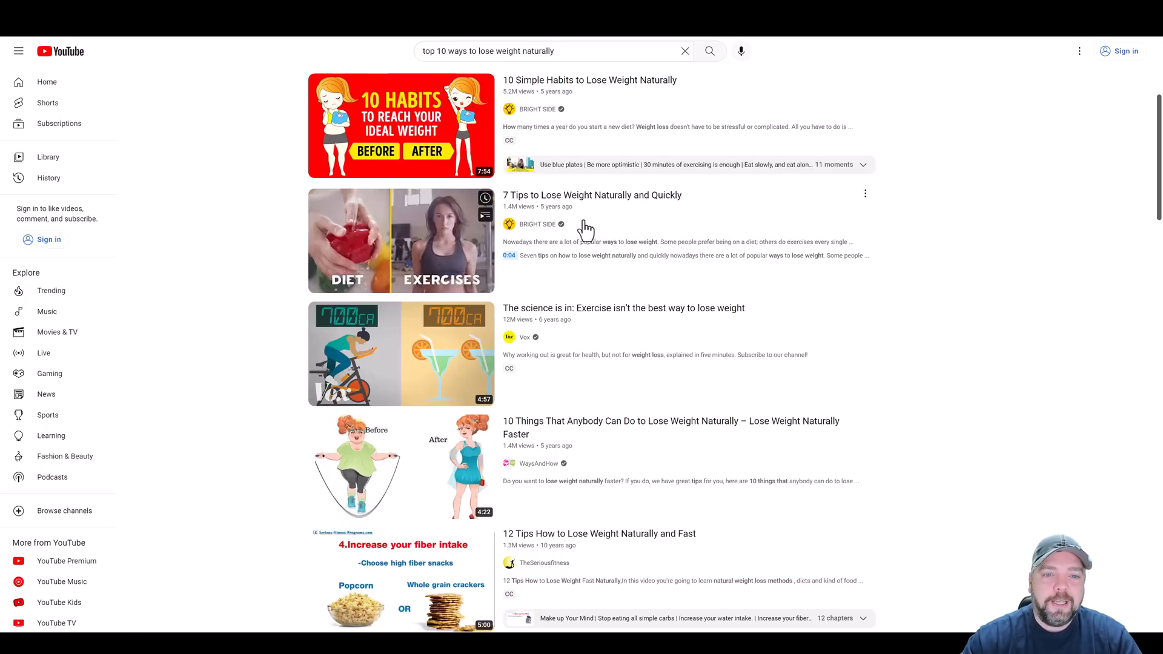
scroll("down", 3)
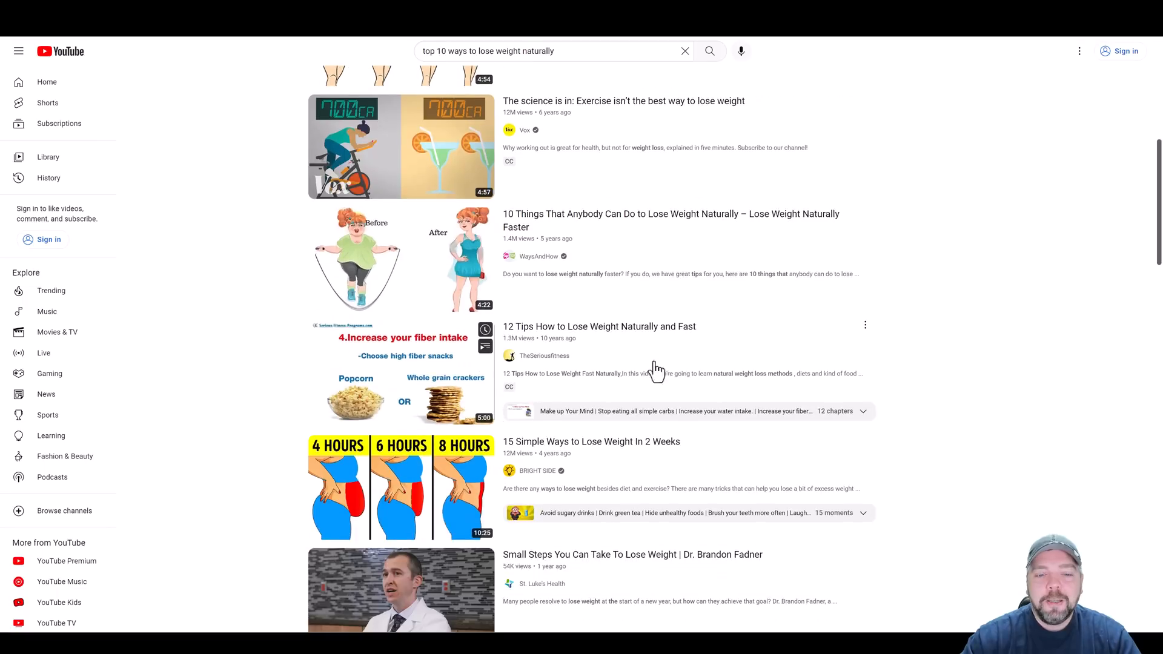
scroll("down", 3)
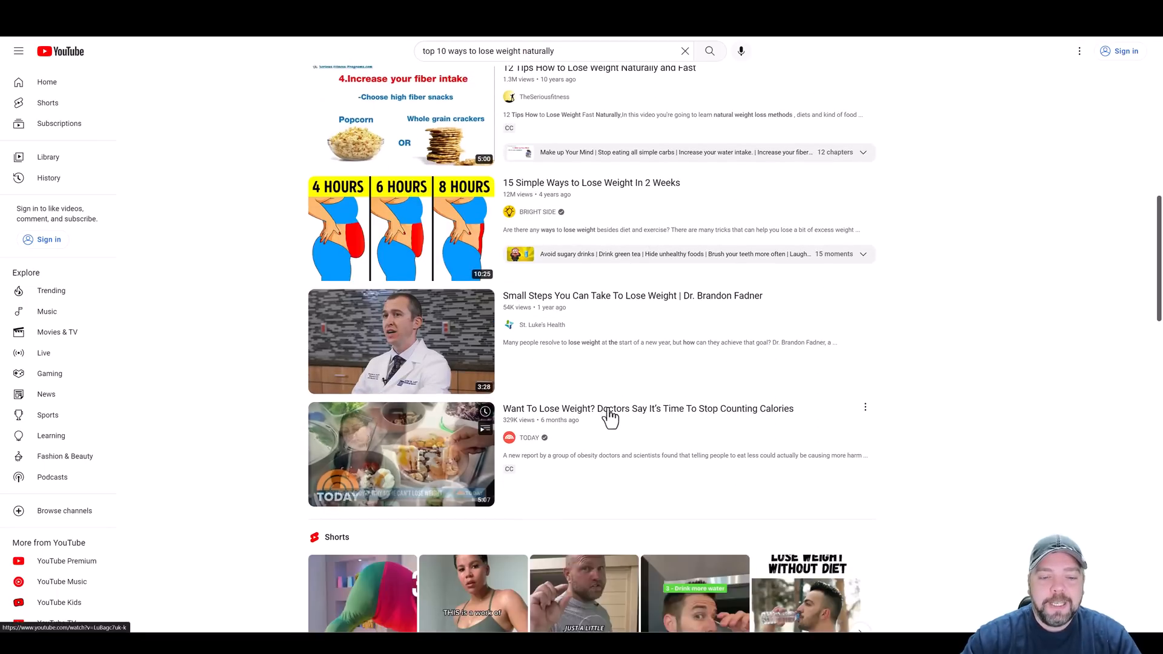
scroll("up", 3)
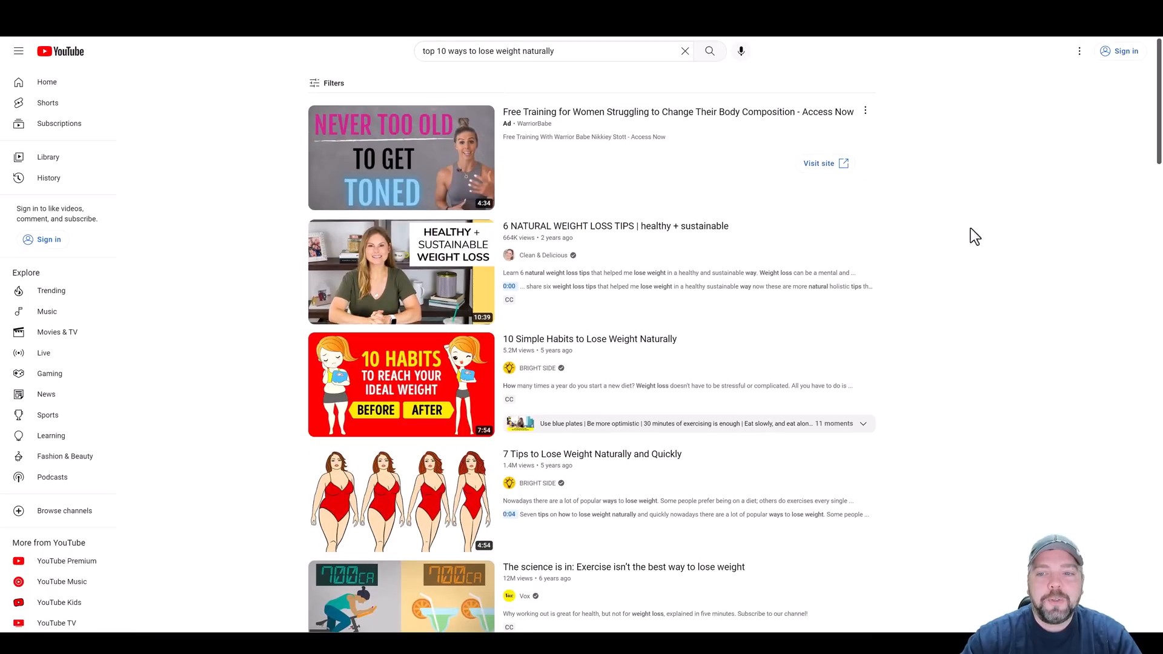
mouse_move(483, 228)
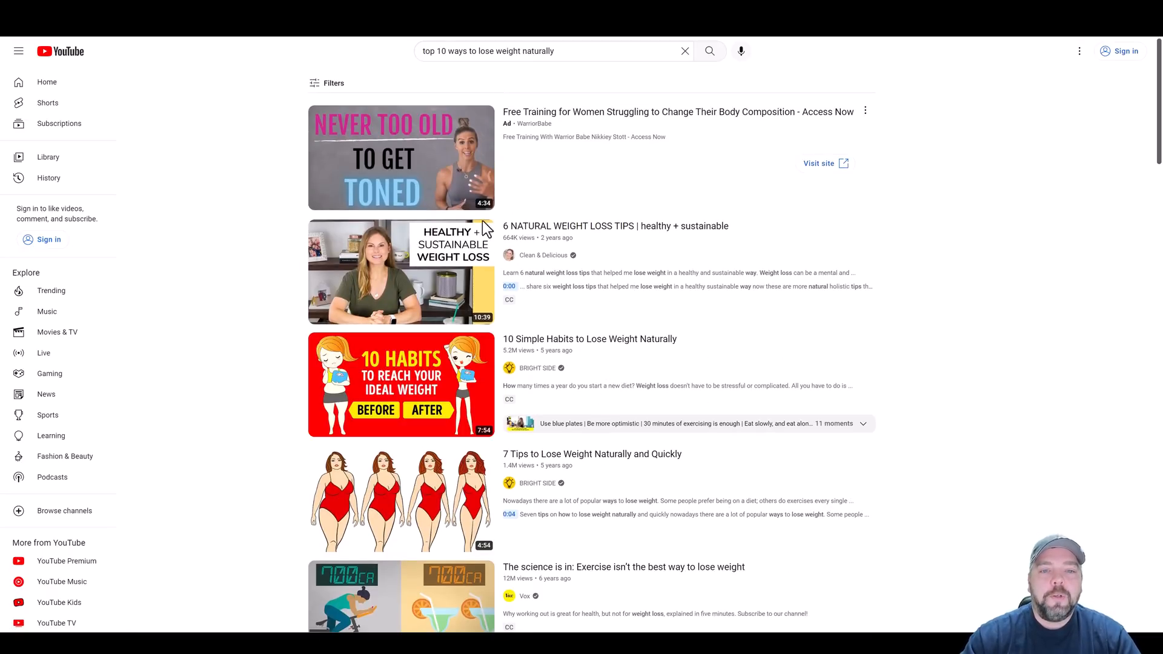
mouse_move(953, 303)
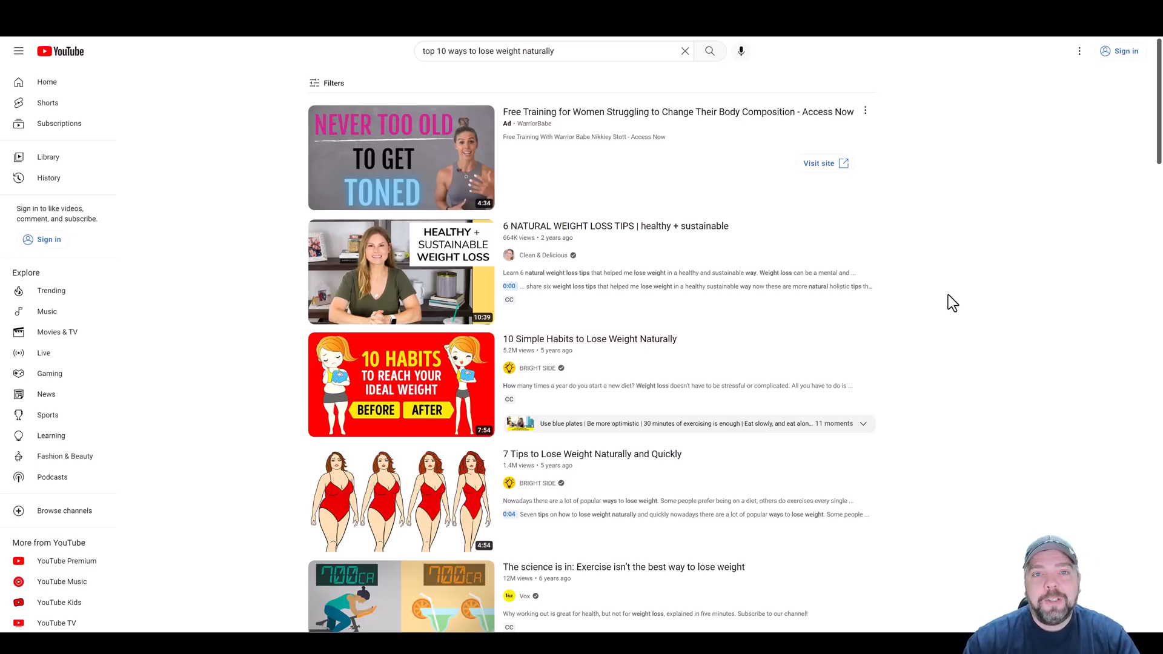
mouse_move(475, 84)
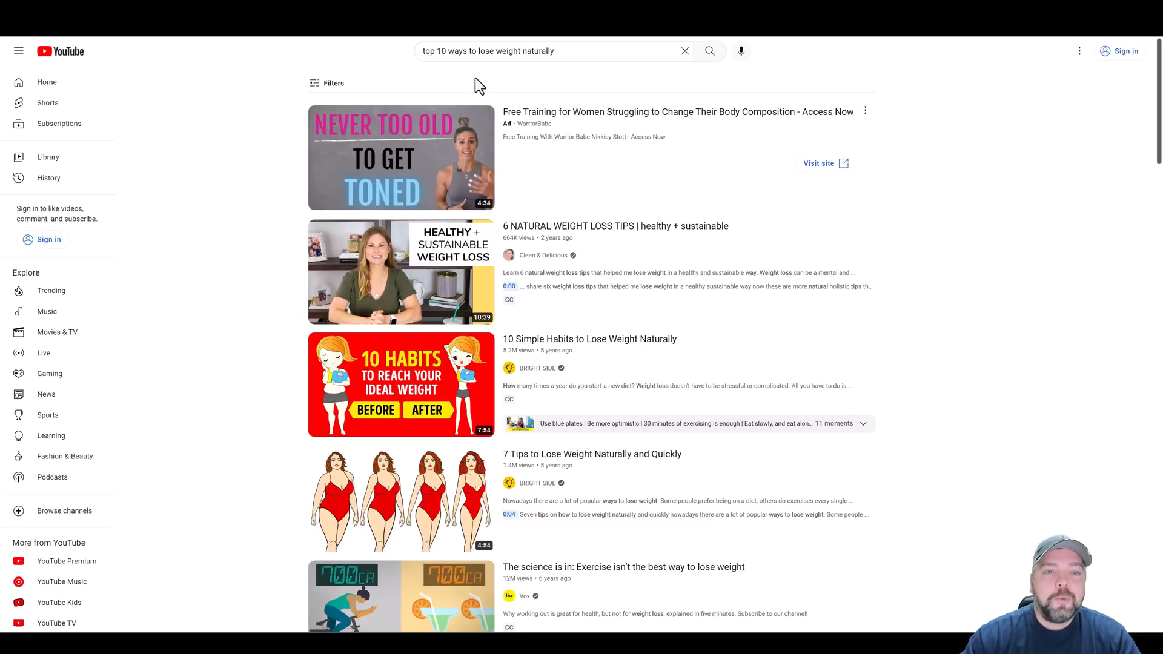
left_click(552, 51)
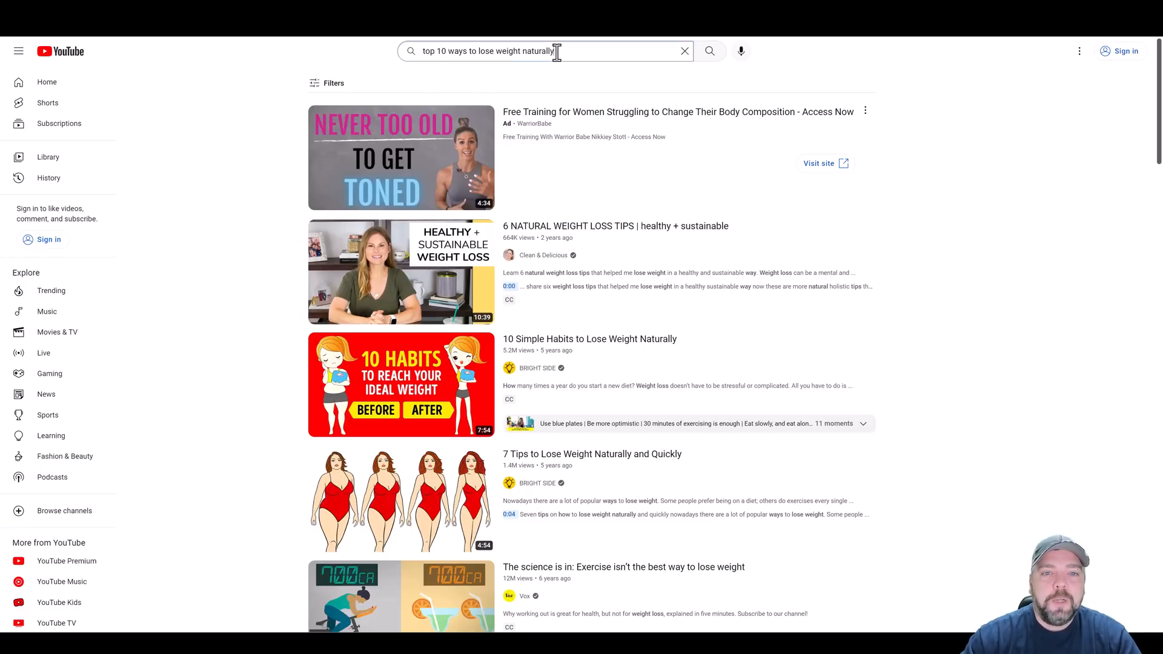
right_click(511, 50)
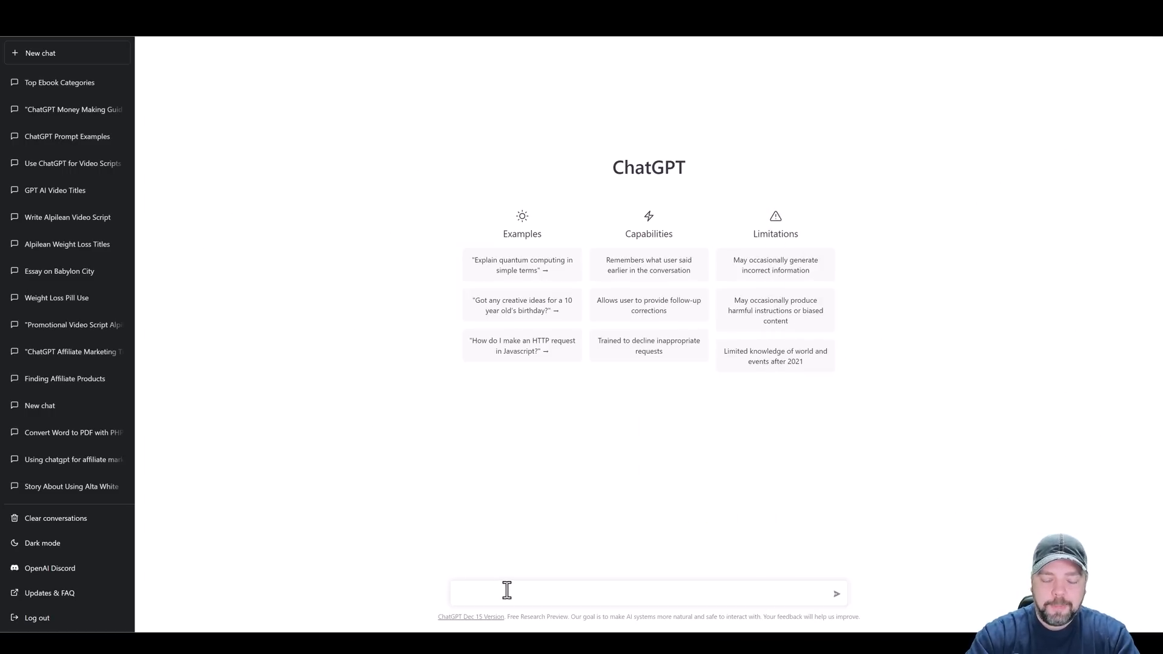
- Ask ChatGPT "what are the top 10 ways to lose weight naturally" in a new chat
type("what")
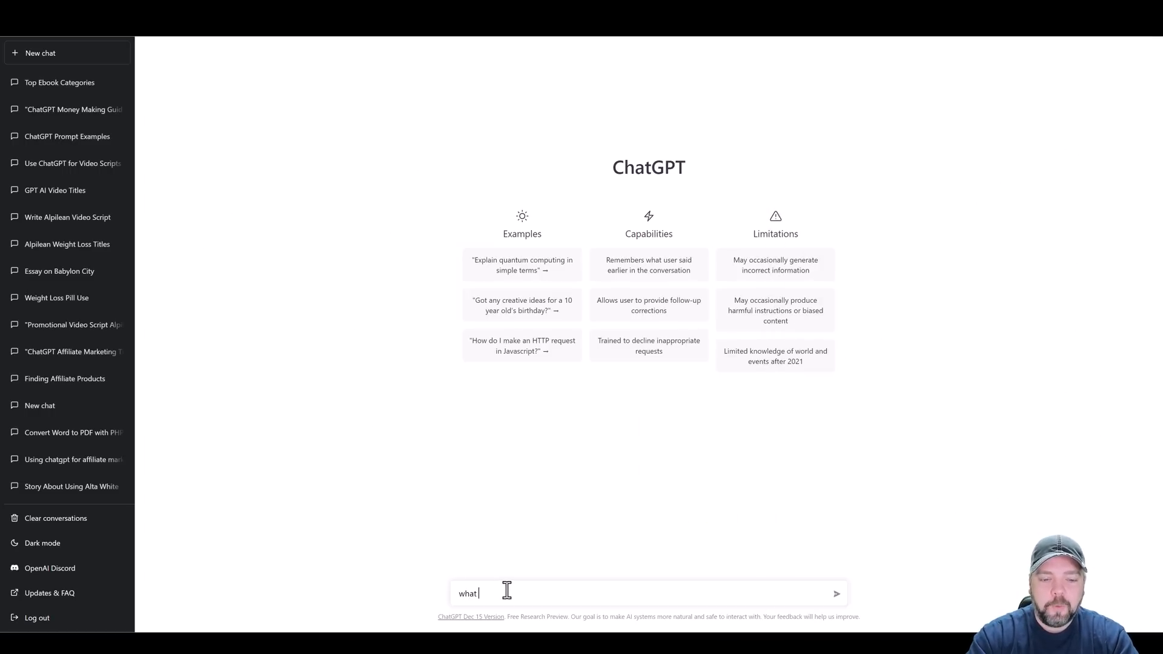
type("are the top 10 ways to lose weight naturally")
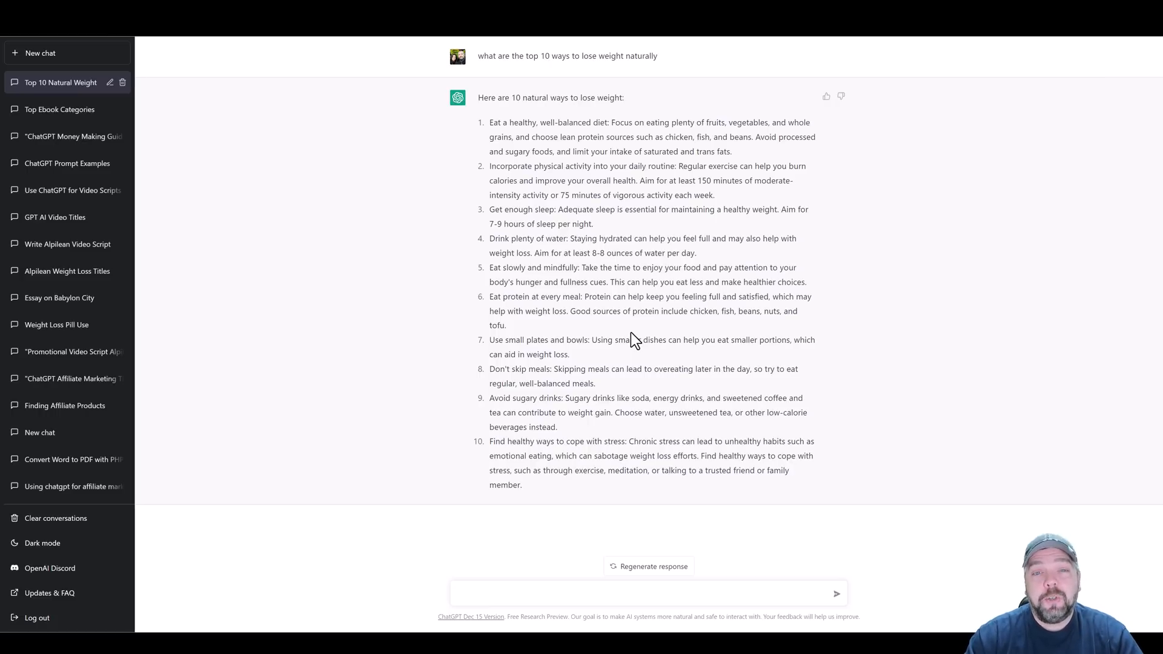
mouse_move(493, 130)
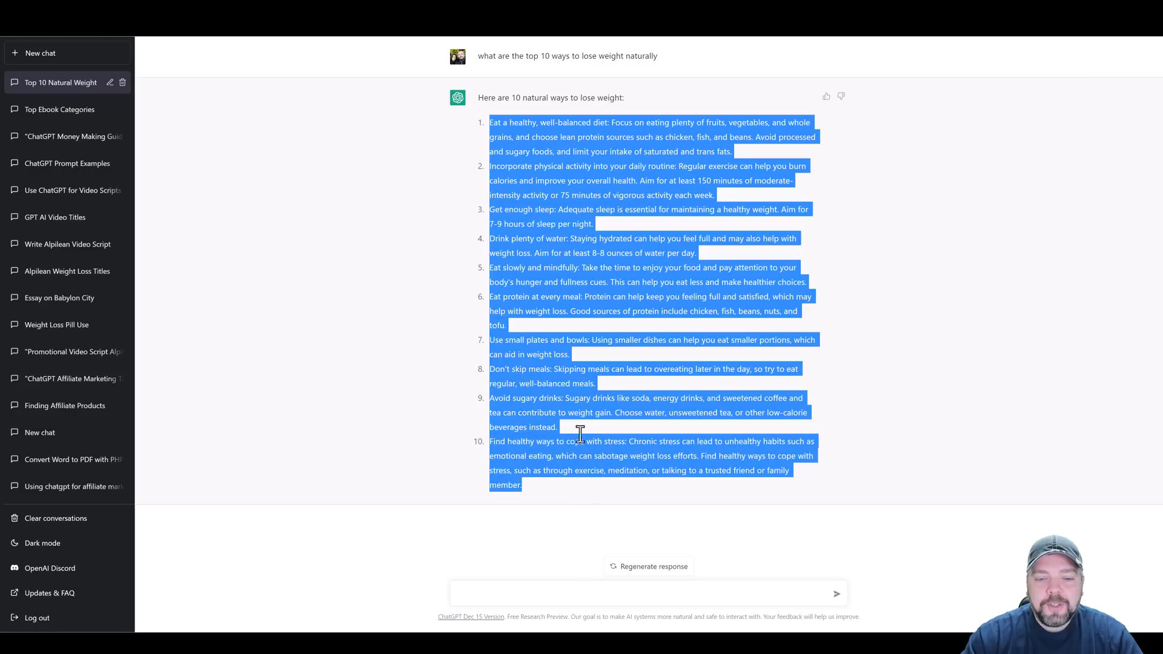
left_click(632, 288)
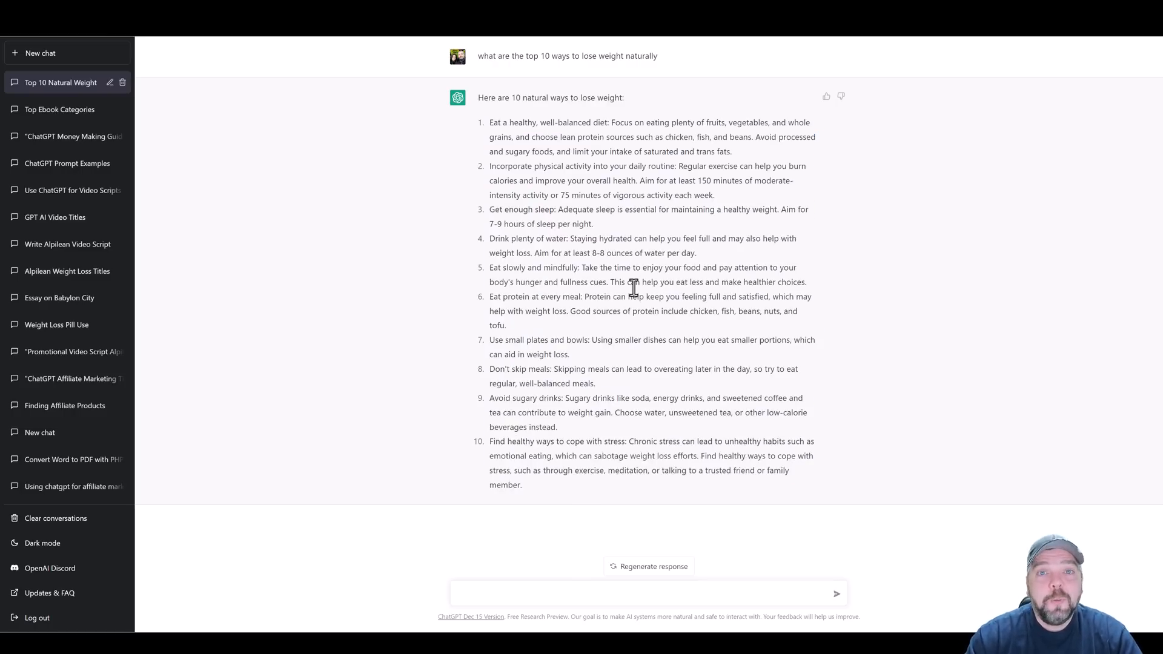
mouse_move(988, 354)
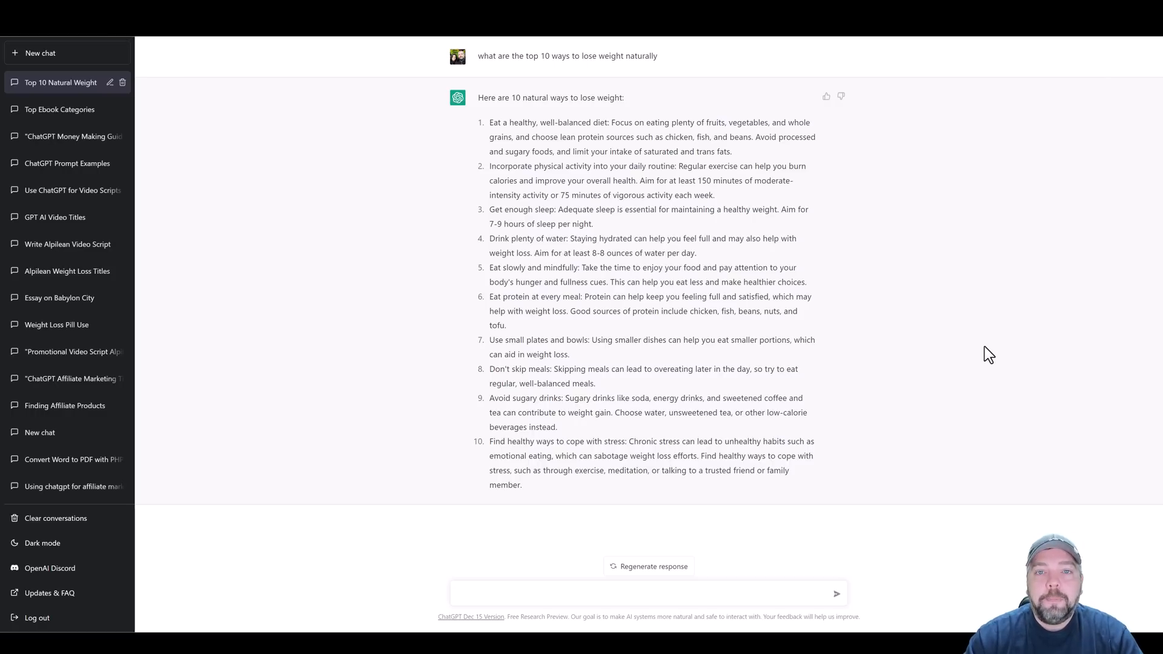
mouse_move(856, 229)
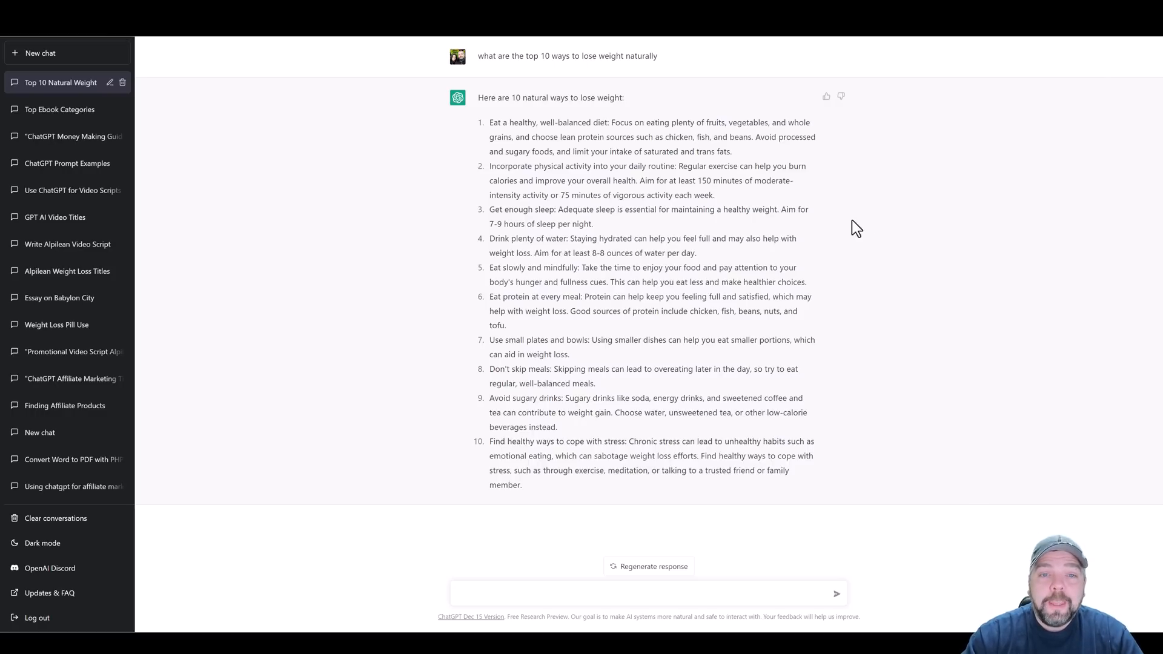
mouse_move(500, 105)
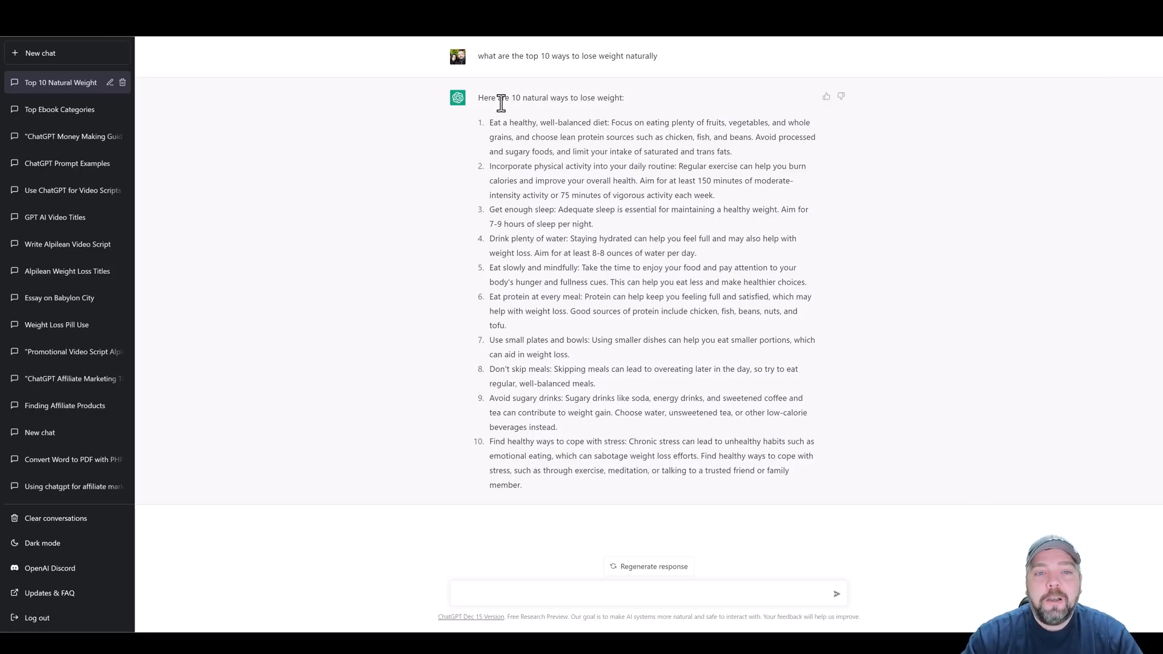
mouse_move(594, 111)
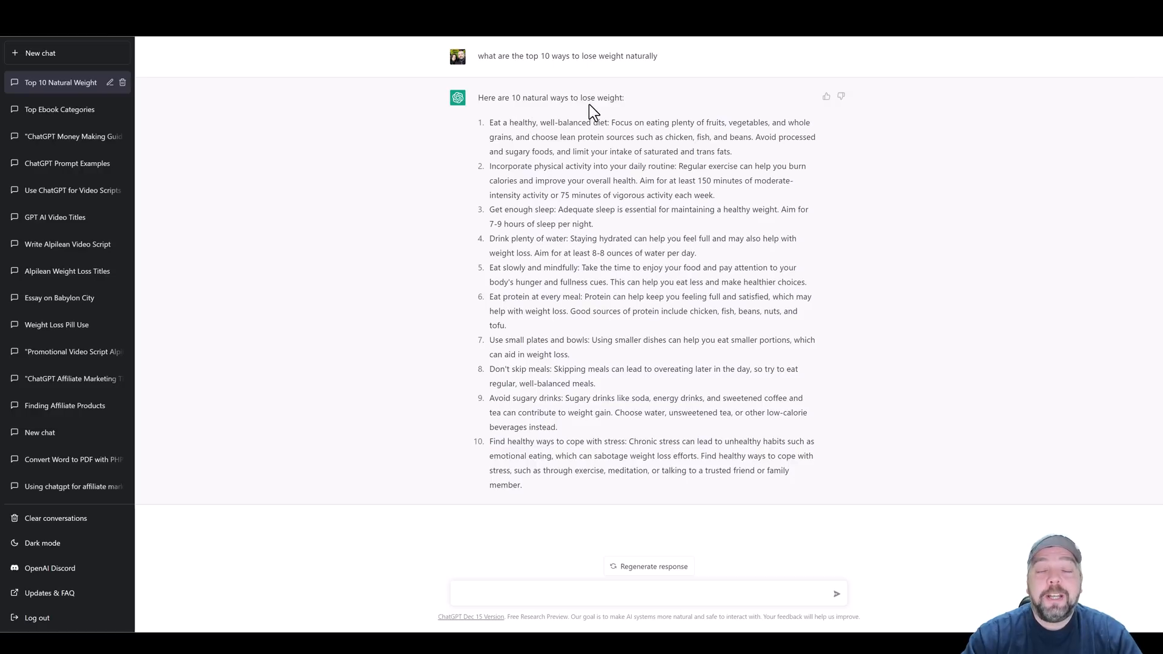
mouse_move(583, 171)
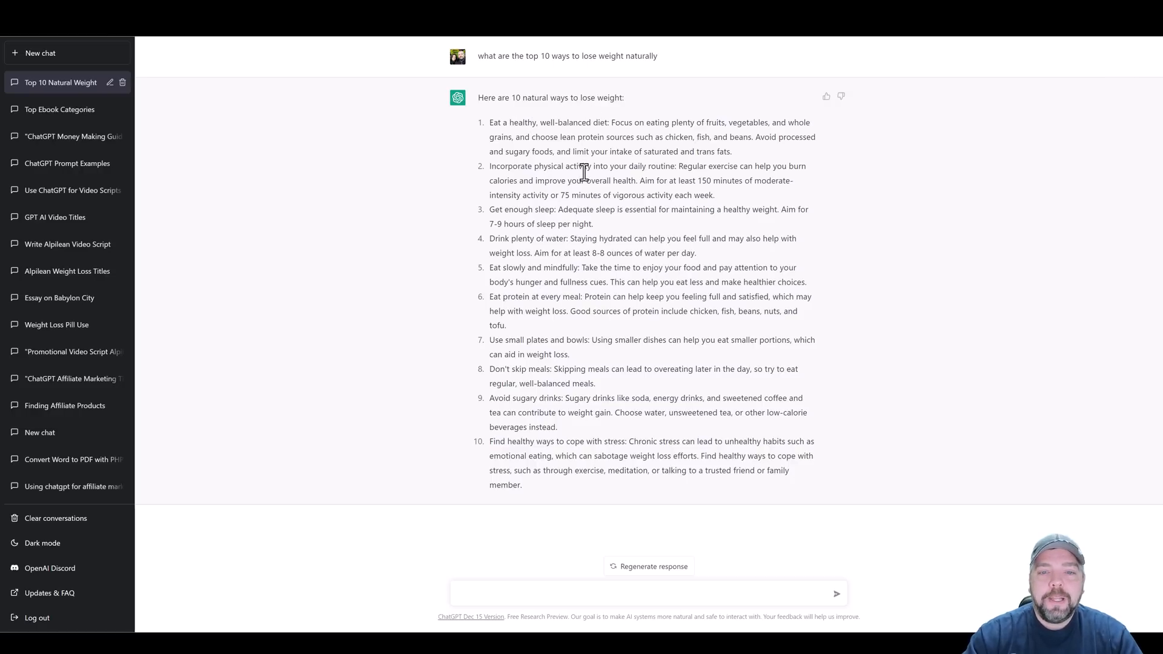
mouse_move(493, 432)
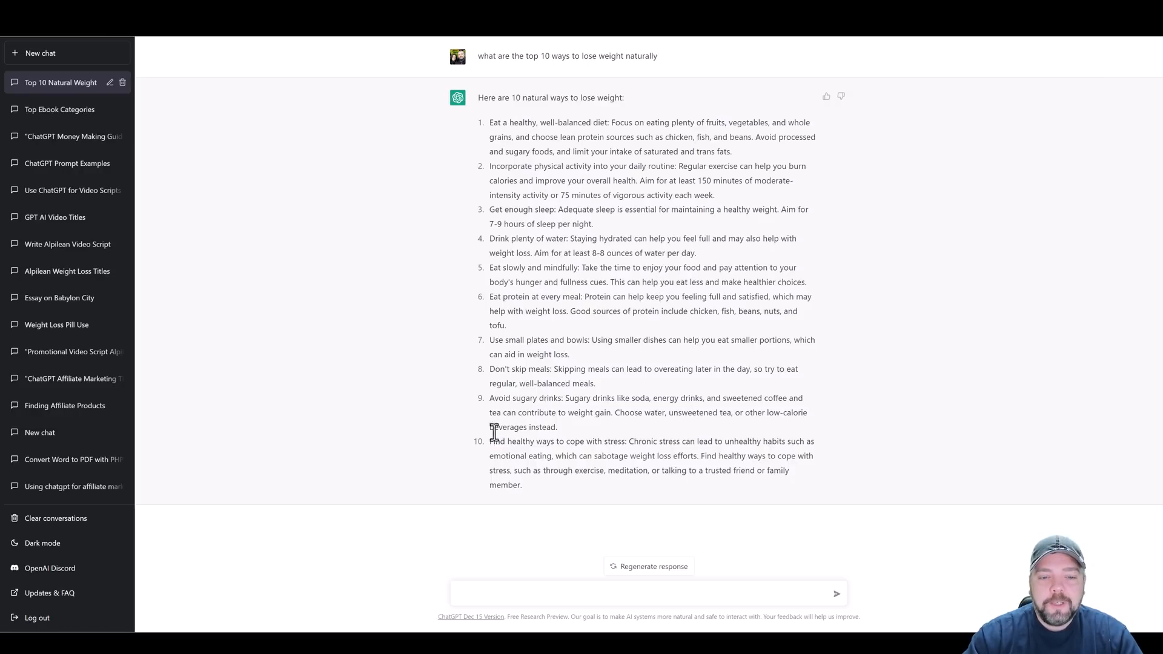
mouse_move(567, 450)
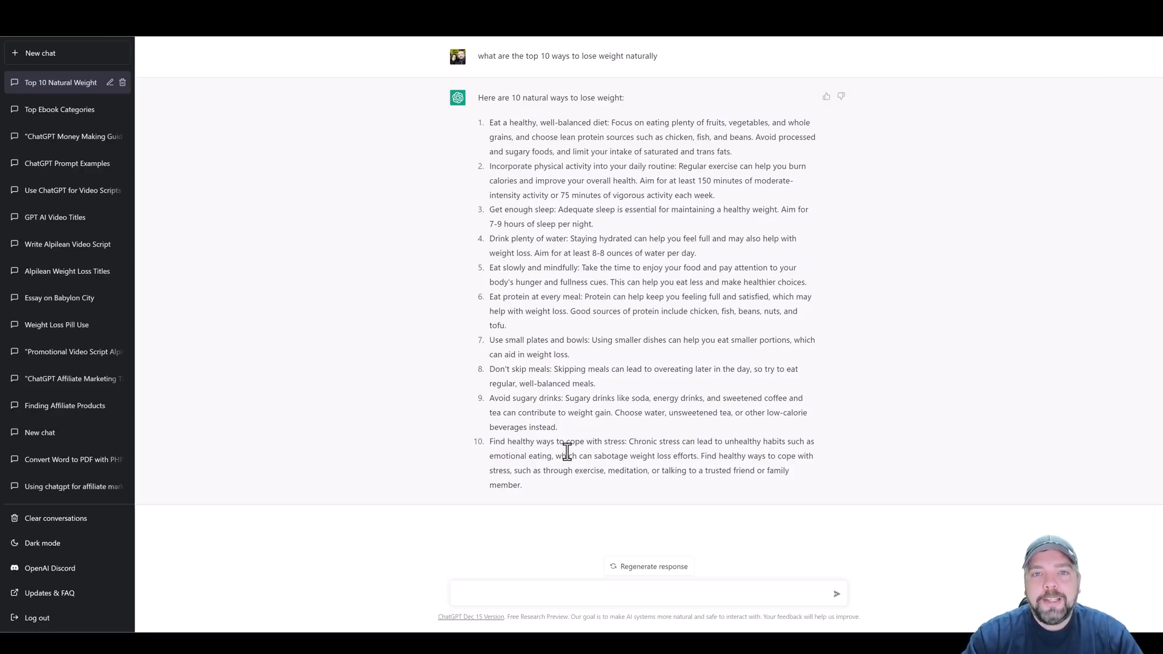
mouse_move(510, 296)
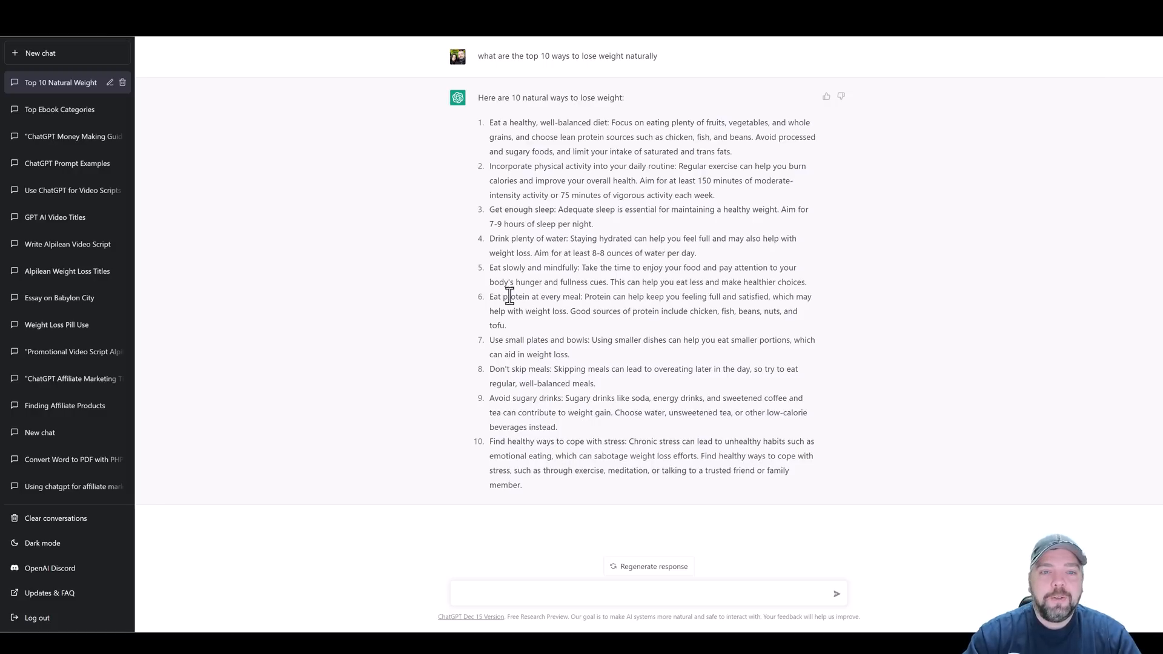
mouse_move(590, 528)
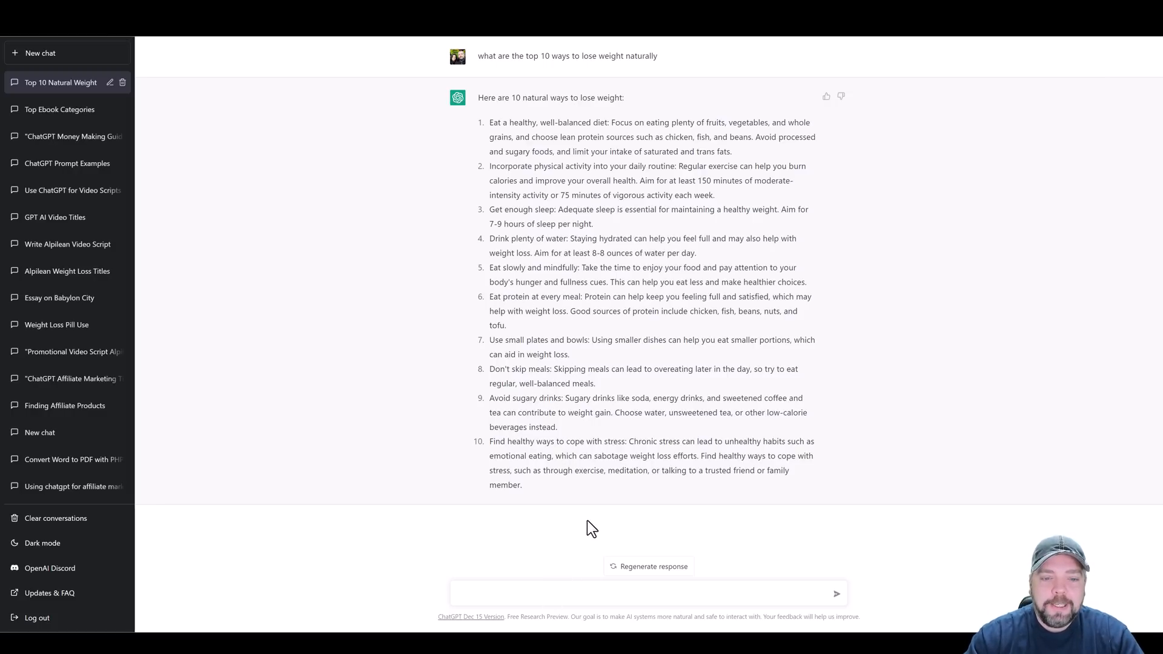
mouse_move(497, 138)
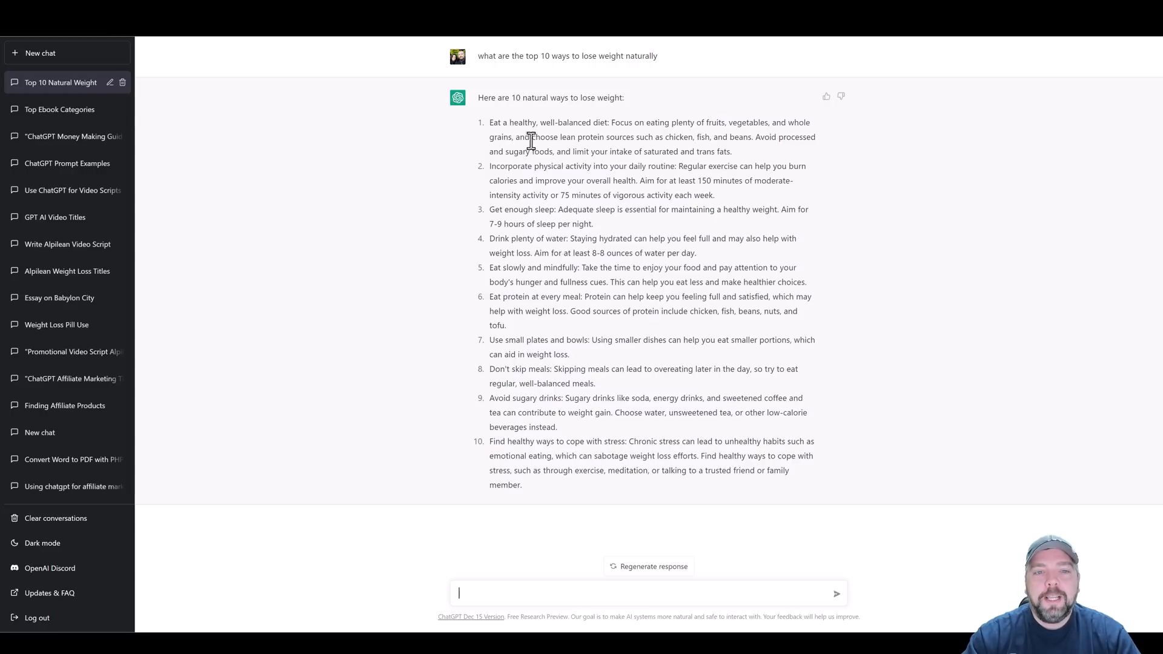
mouse_move(611, 233)
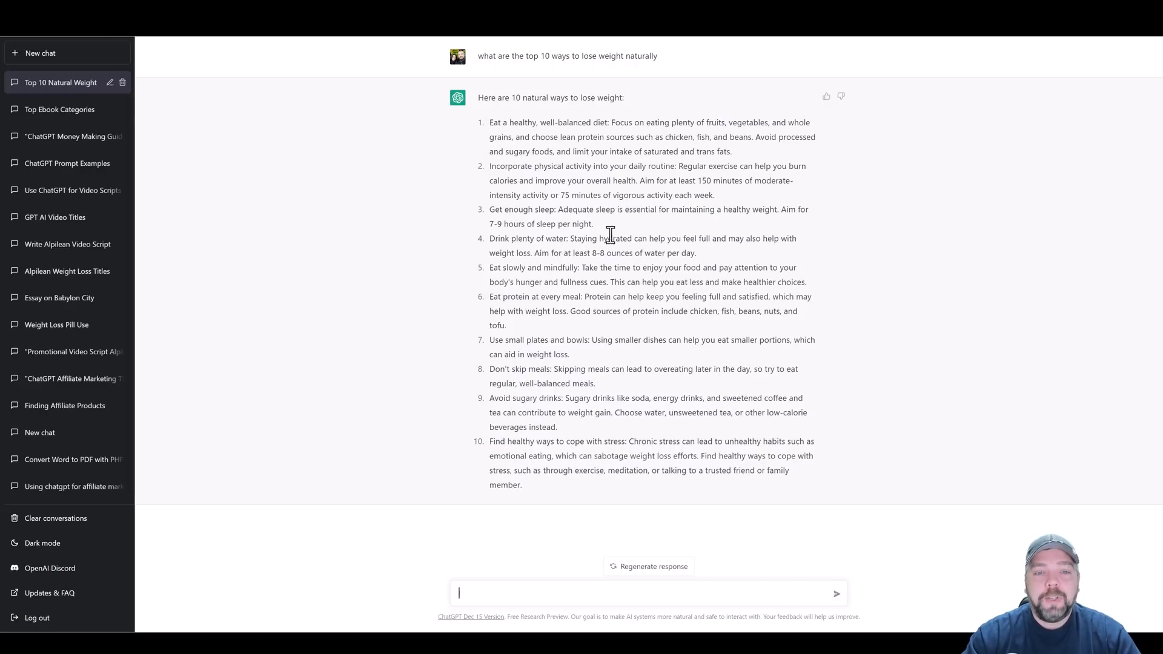
mouse_move(560, 437)
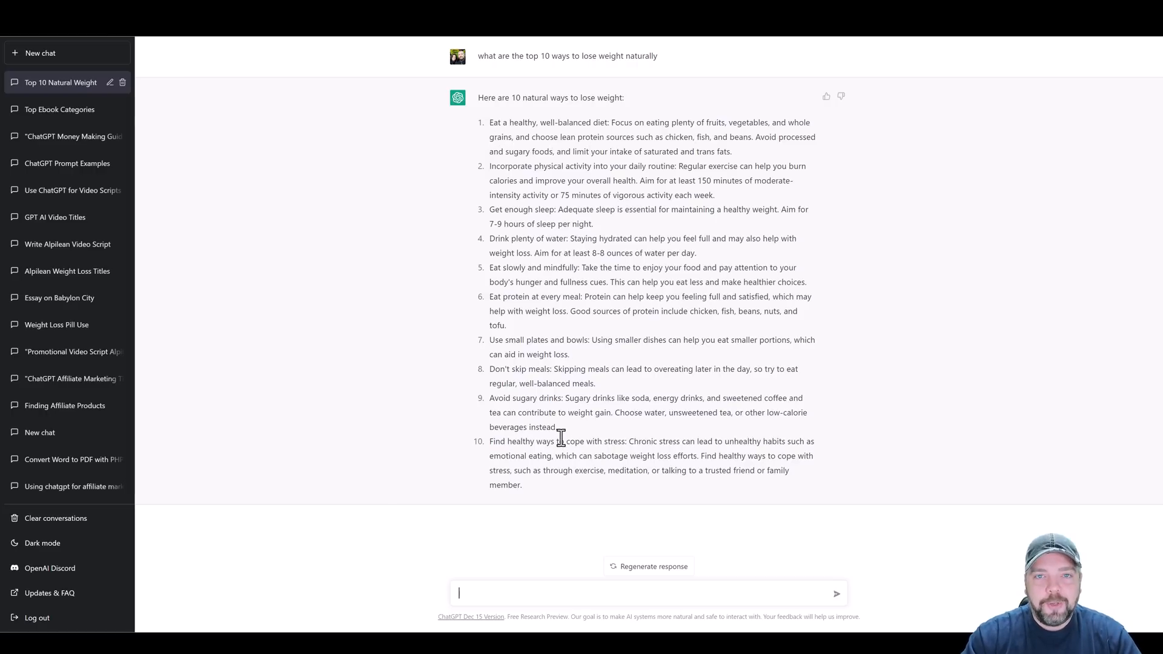
mouse_move(508, 562)
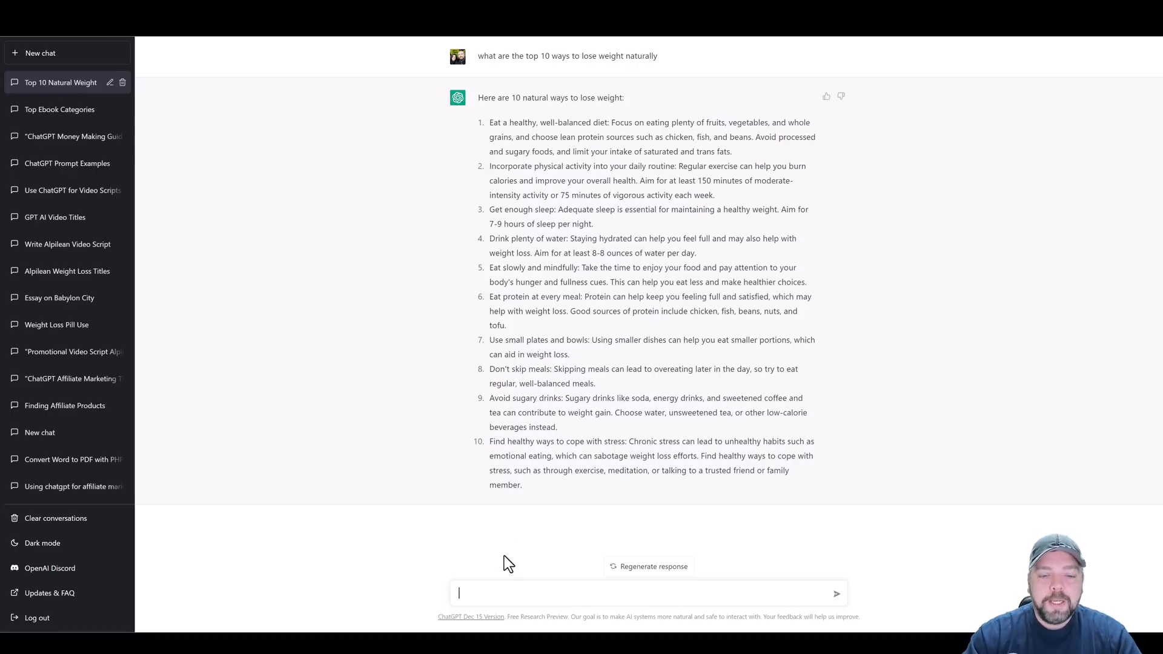
- Send the follow-up prompt "expand on 1" to get detail on the healthy-diet item
type("e")
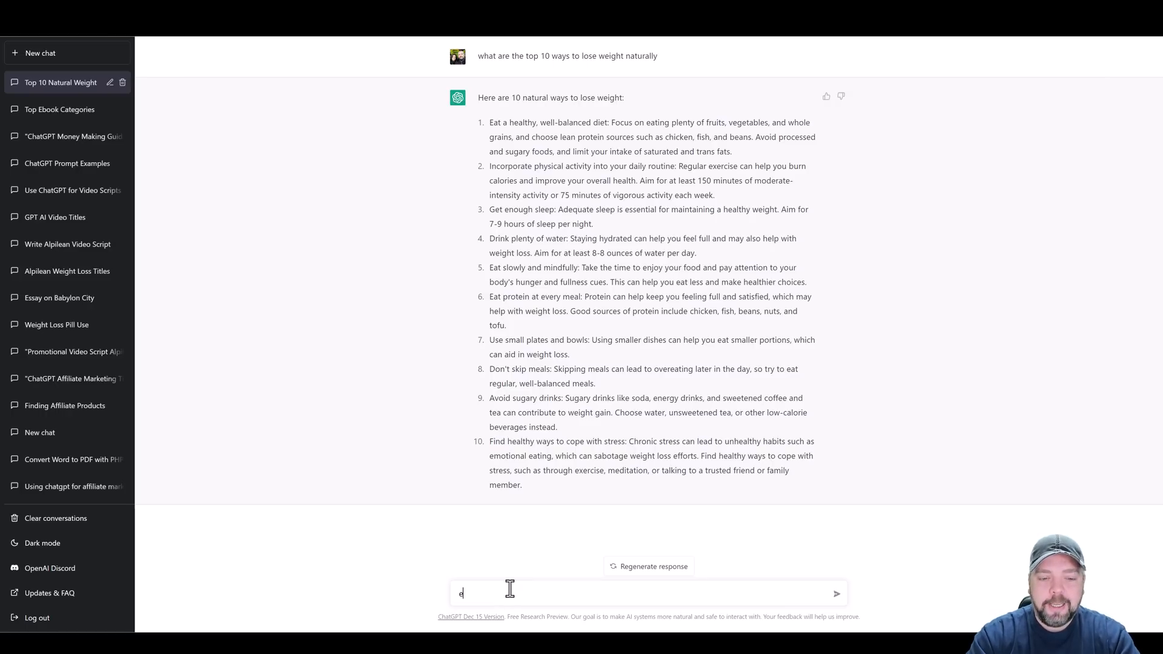
type("xpand on")
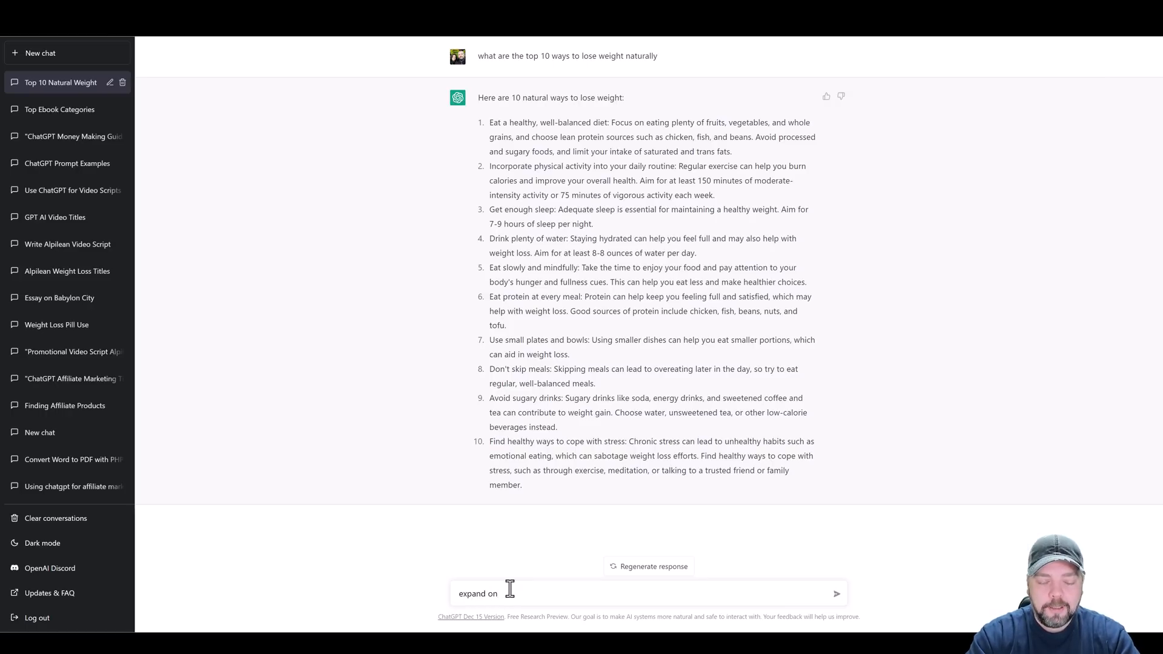
type("1")
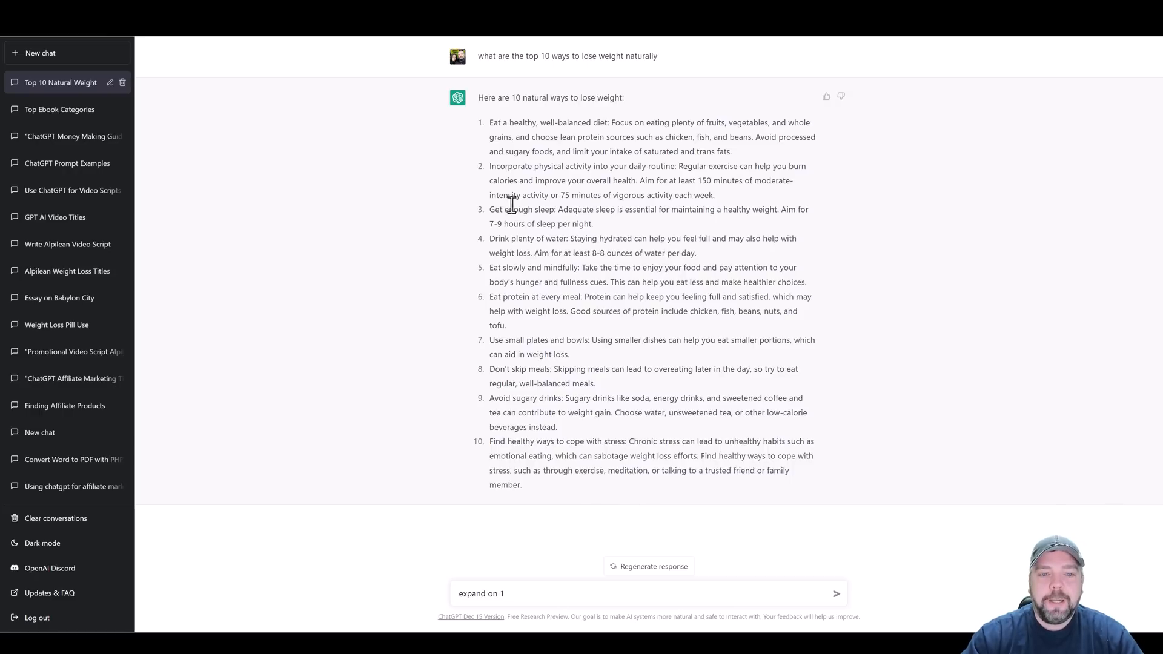
mouse_move(486, 125)
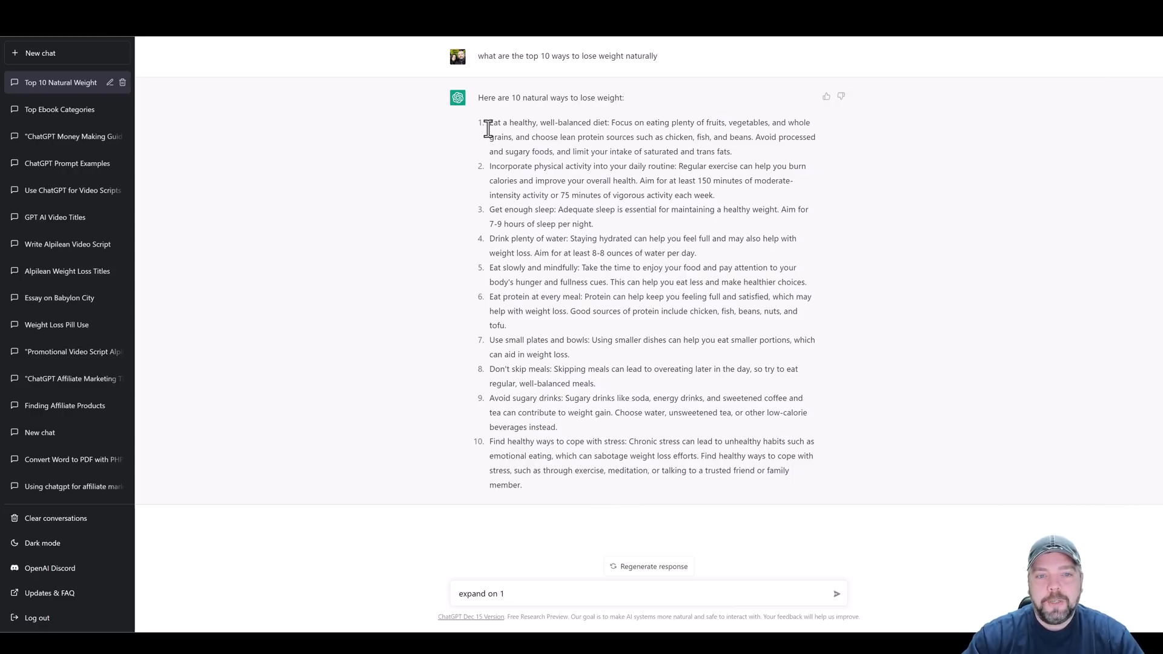
mouse_move(551, 137)
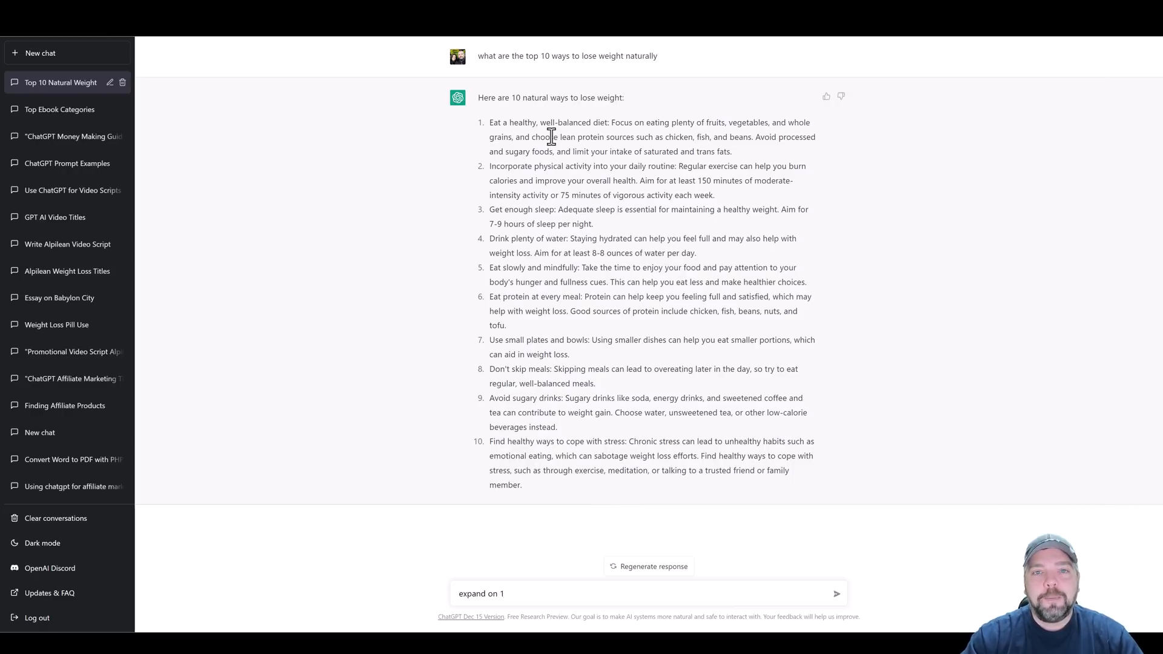
left_click(837, 594)
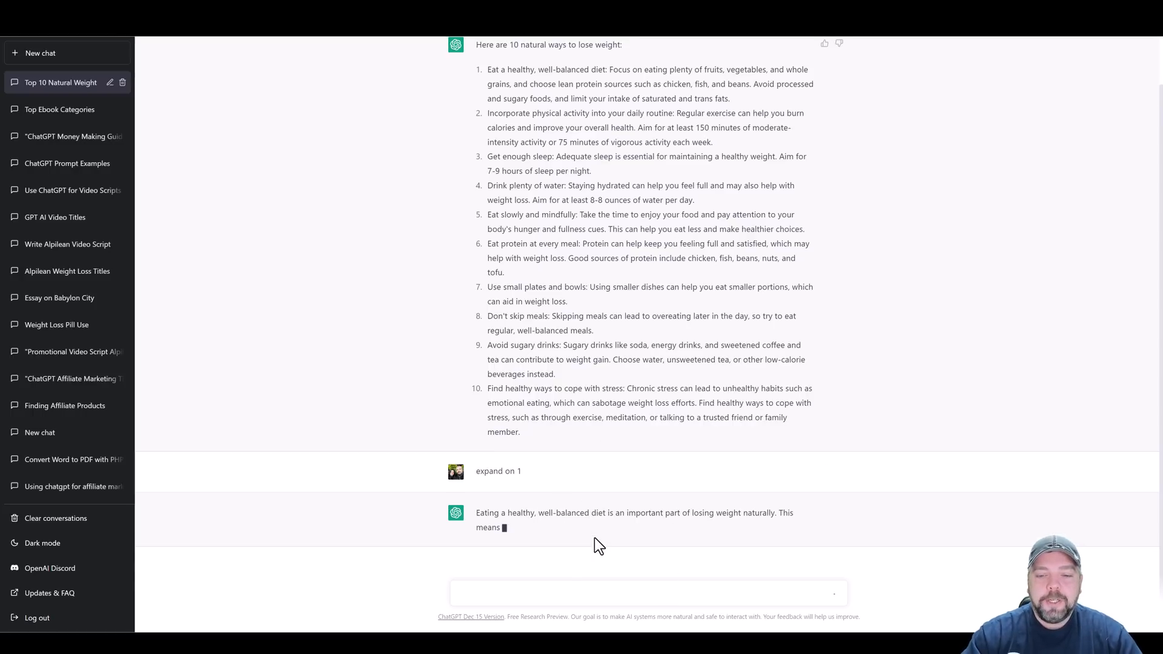
- Scroll through the original list and the seven expanded balanced-diet tips as they generate
scroll("up", 3)
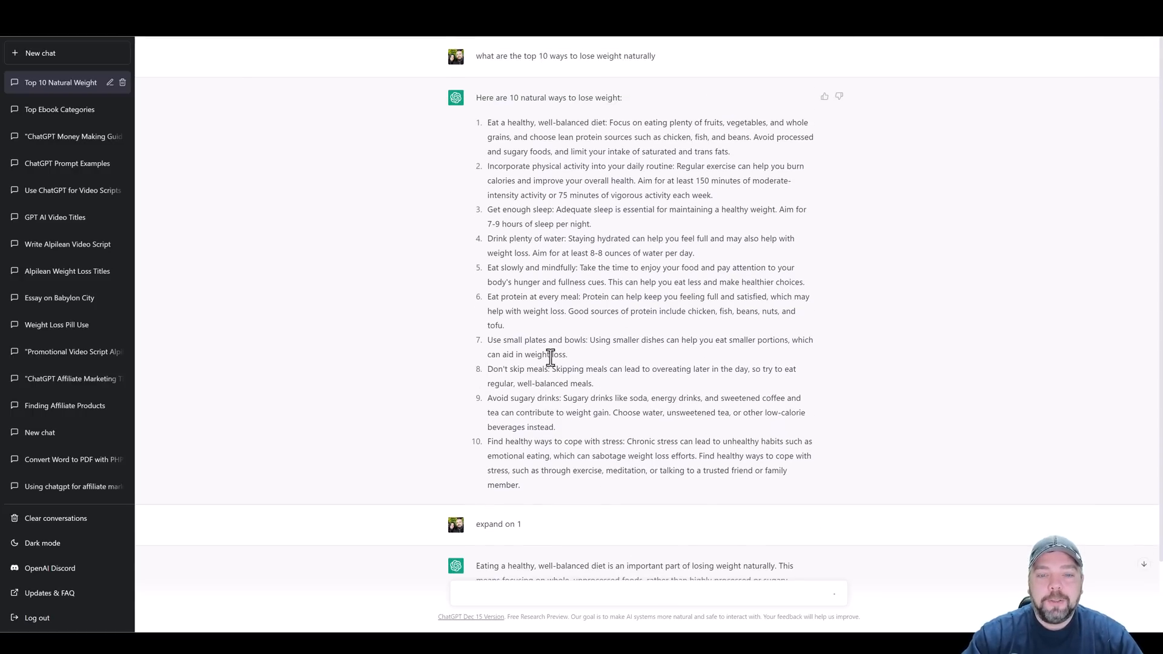
scroll("down", 3)
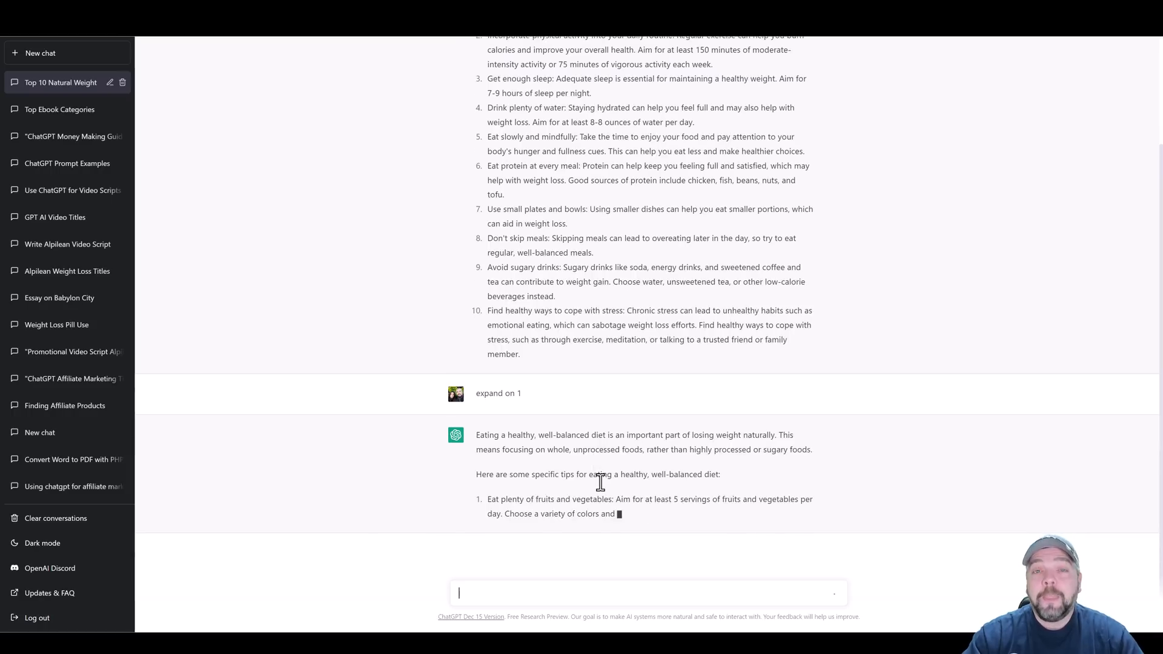
scroll("down", 3)
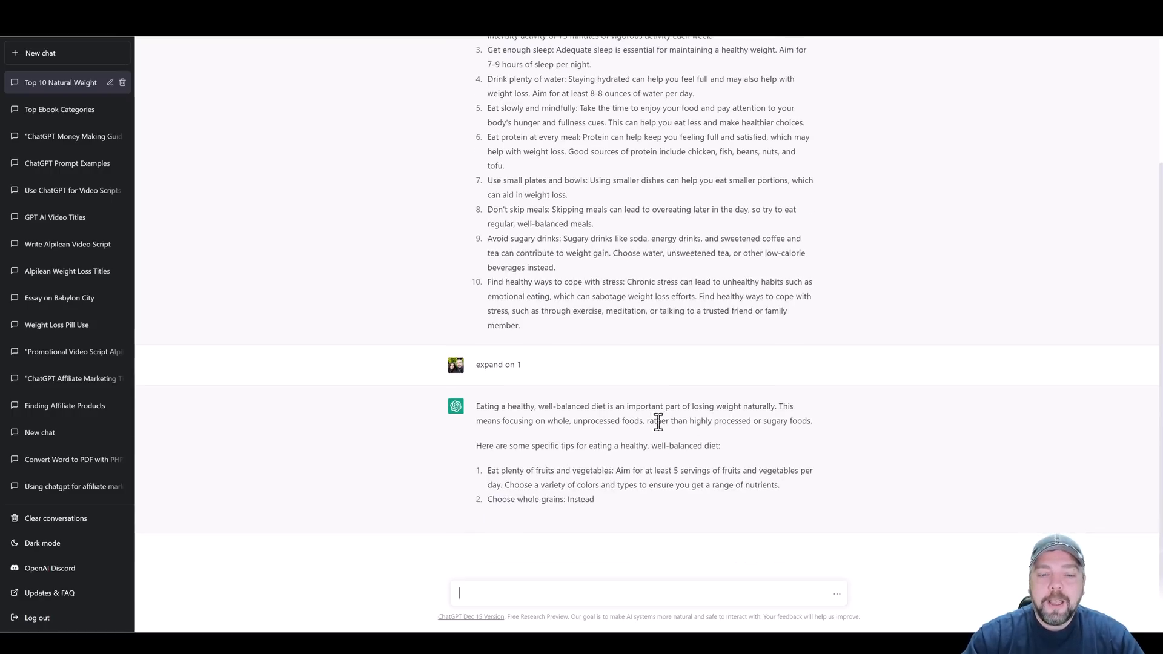
scroll("up", 3)
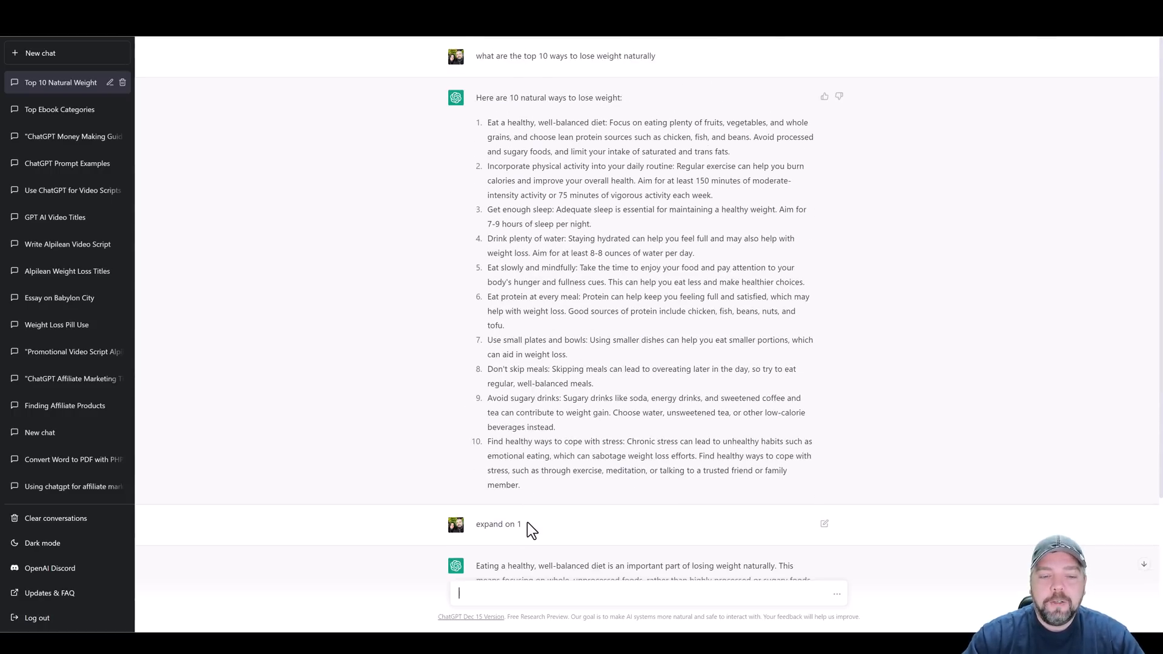
mouse_move(482, 174)
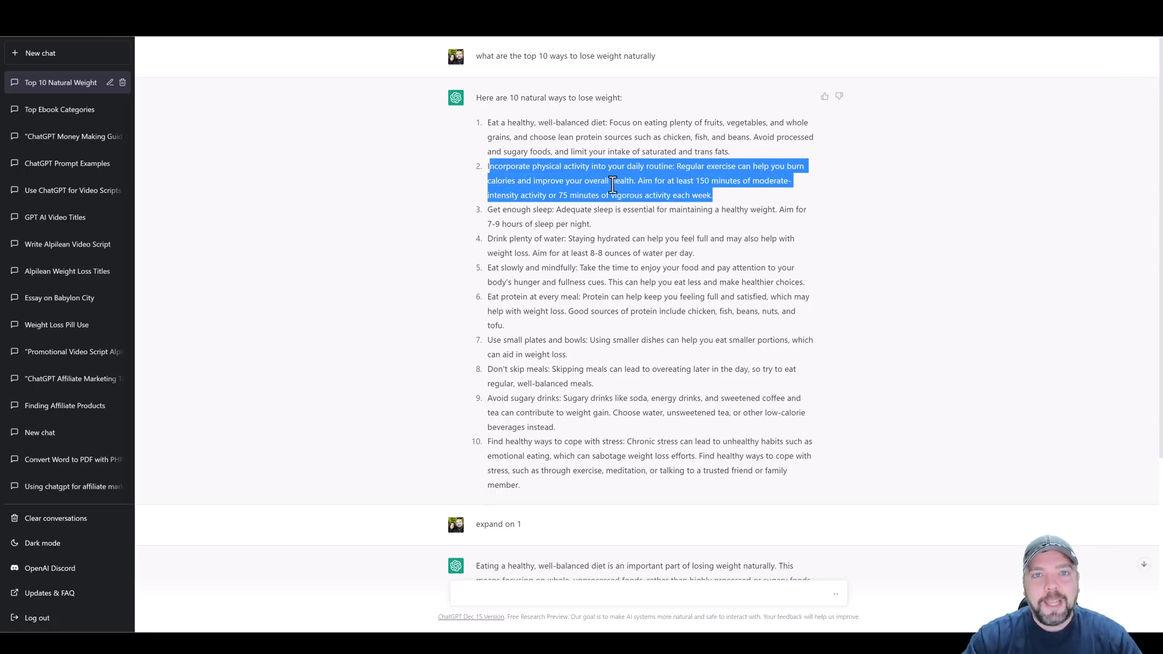
scroll("down", 3)
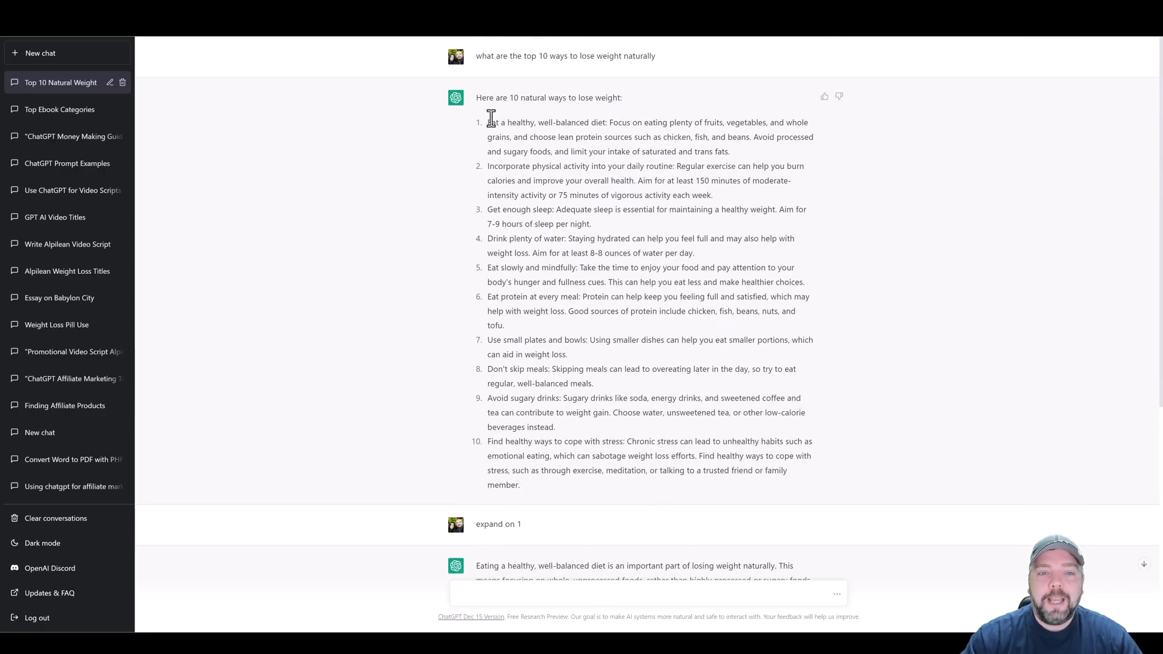
scroll("down", 3)
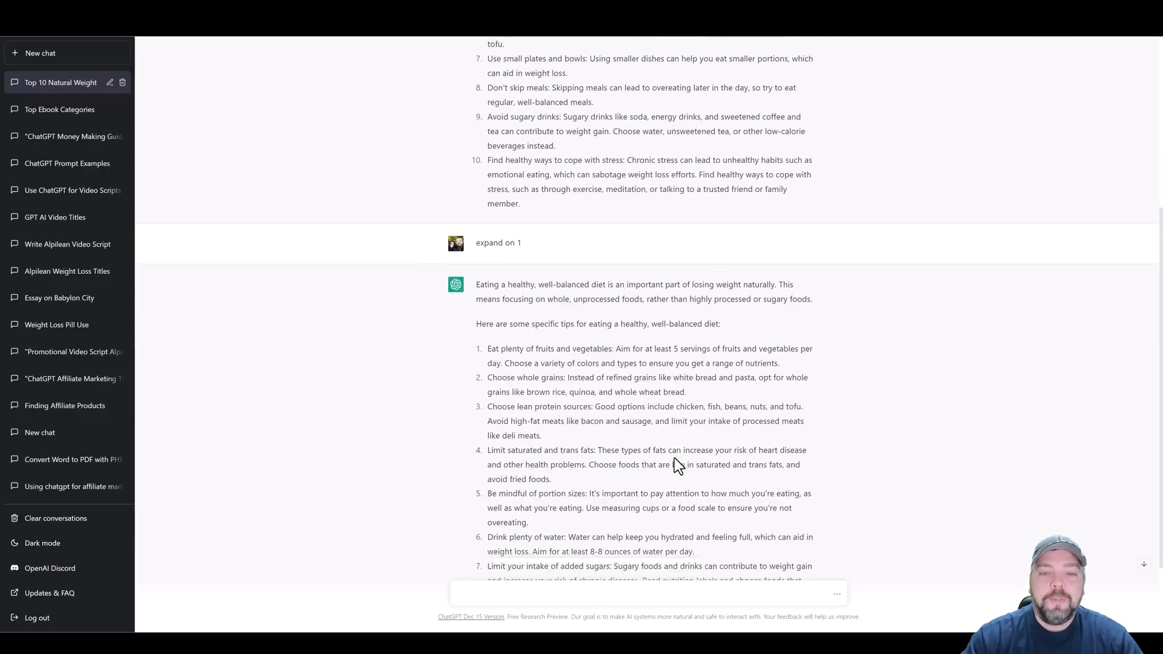
scroll("down", 3)
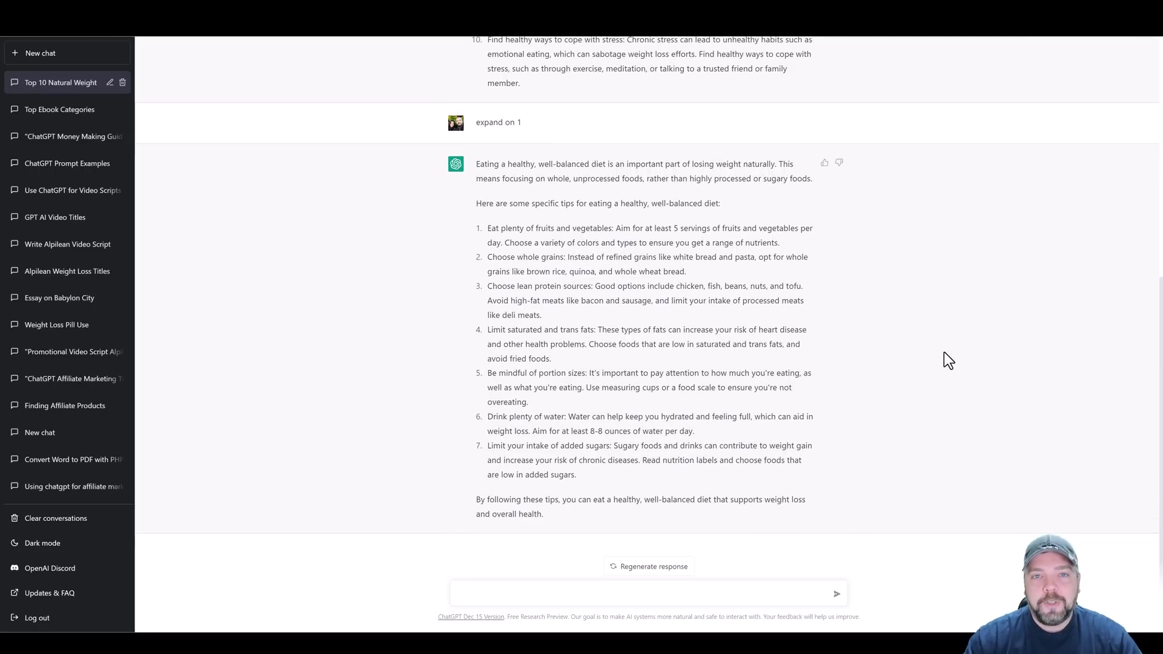
mouse_move(499, 329)
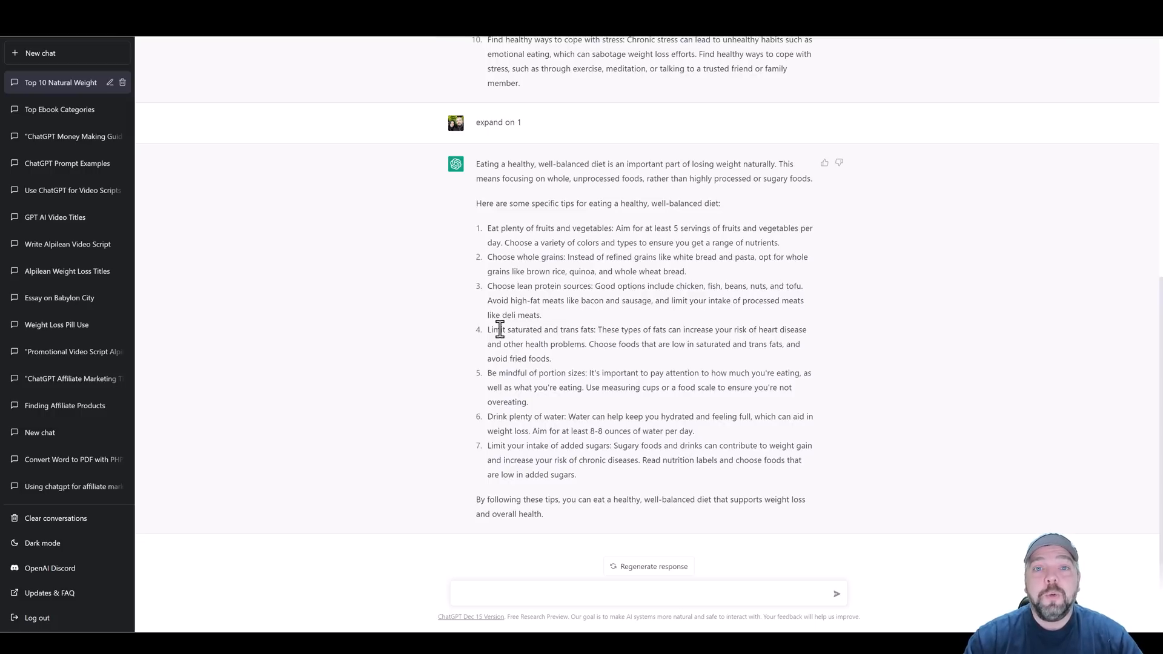
mouse_move(448, 262)
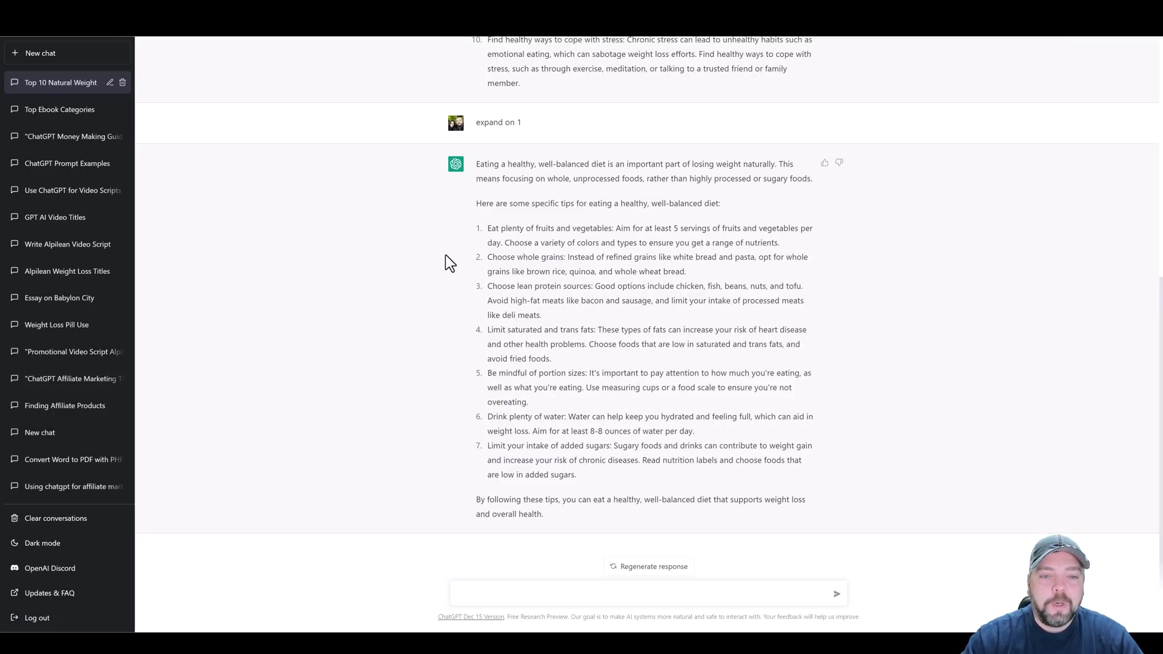
mouse_move(418, 264)
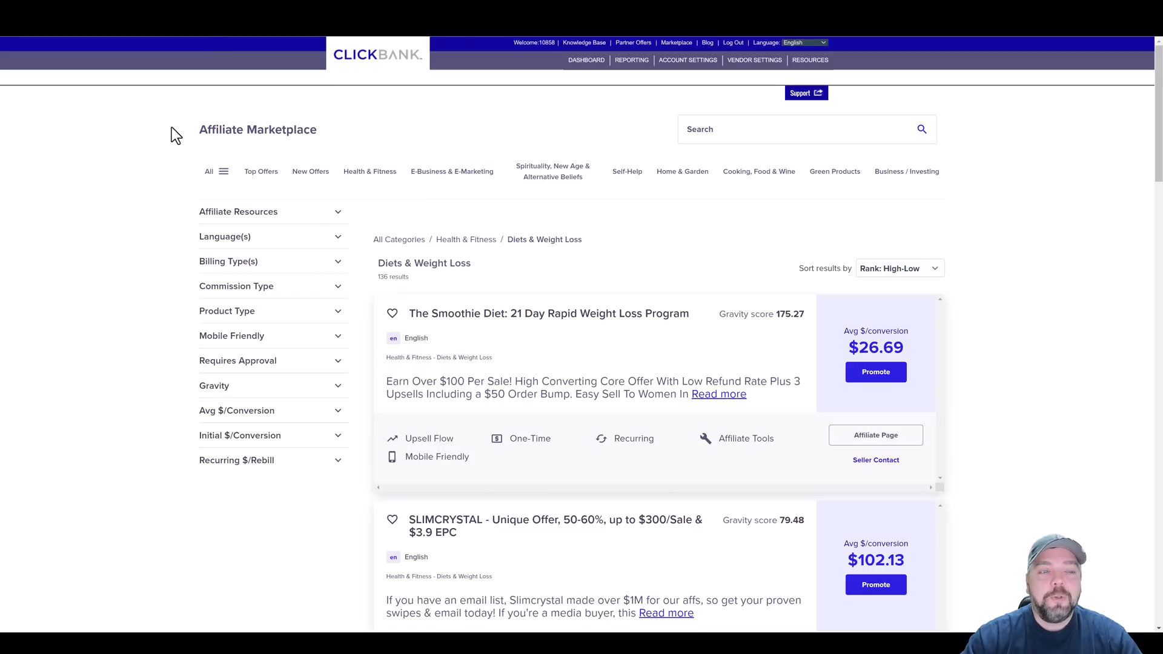
mouse_move(430, 154)
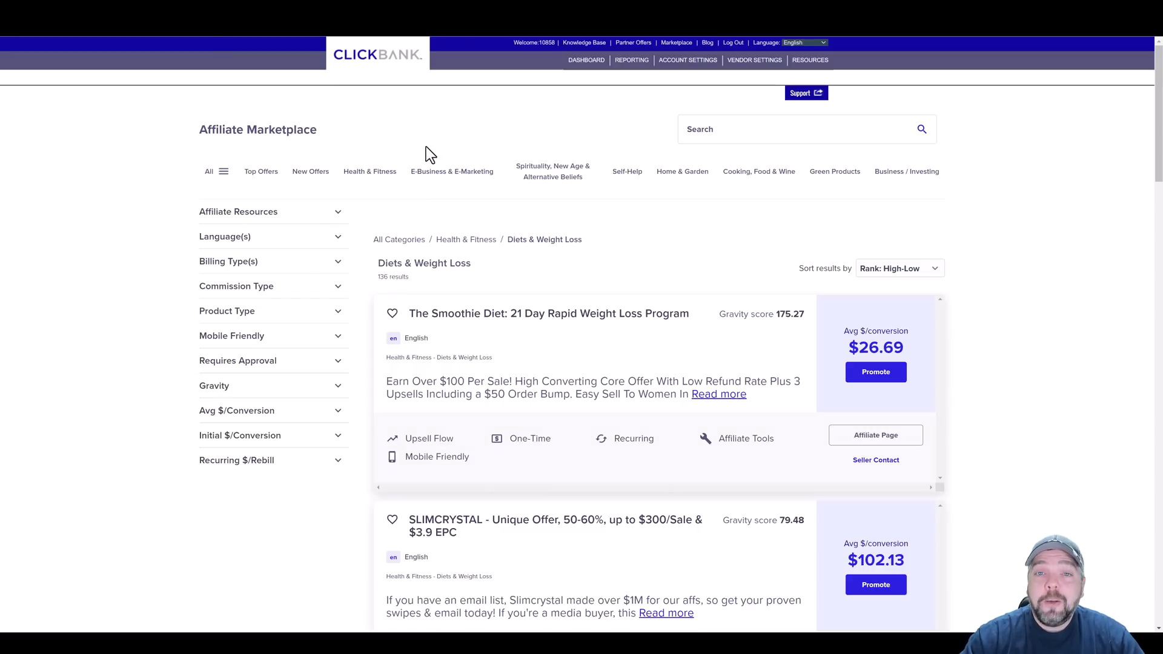
mouse_move(457, 137)
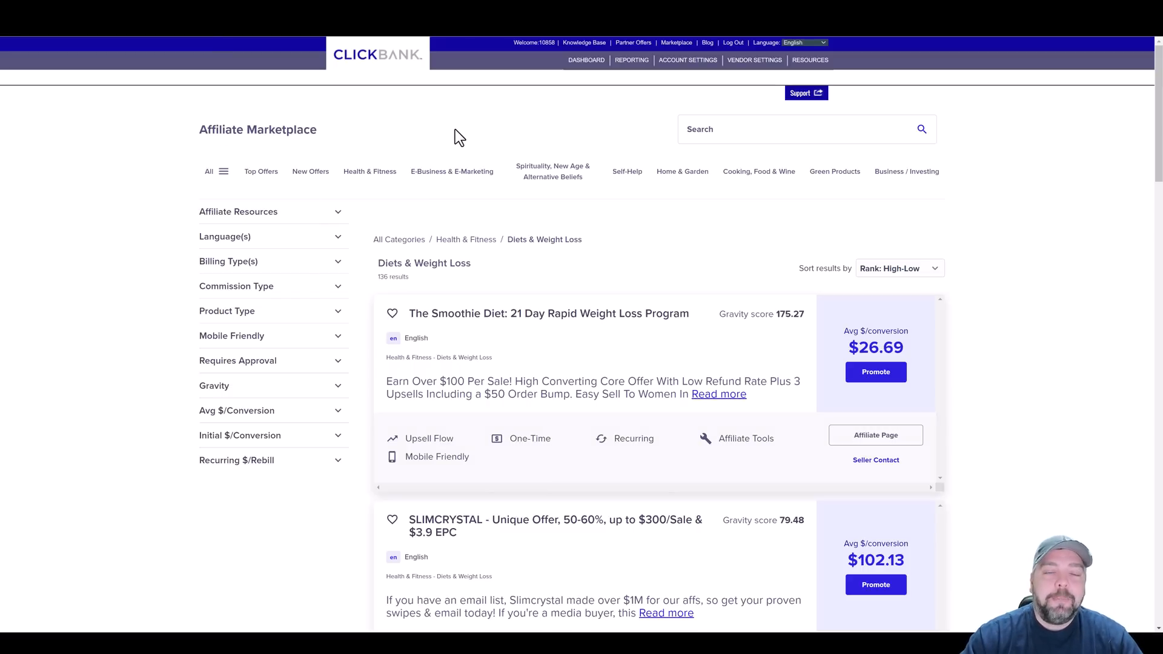
mouse_move(555, 140)
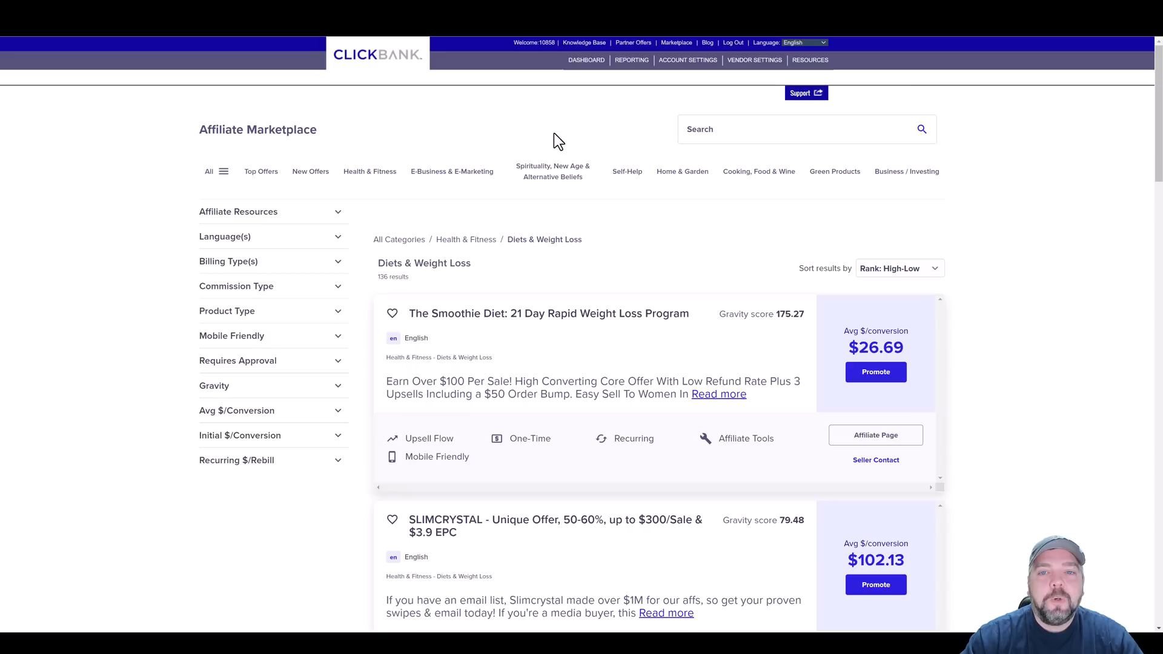
mouse_move(676, 43)
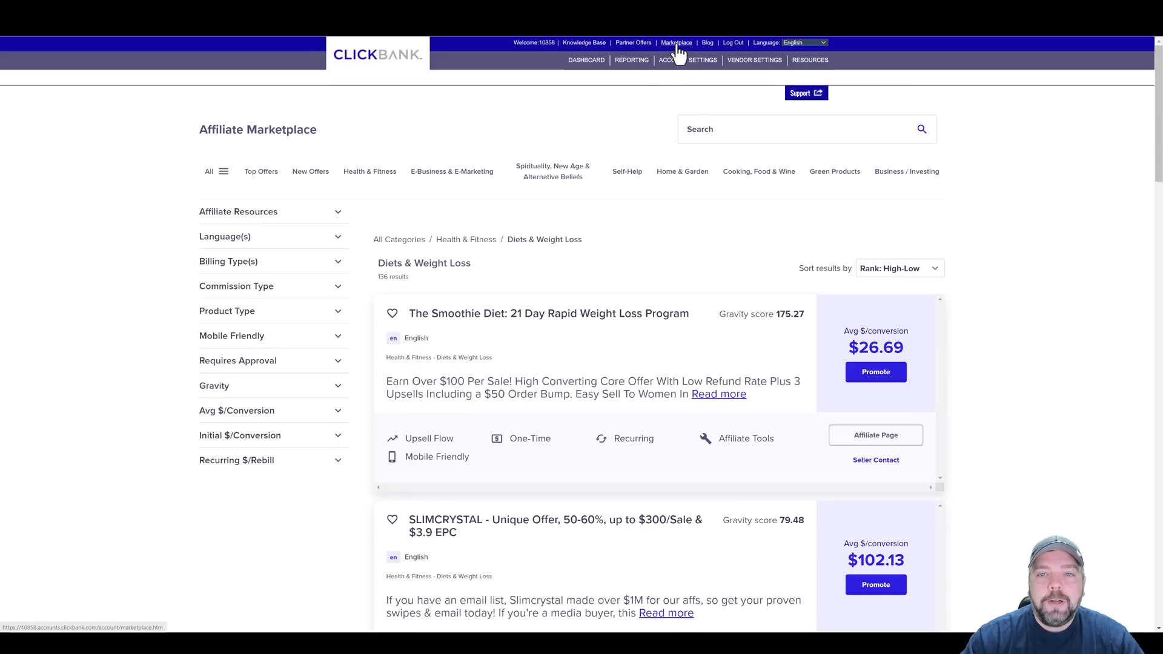
- Return to the ClickBank marketplace and browse to the Diets & Weight Loss category
left_click(675, 43)
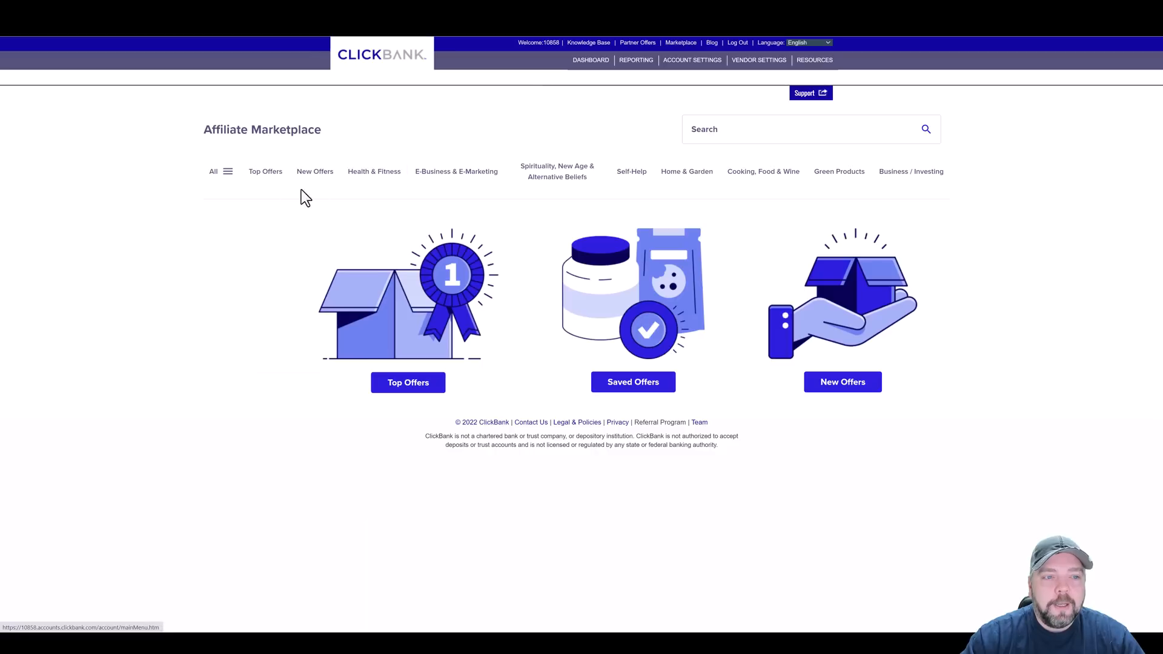
left_click(226, 171)
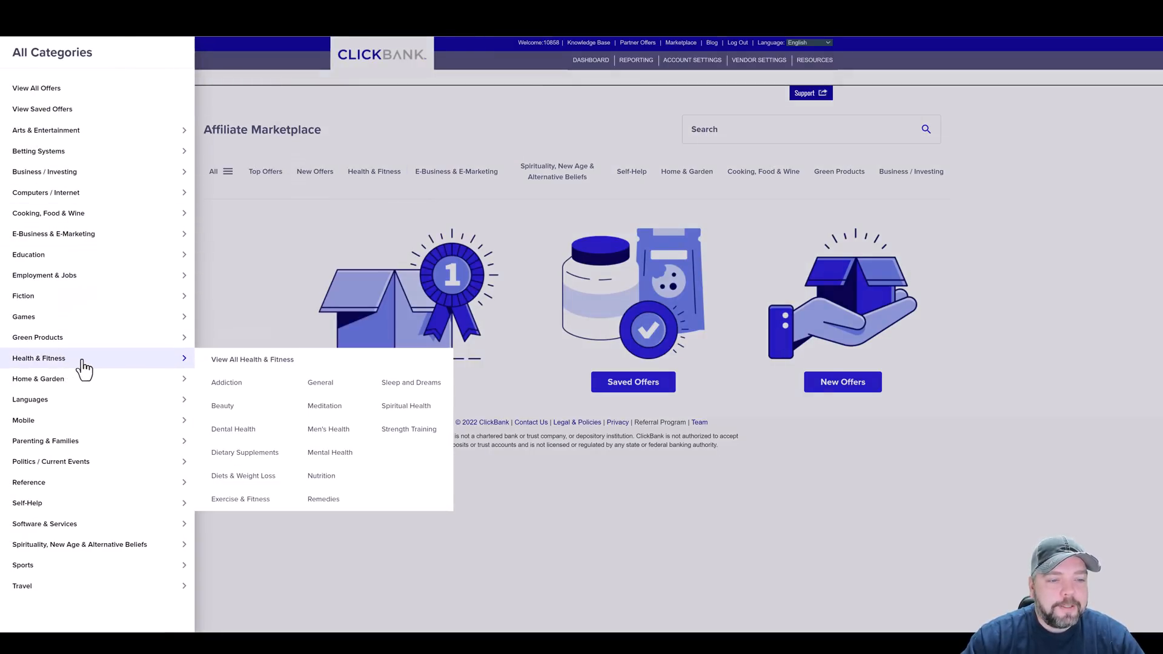
left_click(243, 475)
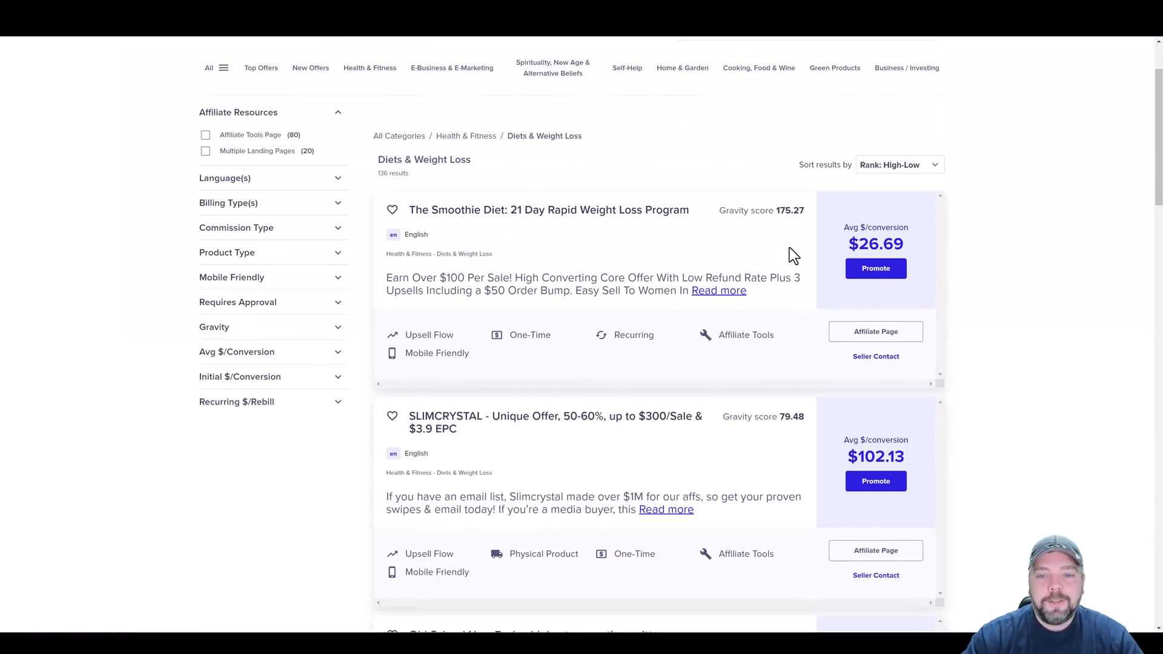
mouse_move(808, 254)
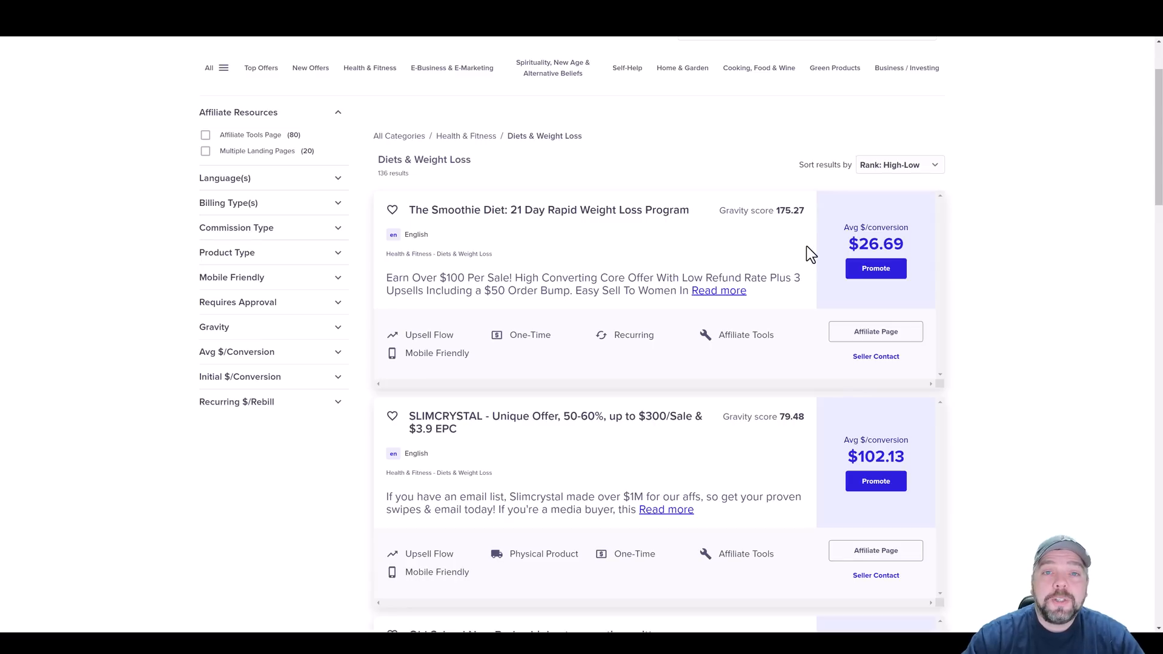
mouse_move(640, 335)
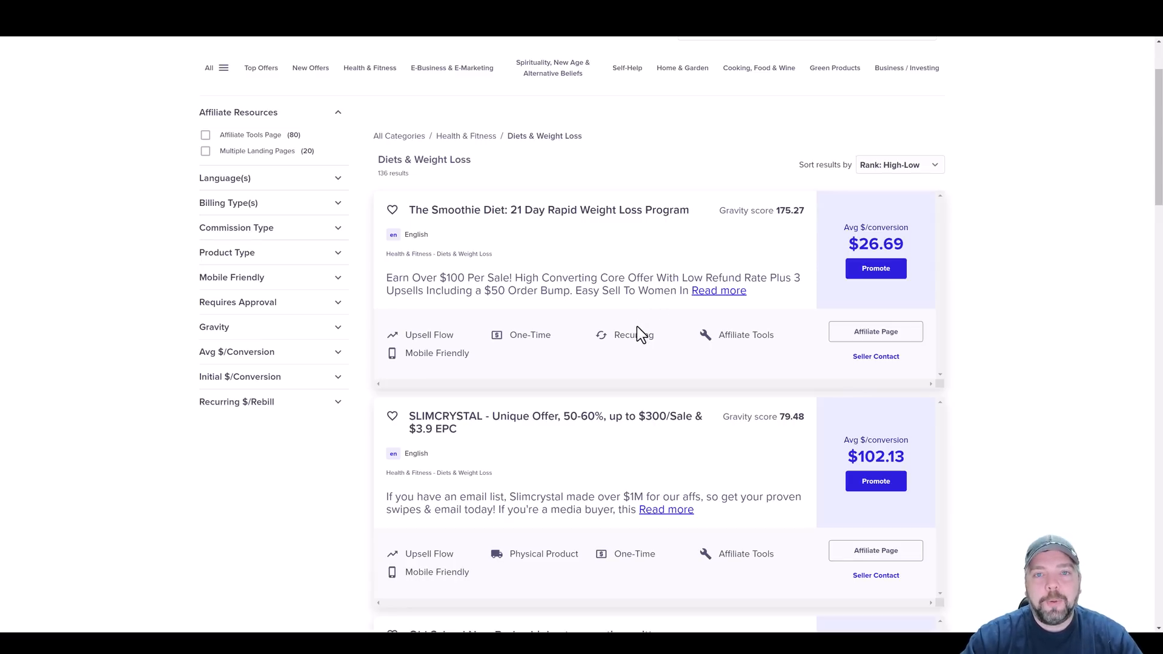
mouse_move(629, 356)
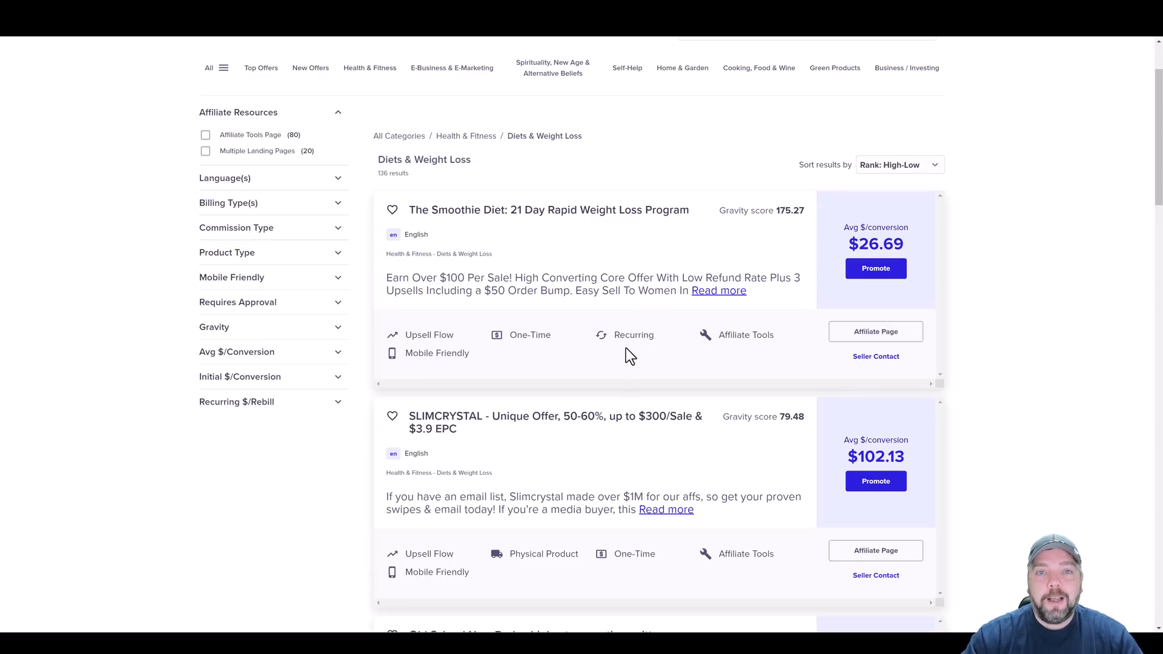
mouse_move(649, 367)
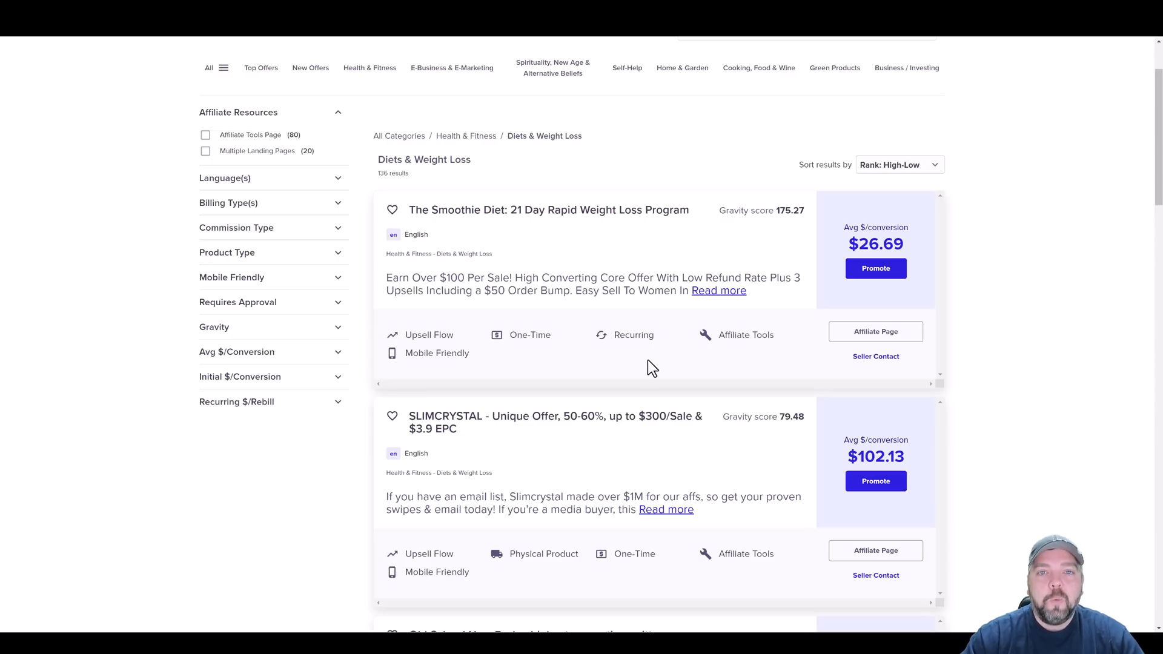
mouse_move(613, 365)
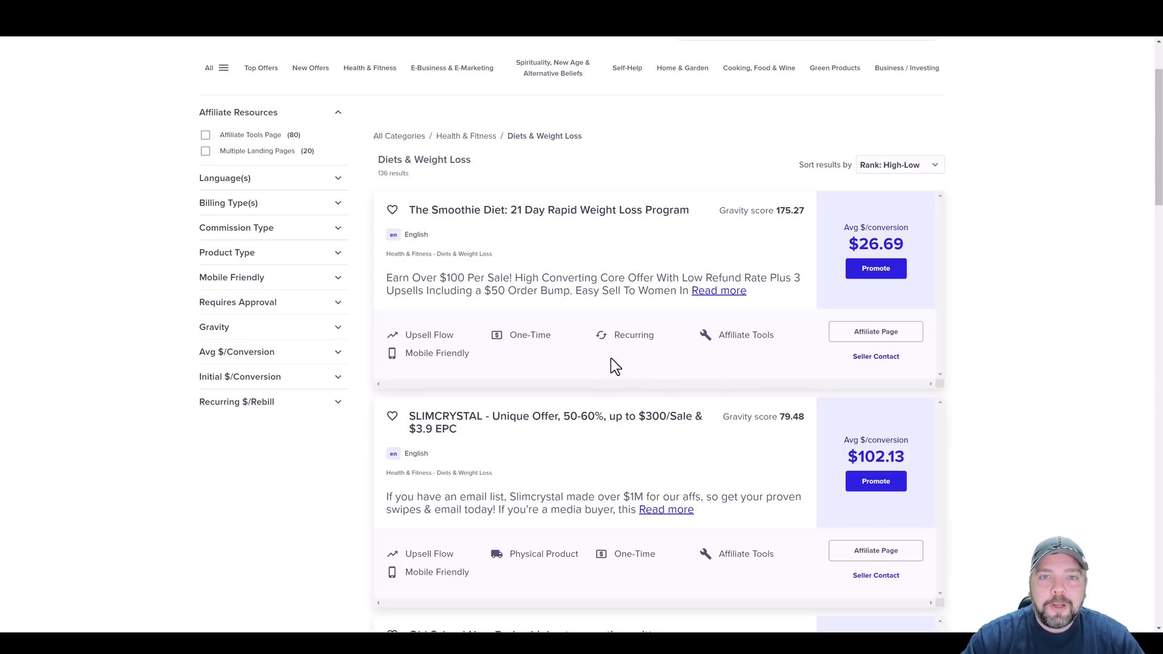
mouse_move(600, 389)
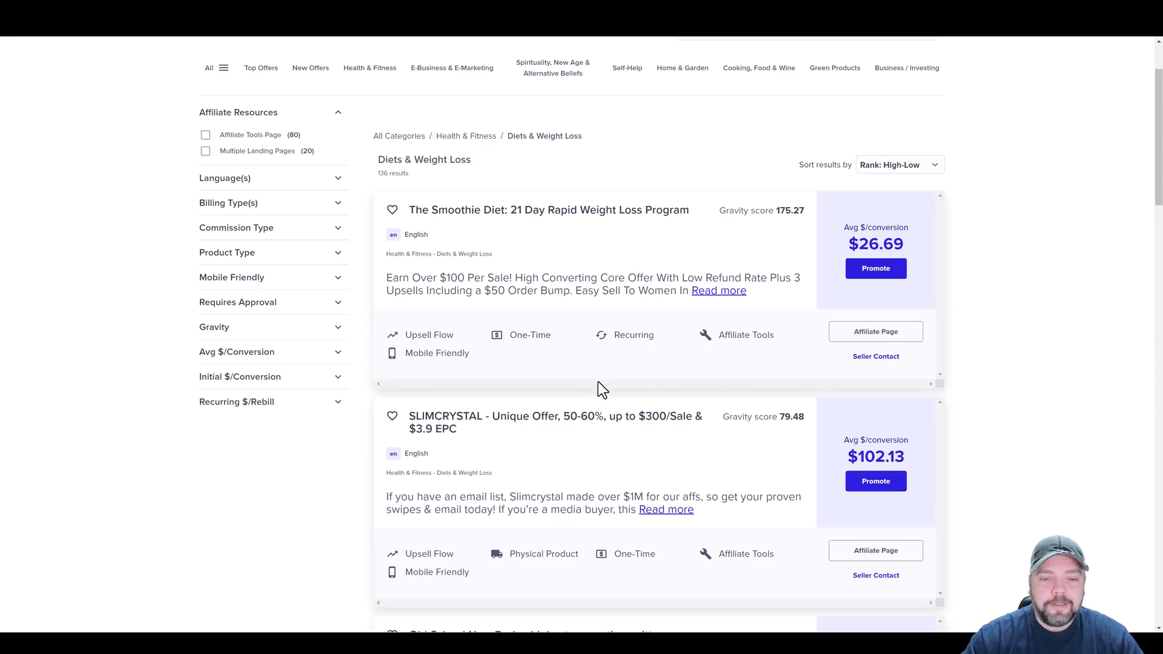
mouse_move(415, 216)
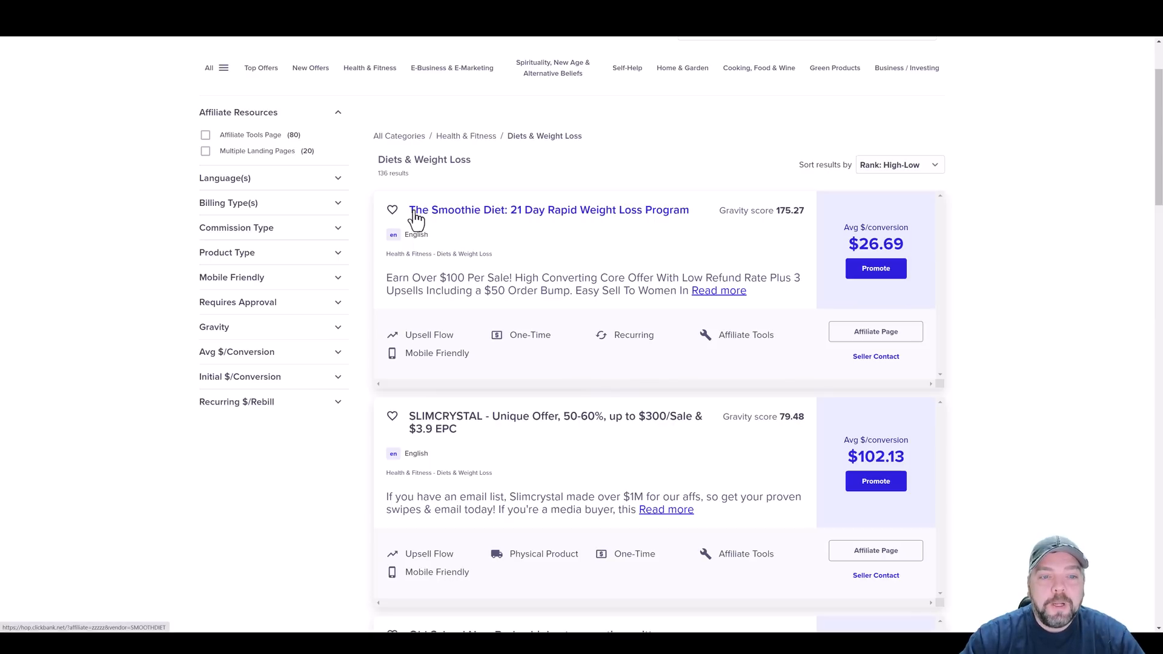
mouse_move(585, 232)
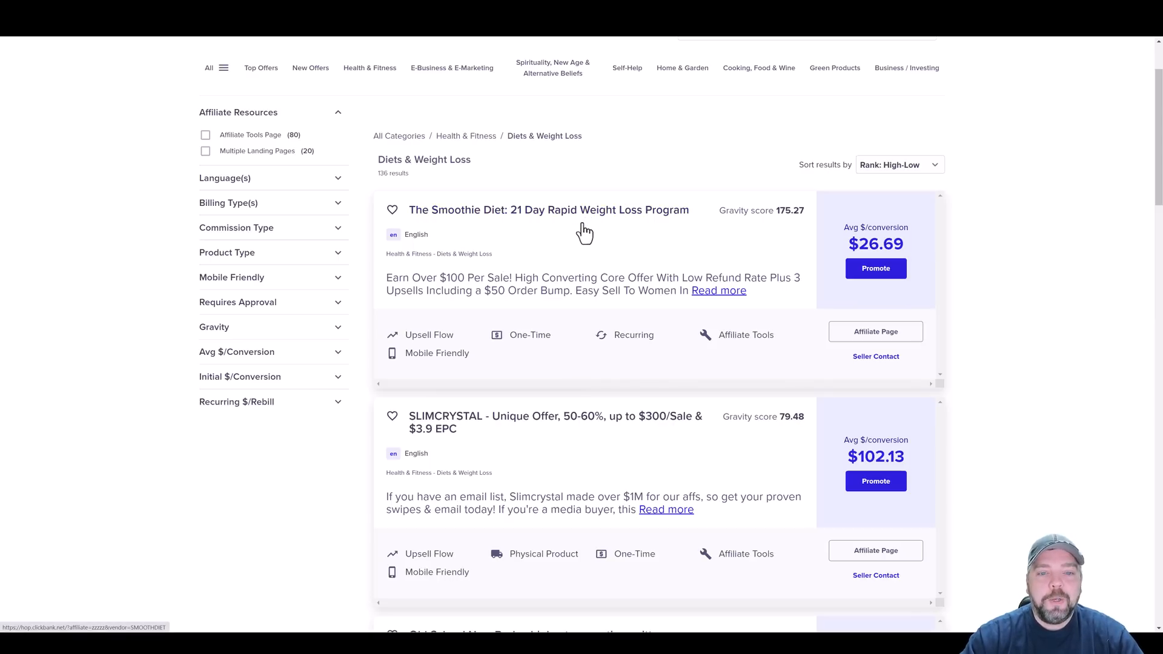
mouse_move(660, 223)
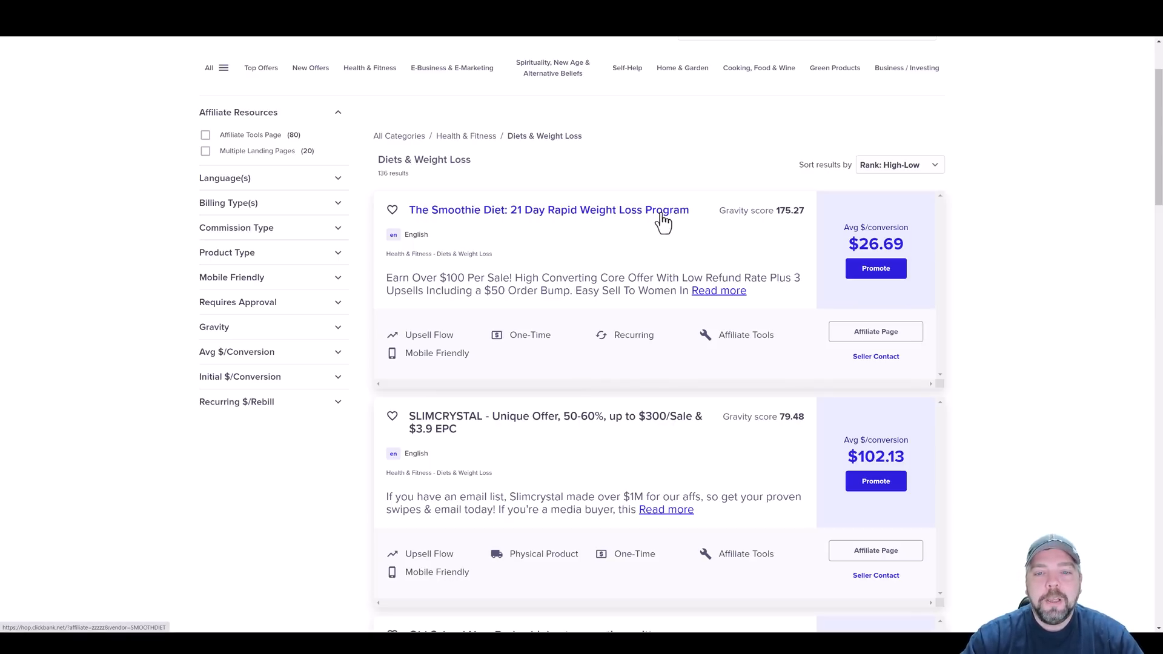
left_click(547, 210)
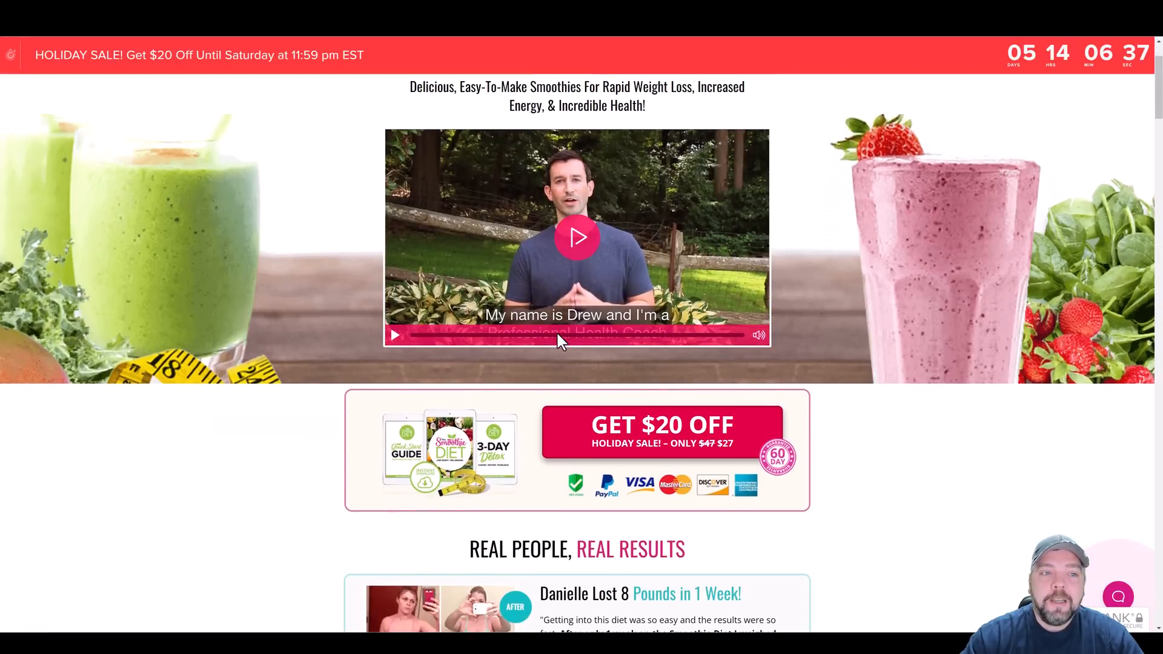
scroll("down", 3)
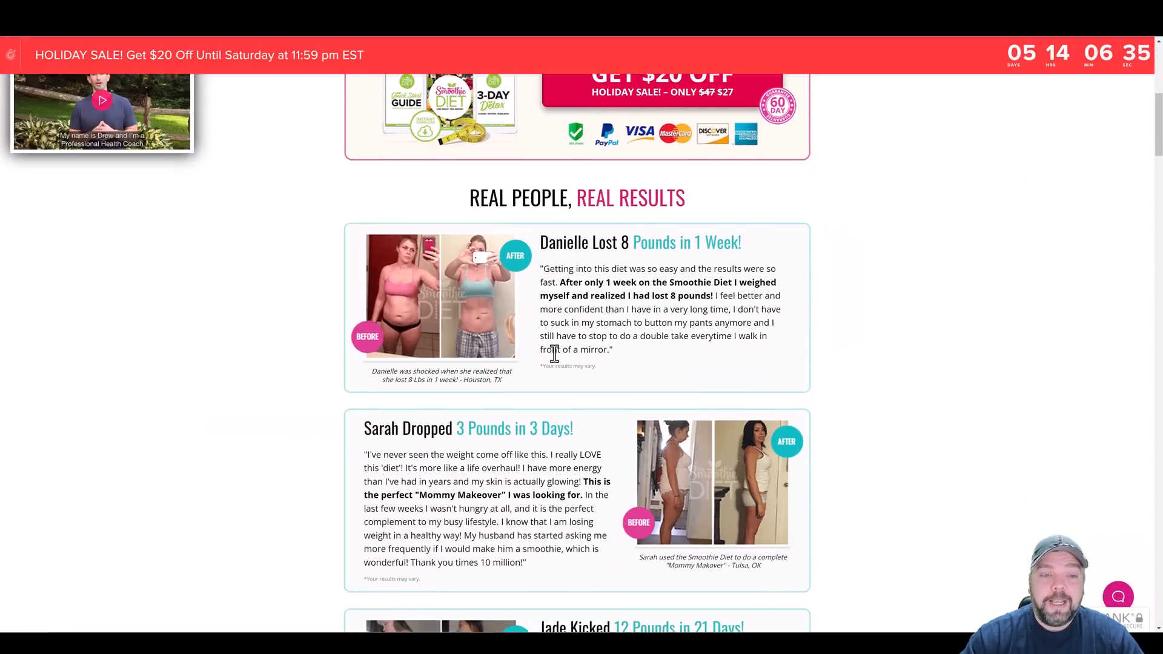
scroll("down", 3)
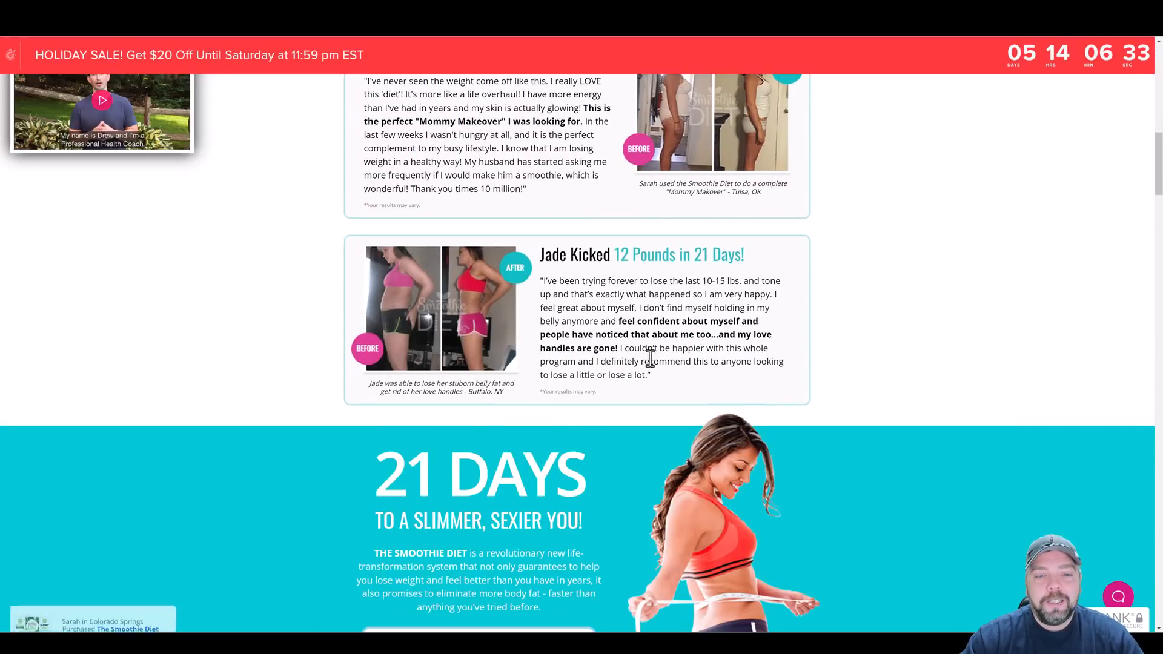
scroll("down", 3)
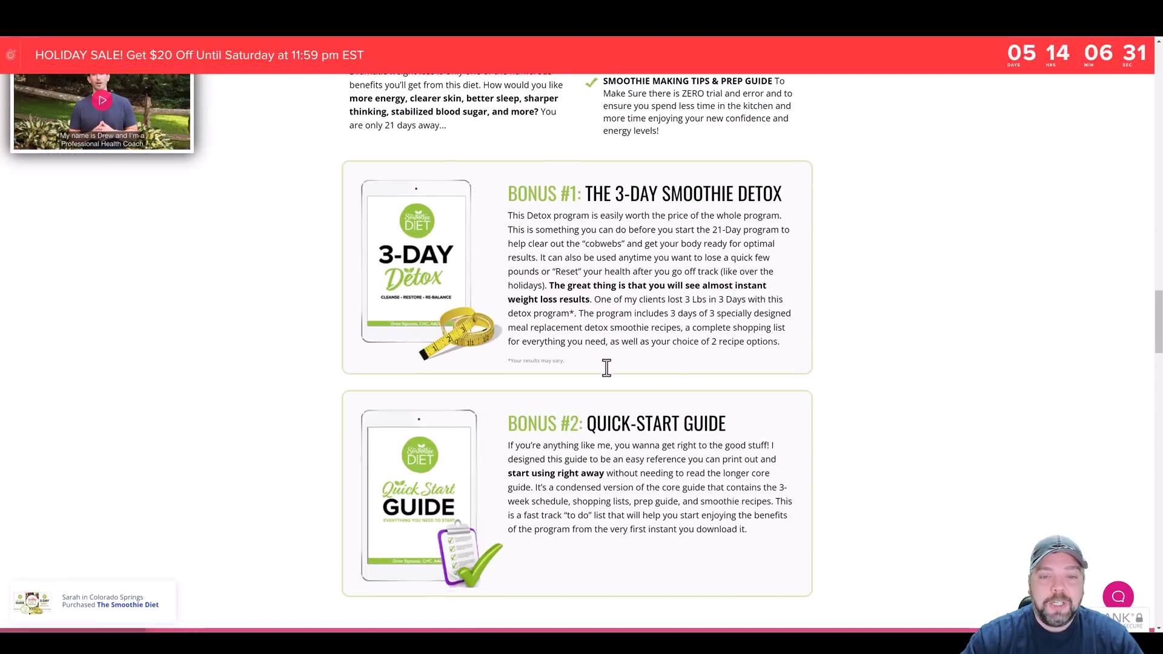
scroll("down", 3)
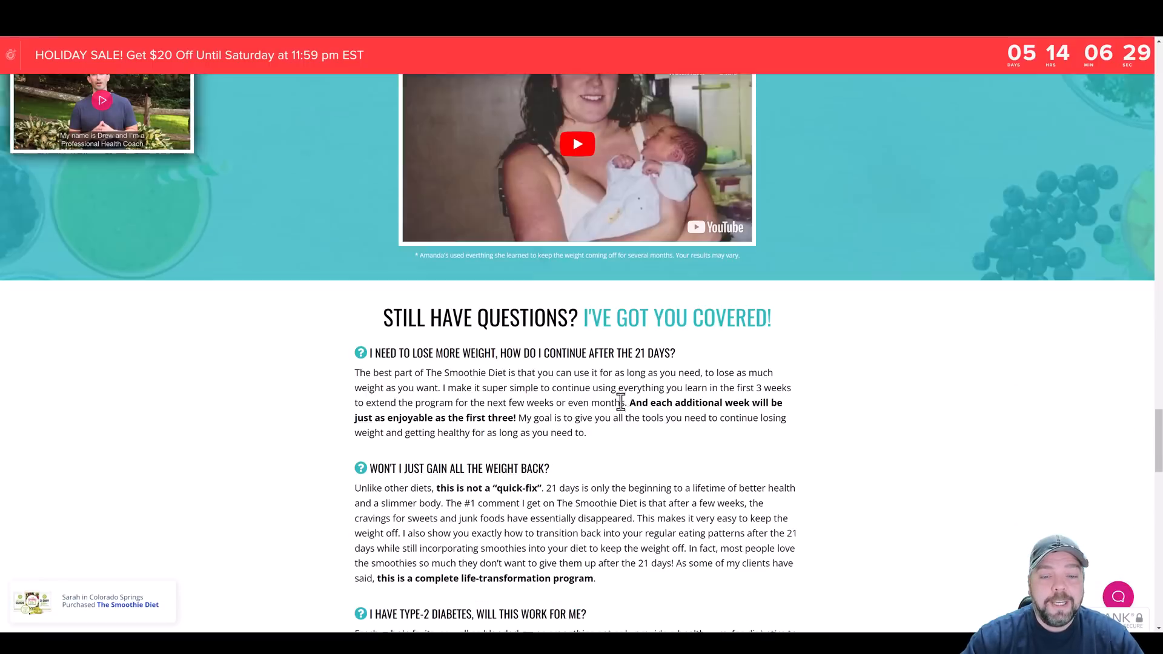
scroll("down", 3)
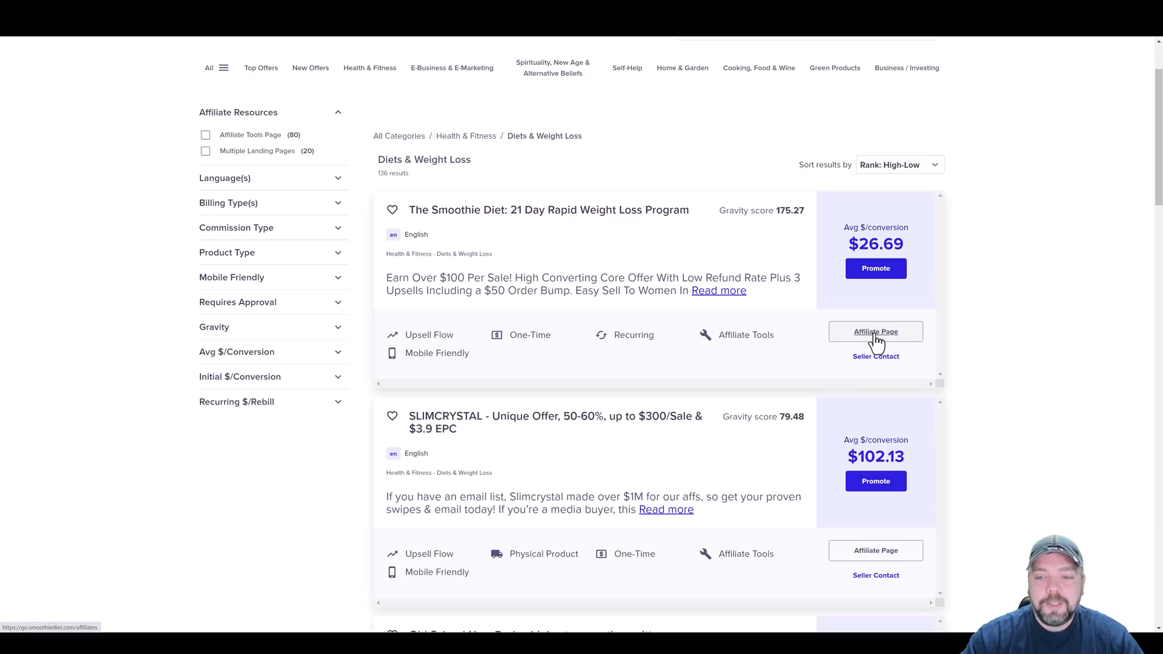
- View The Smoothie Diet's affiliate page down to the Get Your Affiliate Tools Here link
left_click(874, 331)
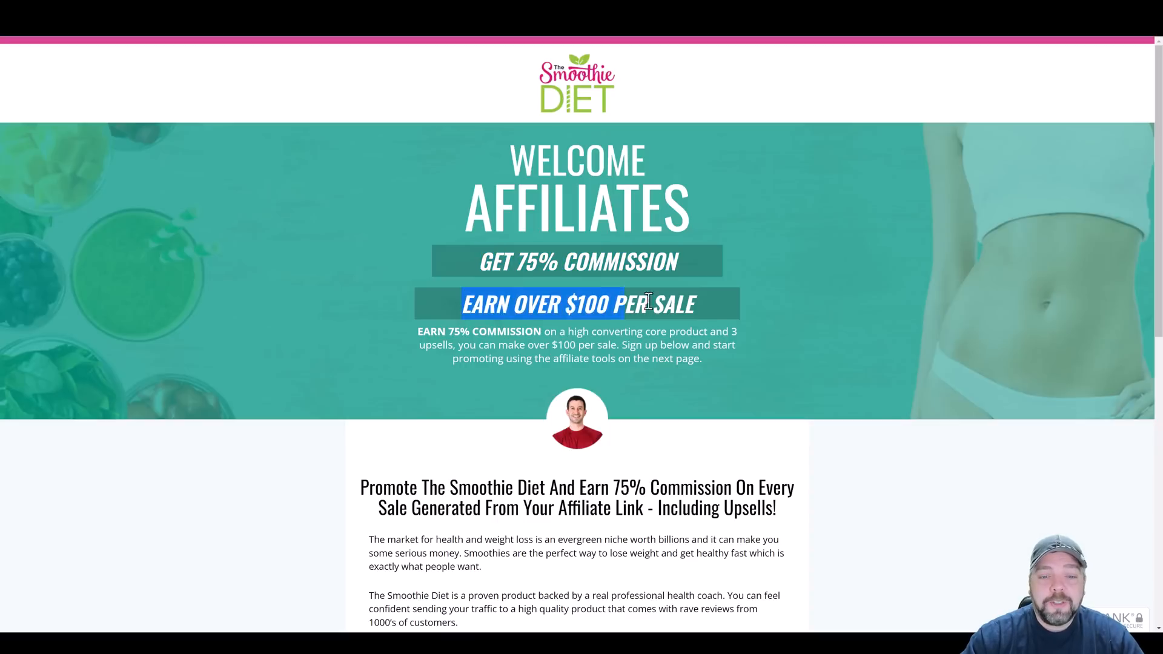
scroll("down", 3)
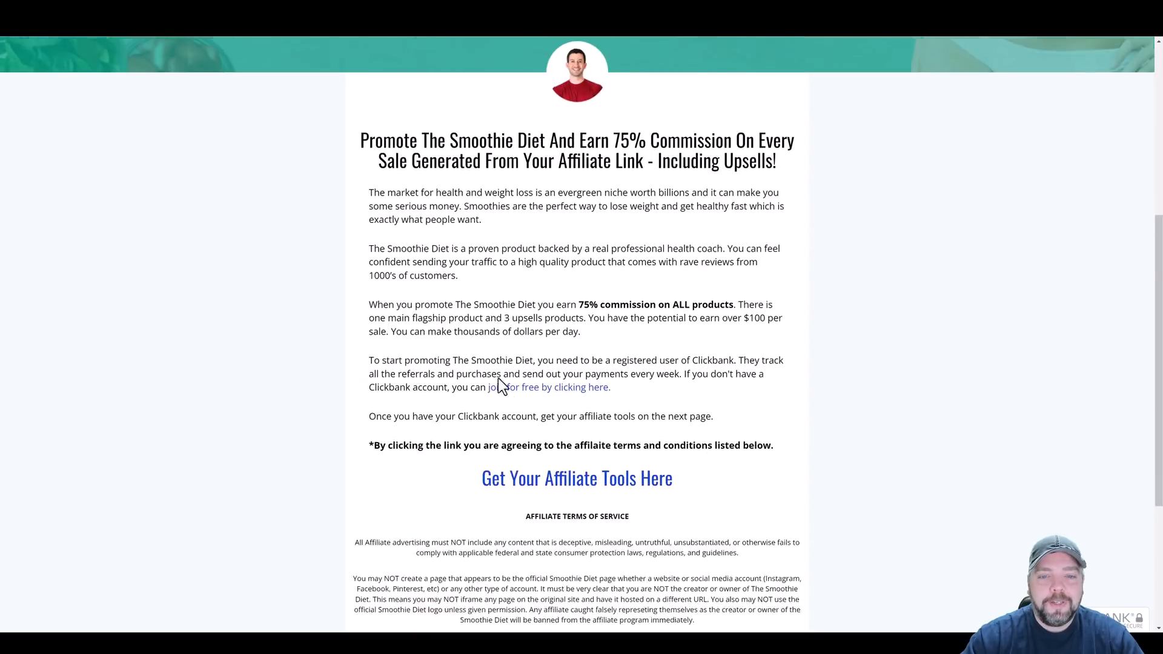
scroll("down", 3)
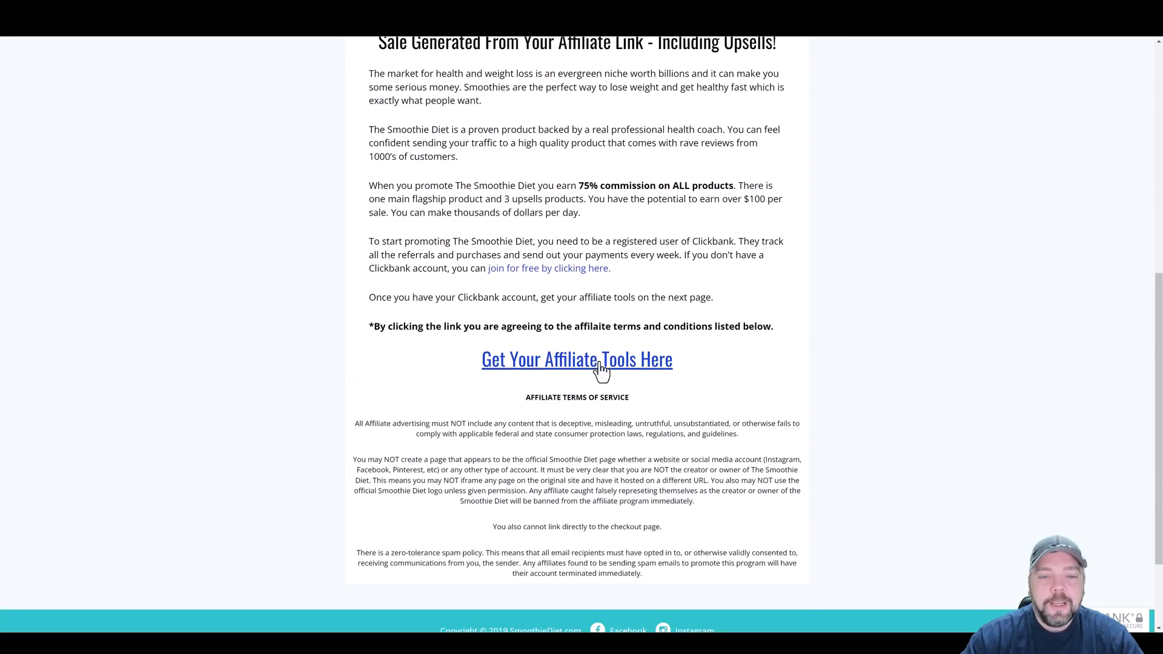
- Browse the affiliate tools page through promotion methods, demographic data and presell articles
left_click(577, 358)
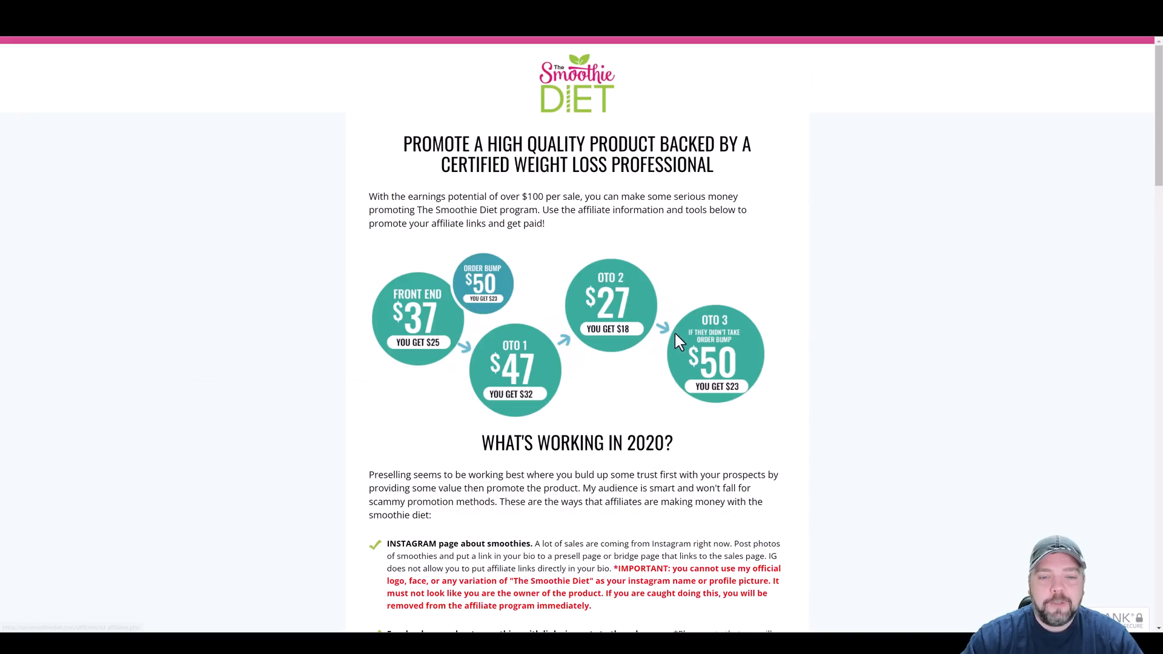
mouse_move(448, 315)
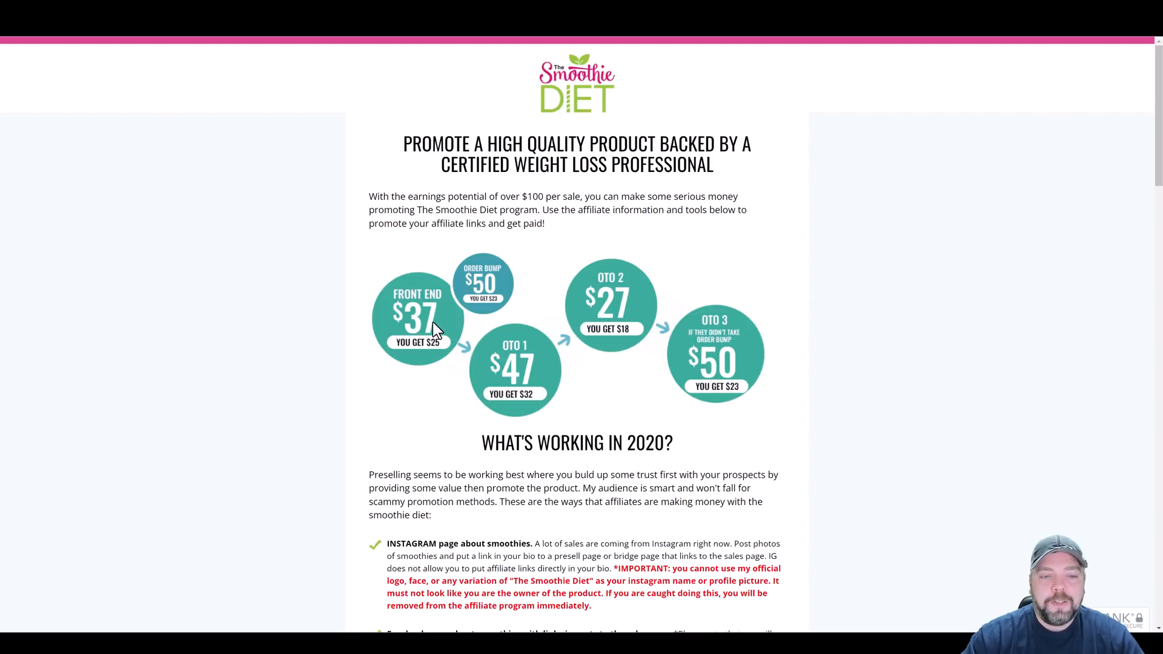
mouse_move(438, 345)
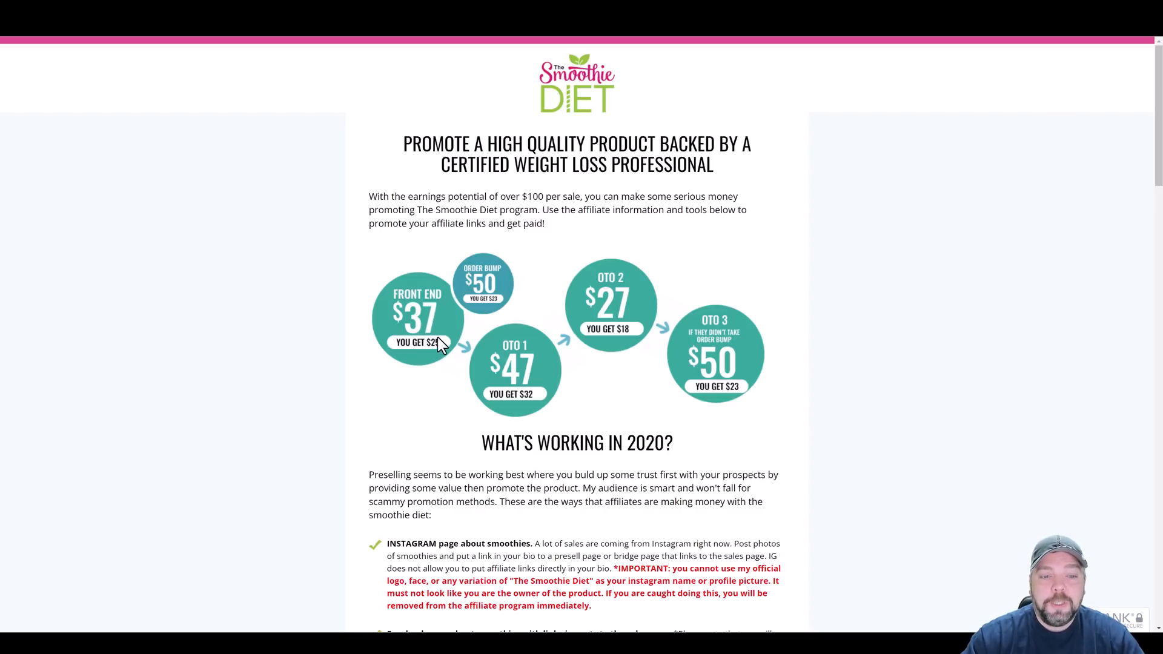
mouse_move(493, 291)
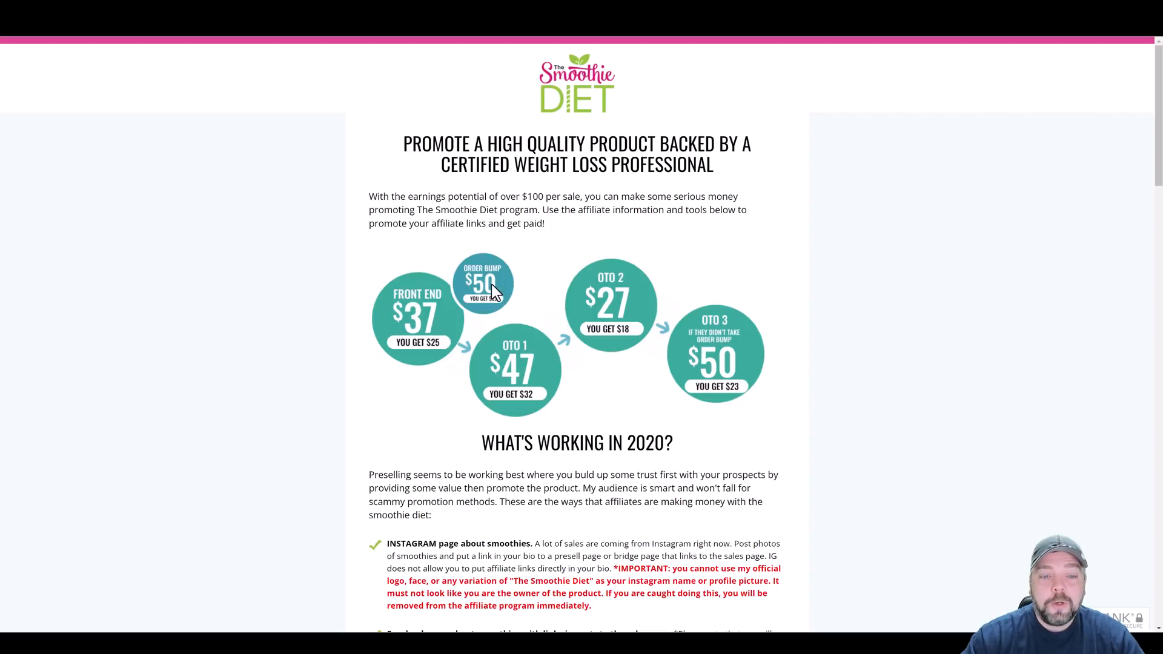
mouse_move(499, 299)
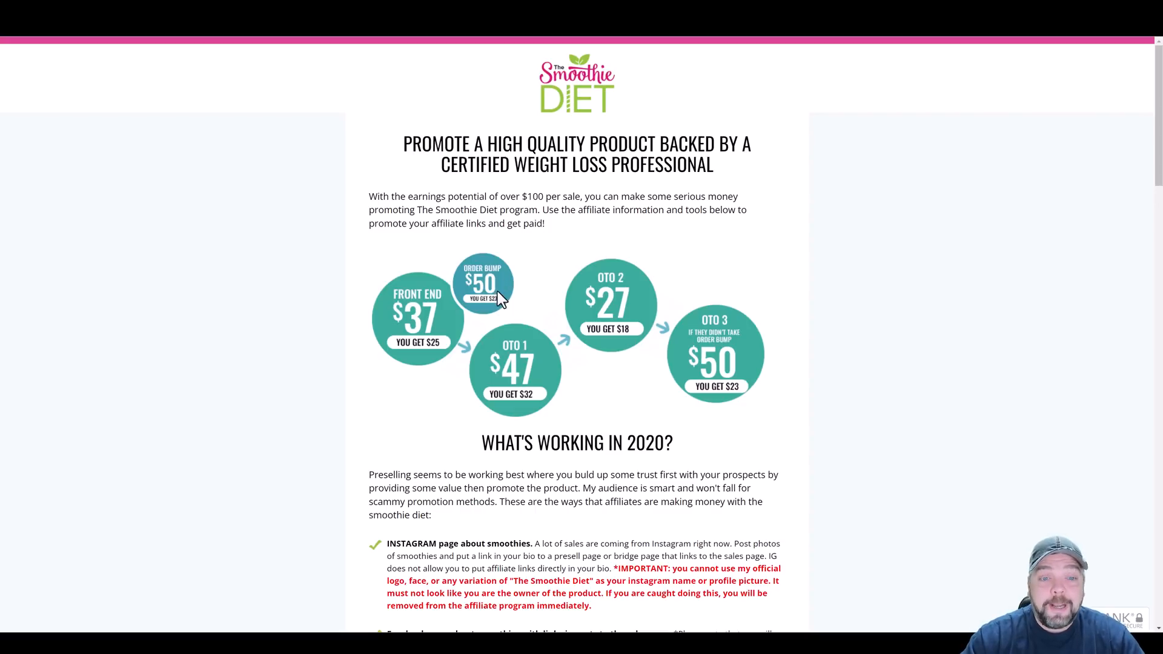
mouse_move(682, 282)
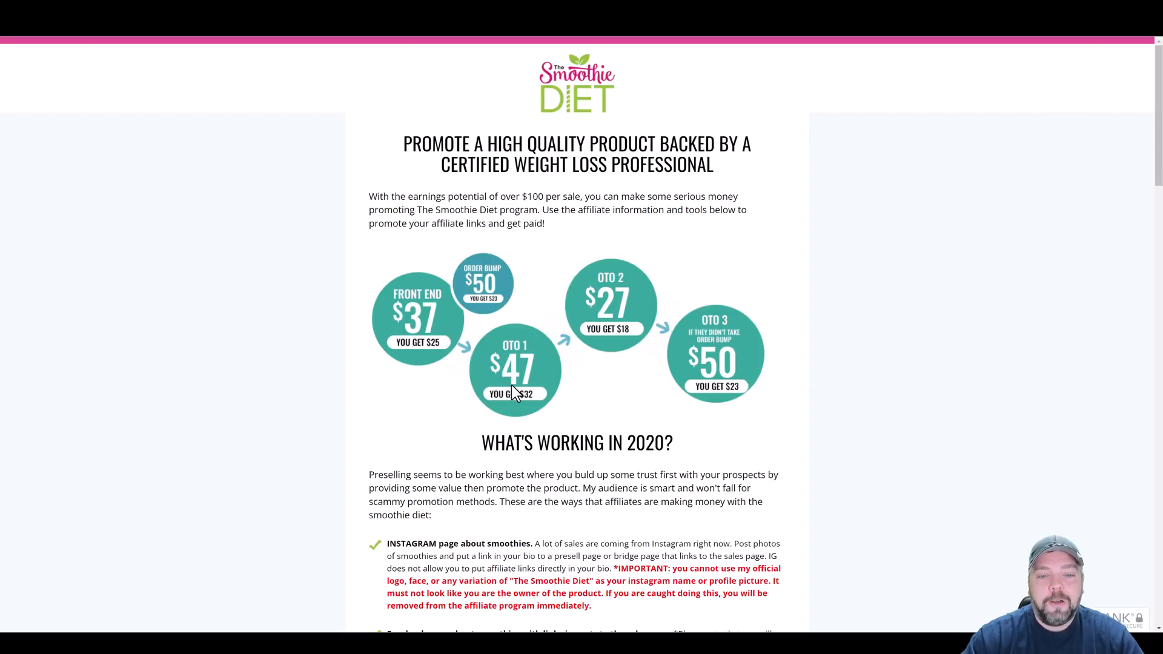
scroll("down", 3)
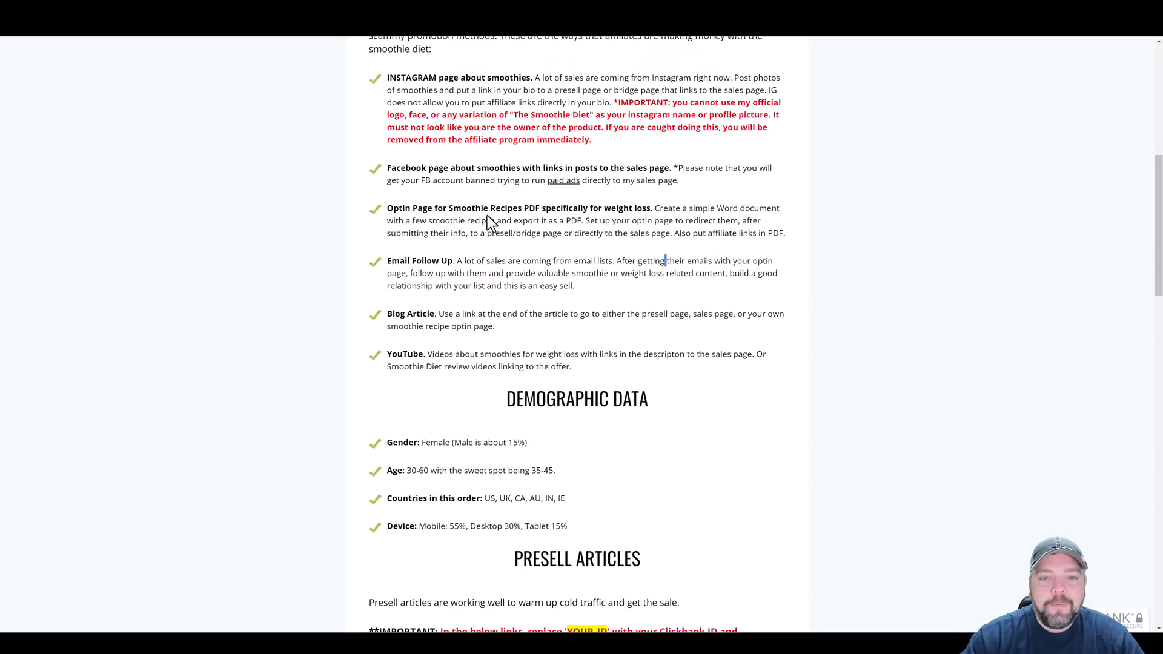
mouse_move(507, 230)
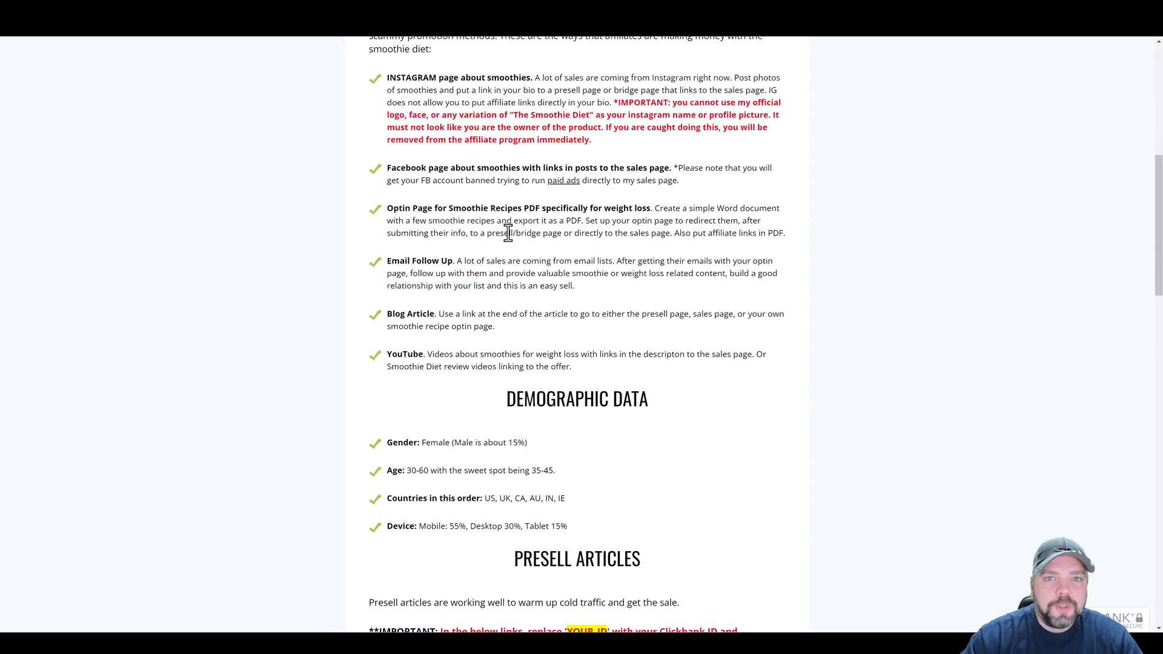
mouse_move(606, 312)
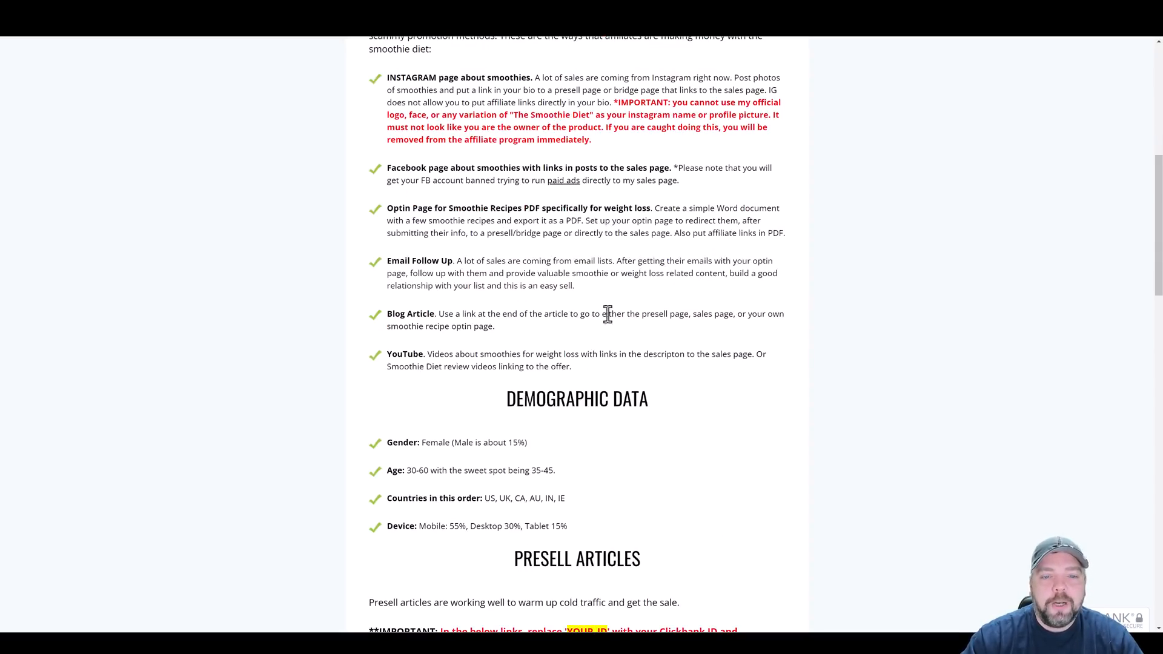
scroll("down", 3)
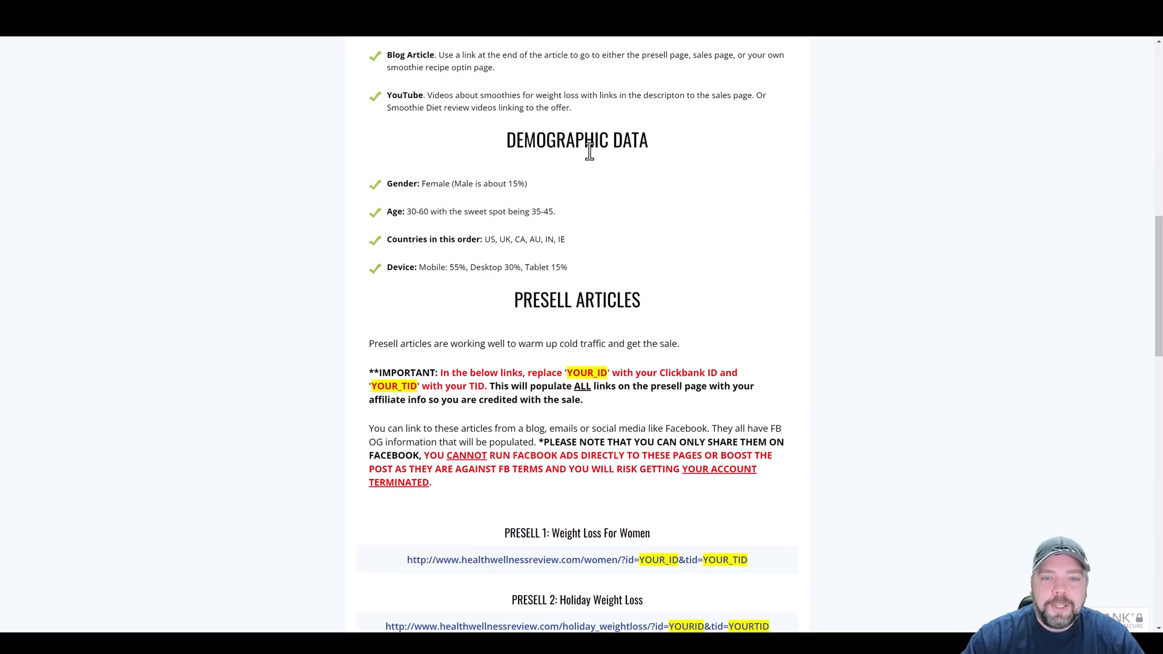
mouse_move(457, 254)
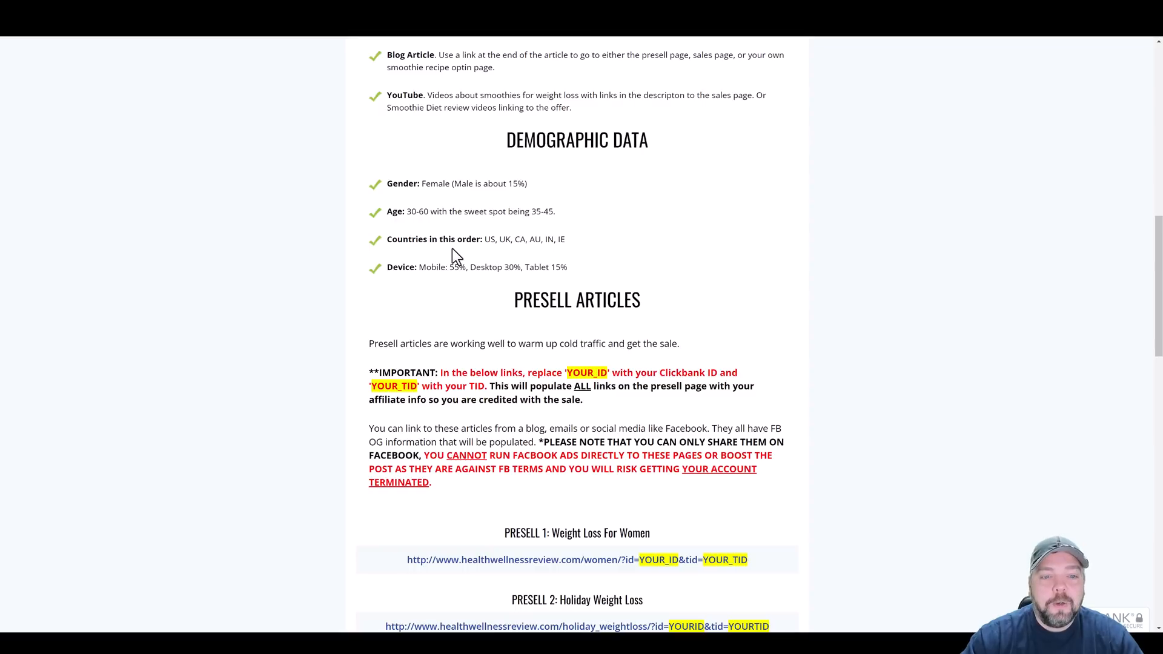
mouse_move(458, 263)
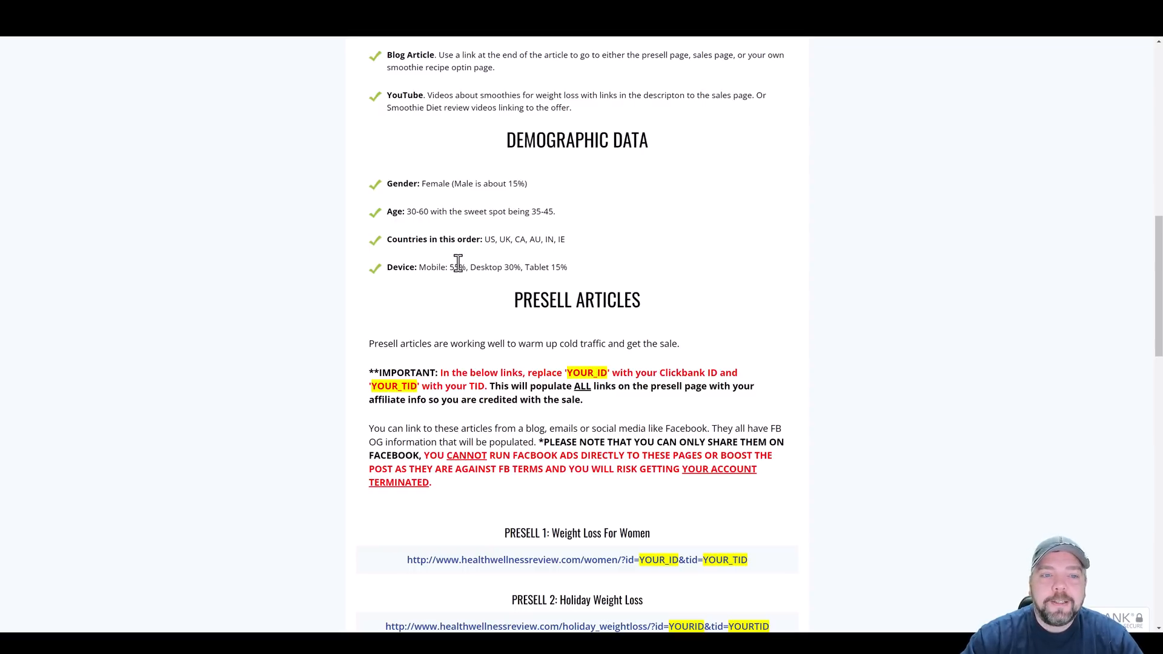
mouse_move(439, 241)
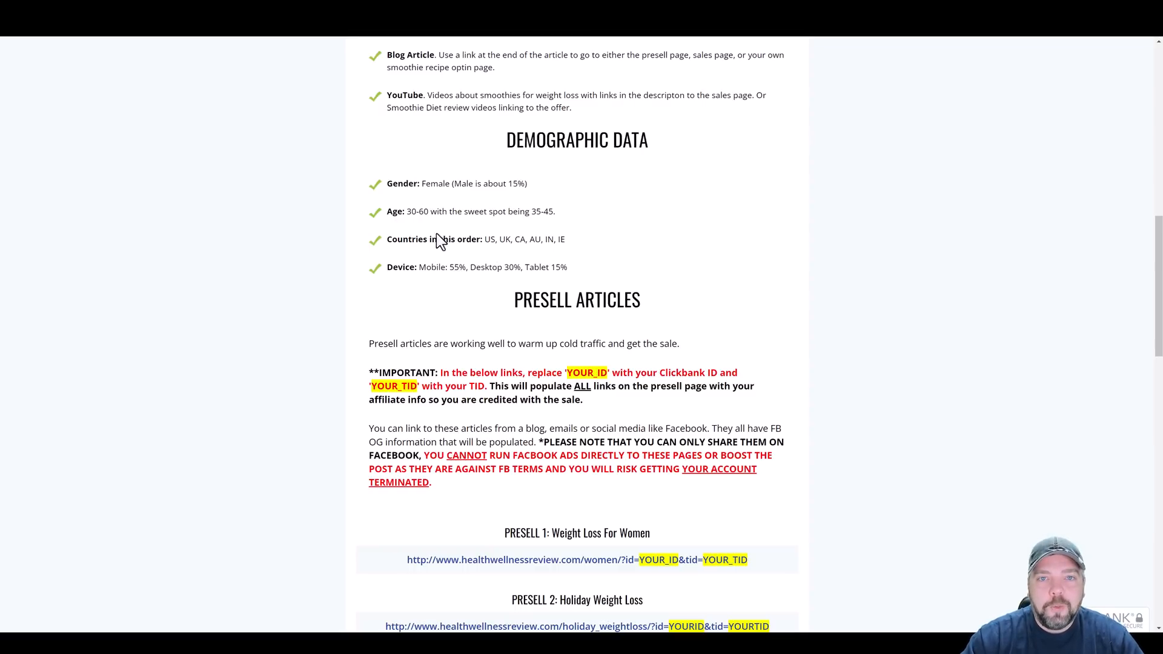
mouse_move(464, 239)
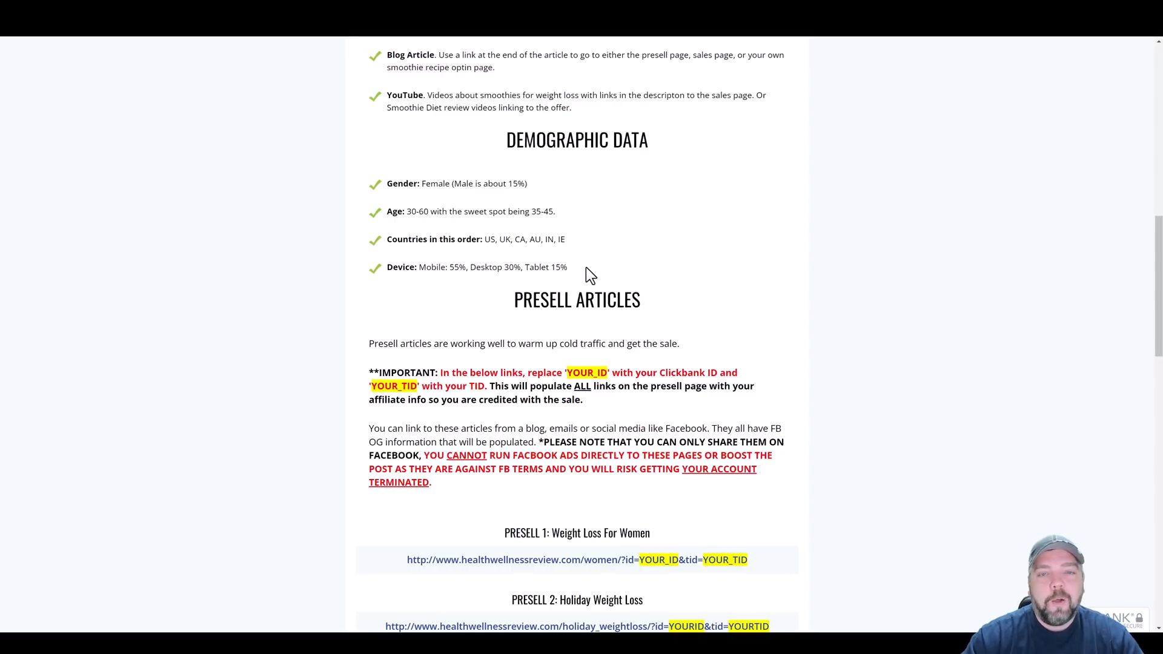
scroll("down", 3)
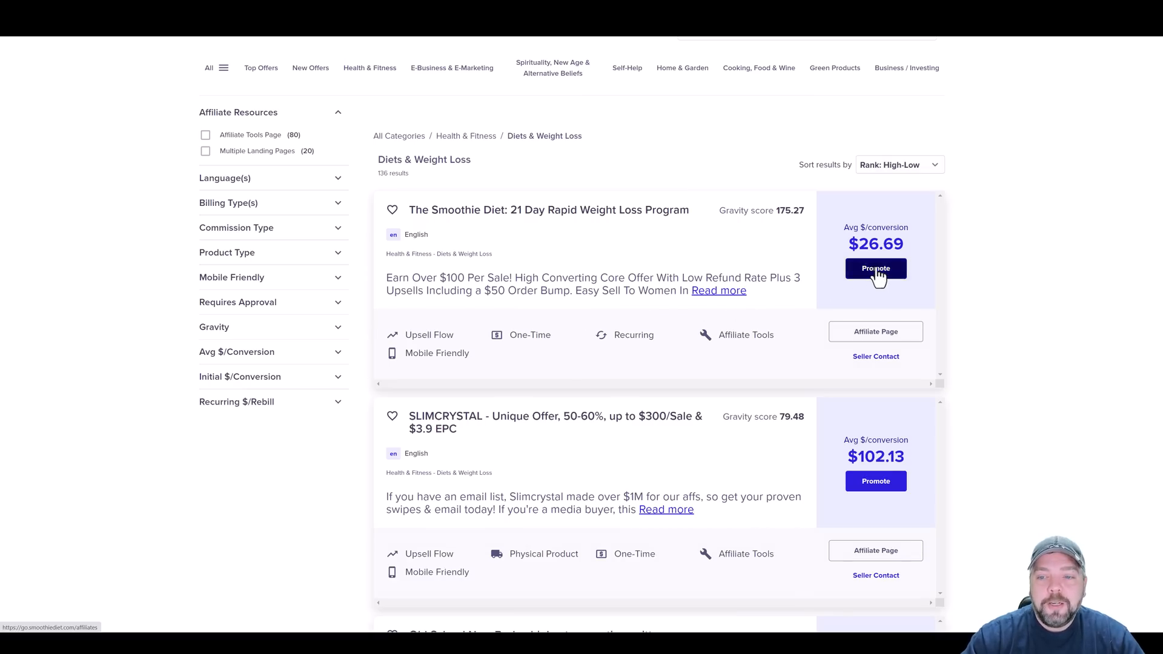
- Generate an encrypted HopLink for The Smoothie Diet via Promote and select the link text
left_click(875, 268)
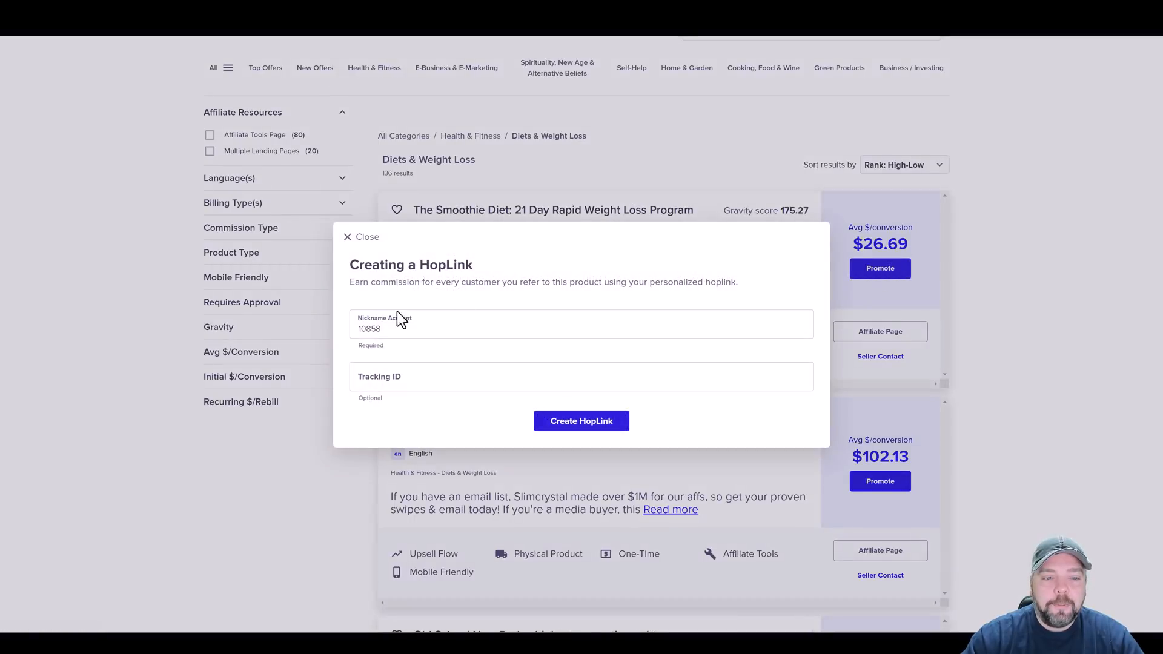
left_click(580, 376)
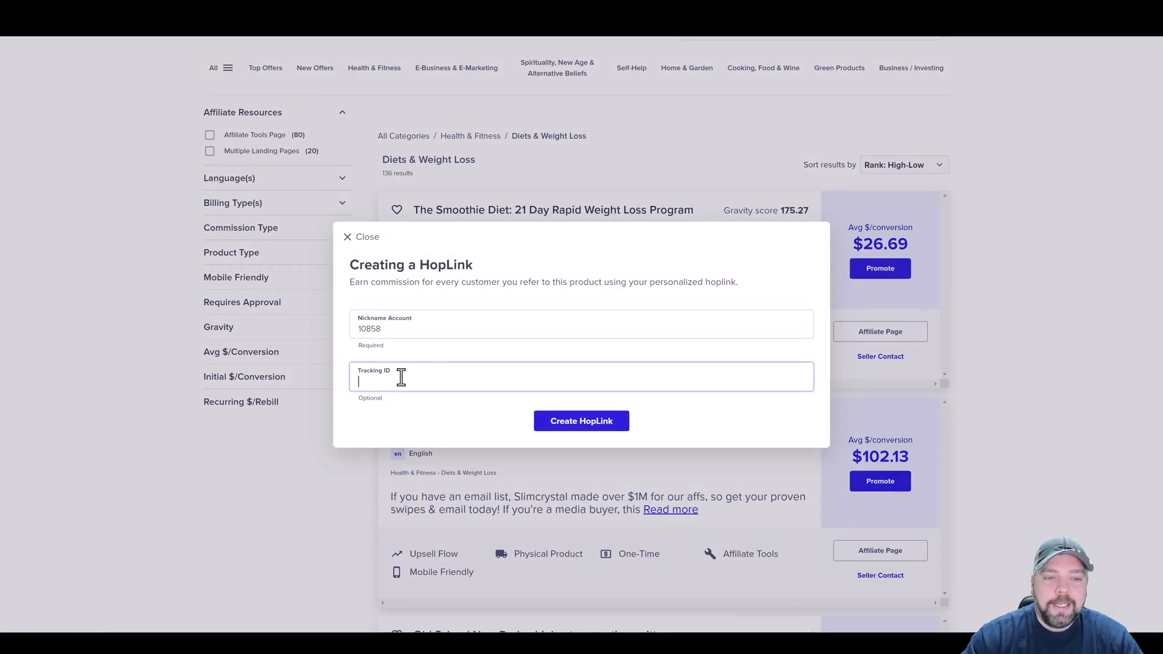
left_click(580, 420)
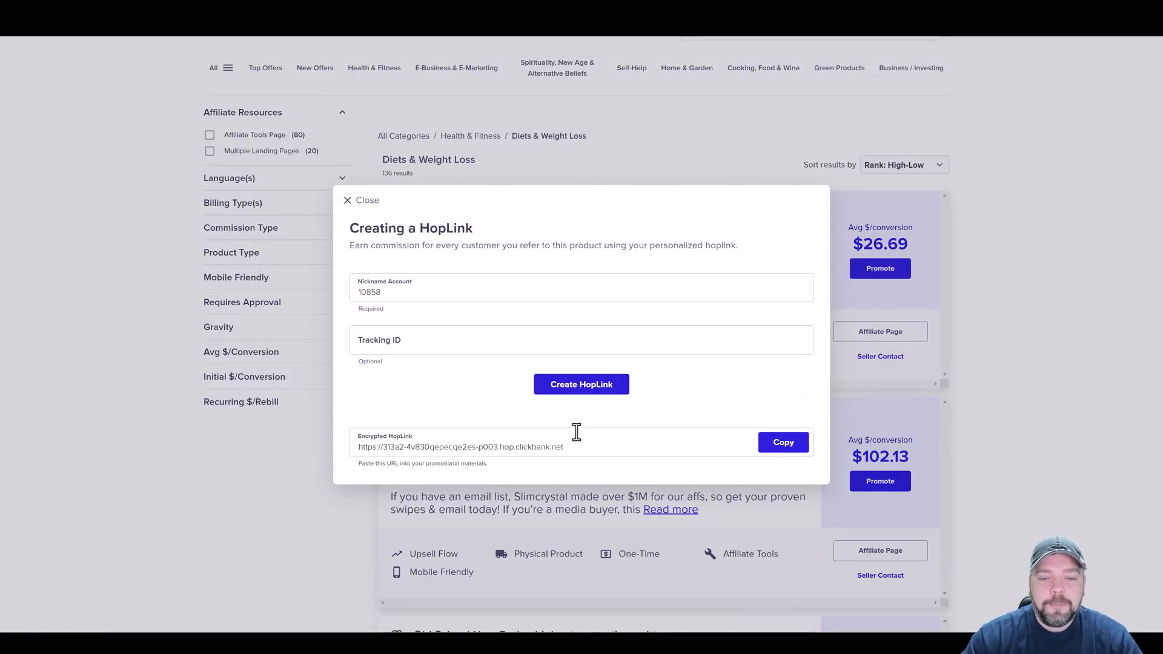
triple_click(460, 447)
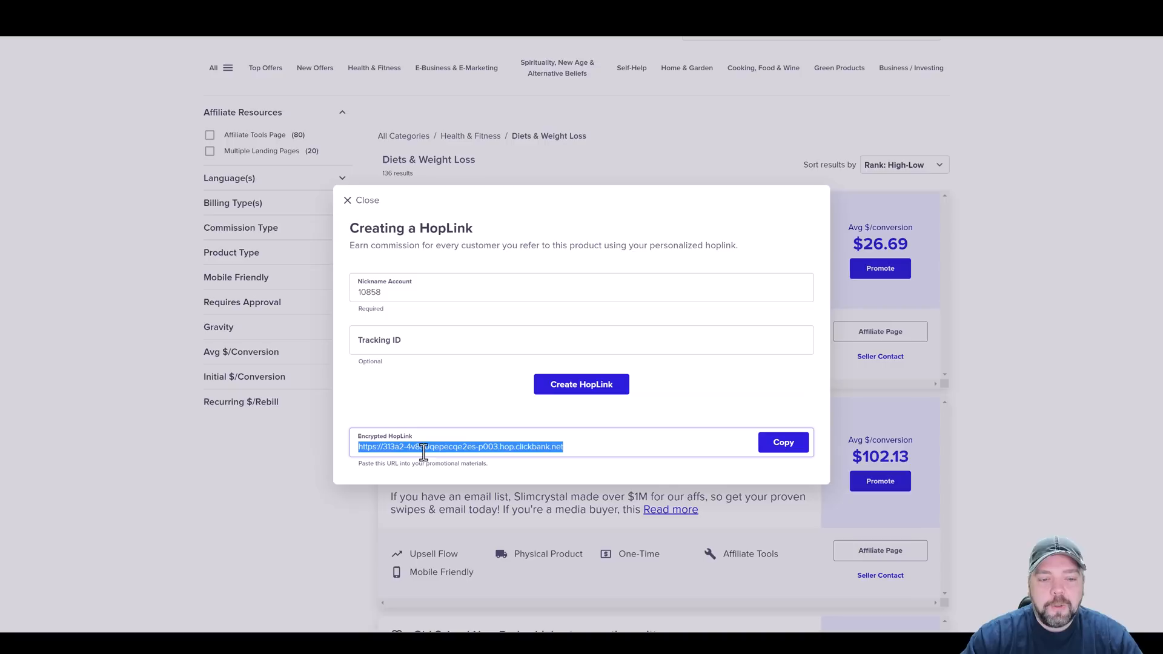
mouse_move(458, 447)
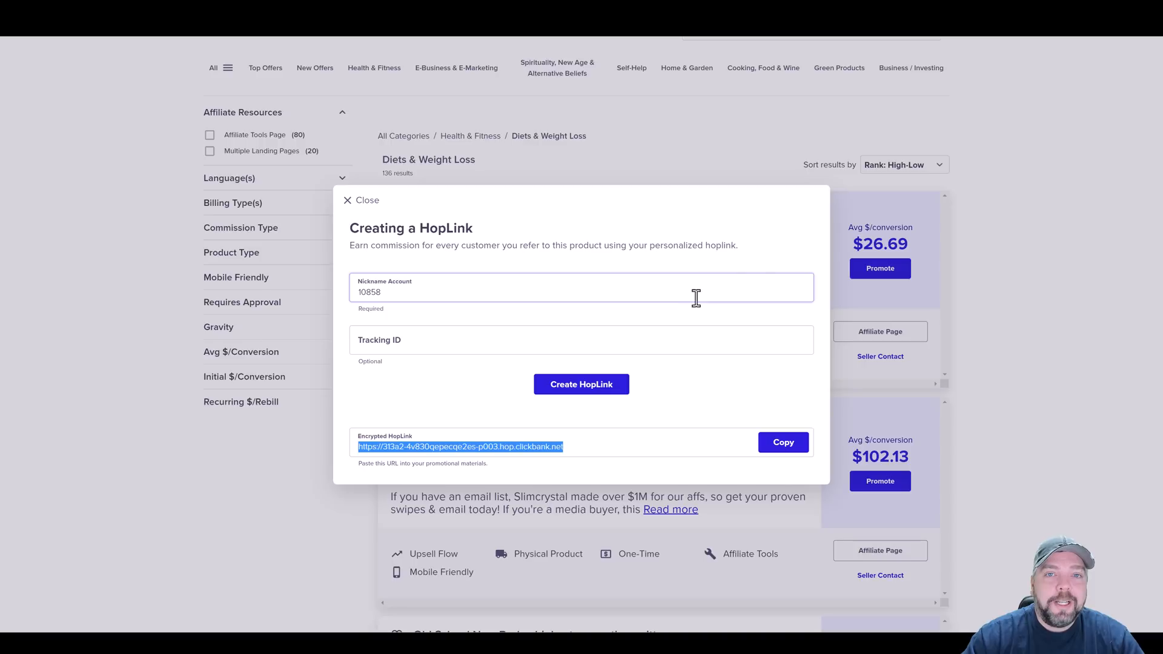
mouse_move(630, 227)
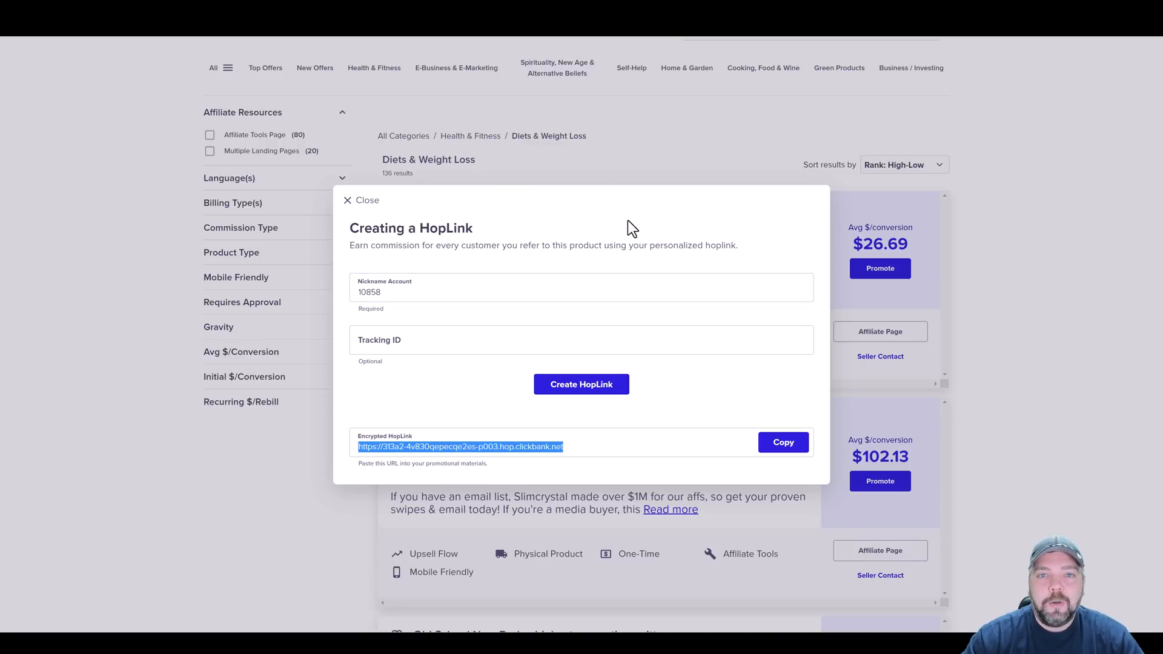
mouse_move(610, 227)
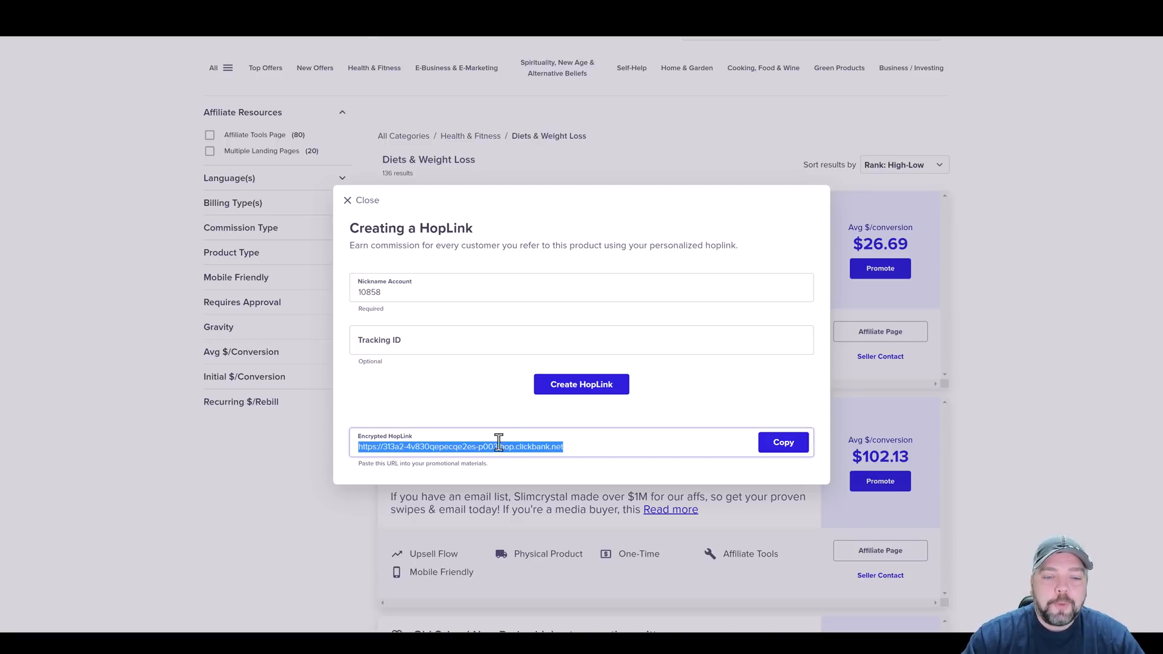
mouse_move(516, 451)
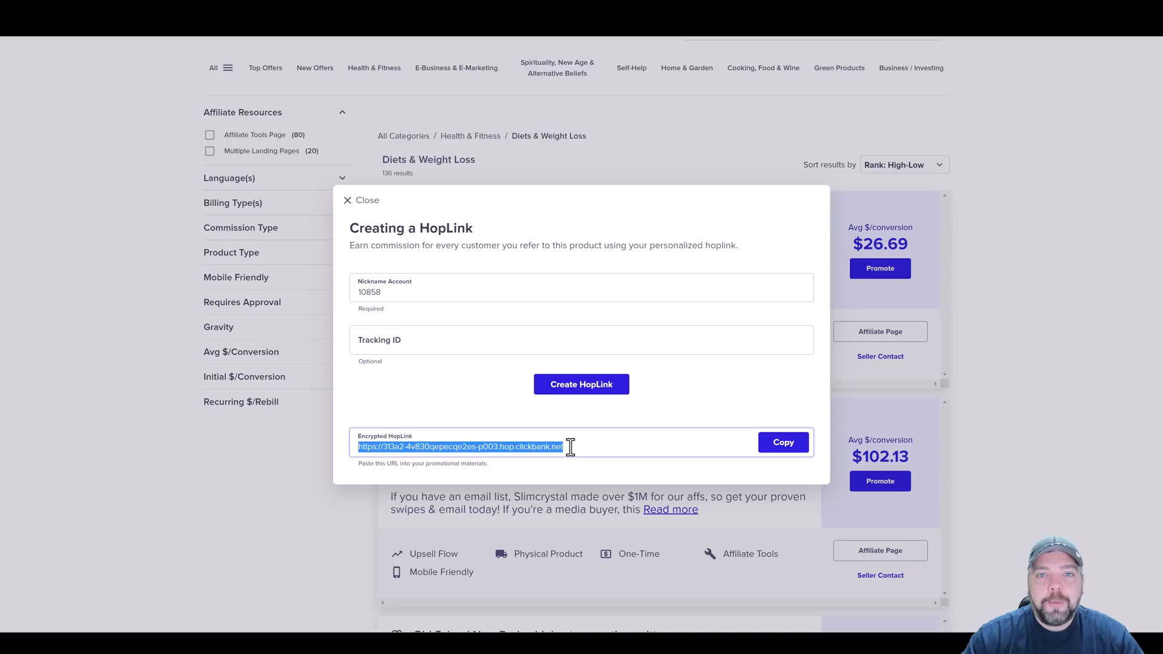
mouse_move(584, 447)
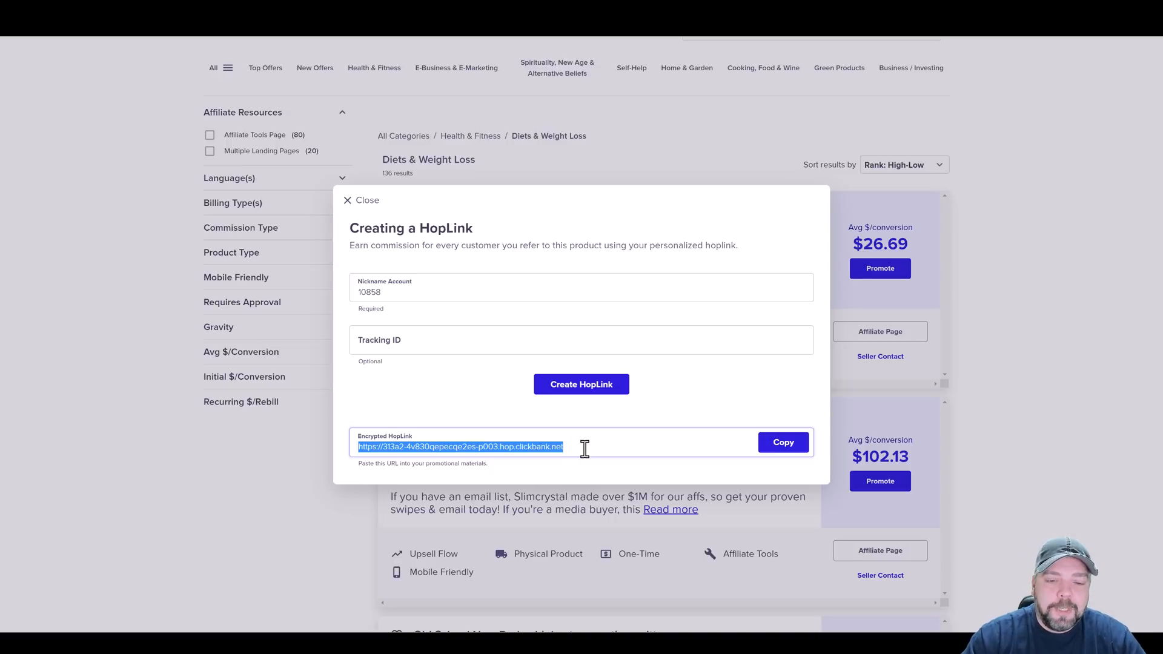
mouse_move(667, 370)
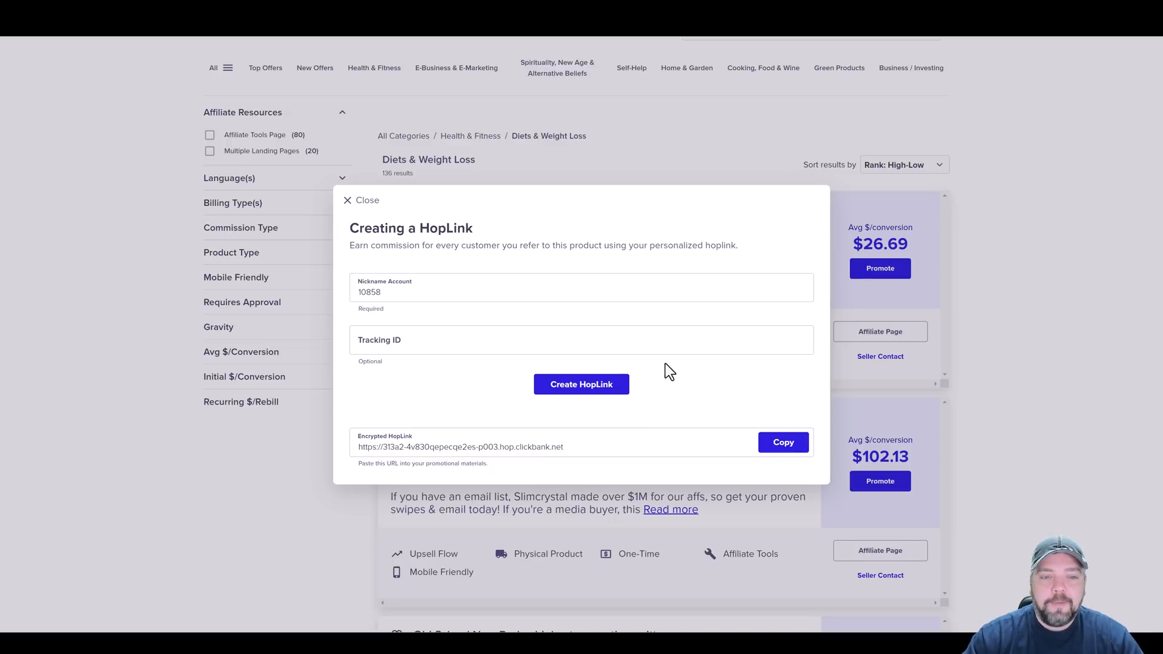
mouse_move(434, 401)
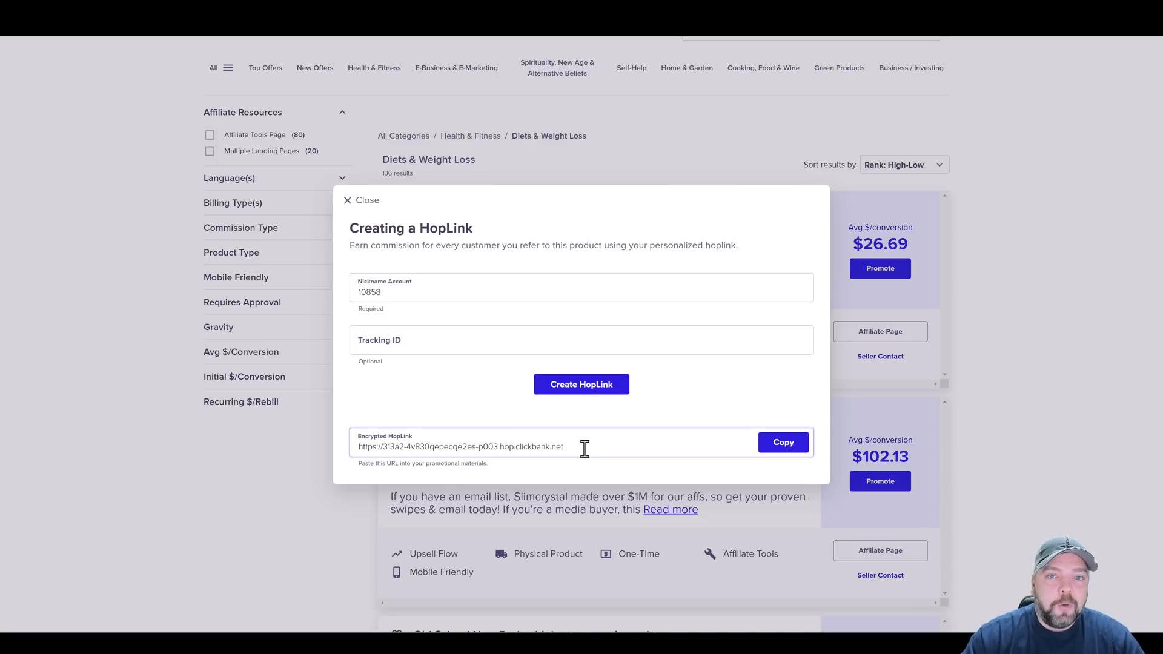
double_click(557, 447)
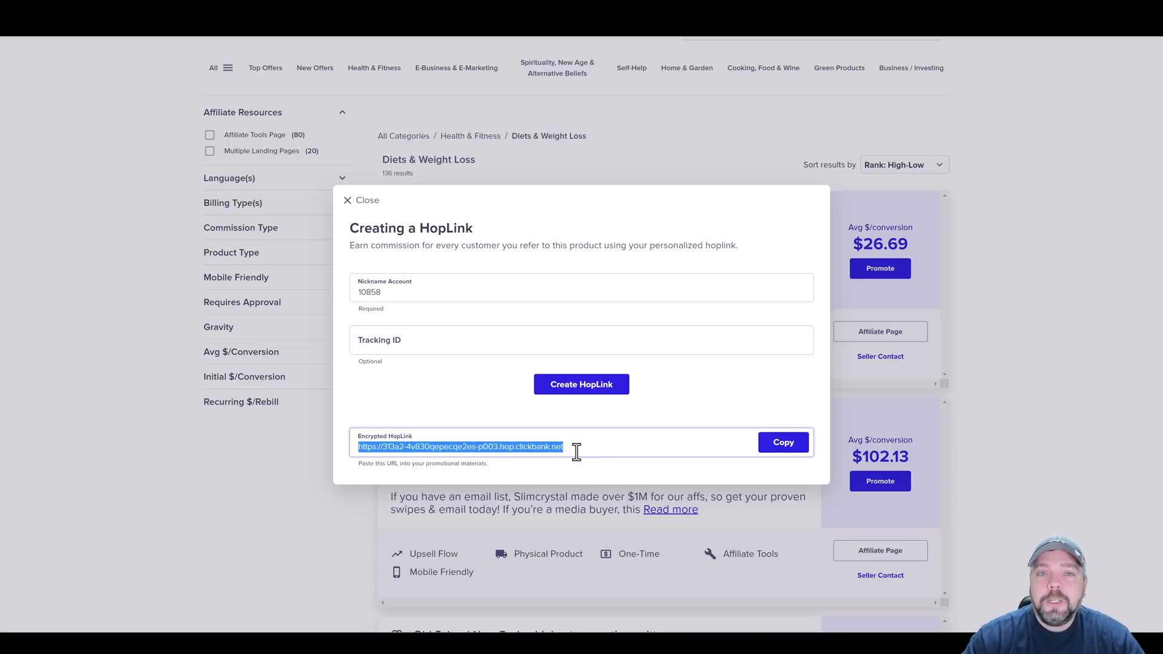
left_click(586, 446)
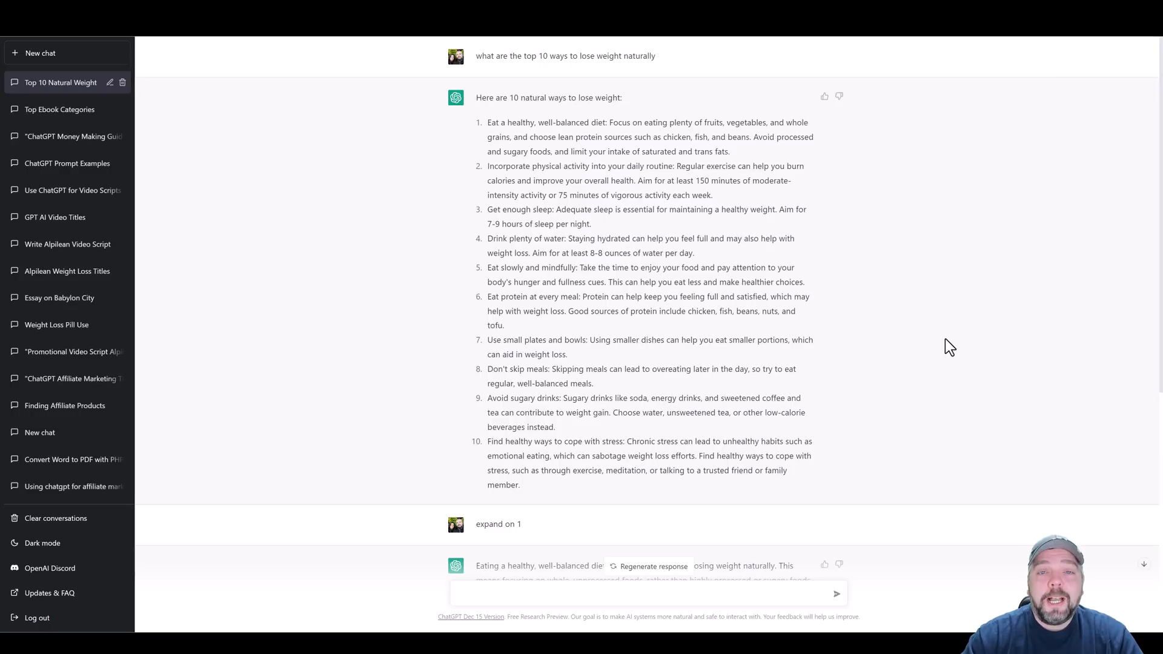
mouse_move(643, 261)
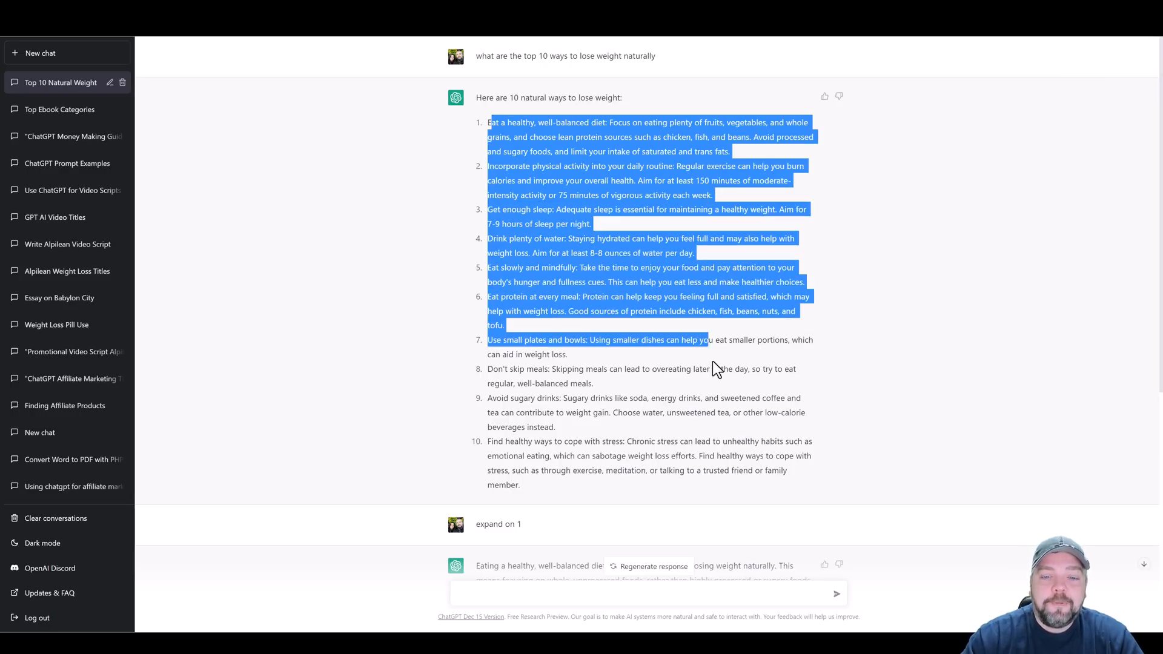
left_click(861, 369)
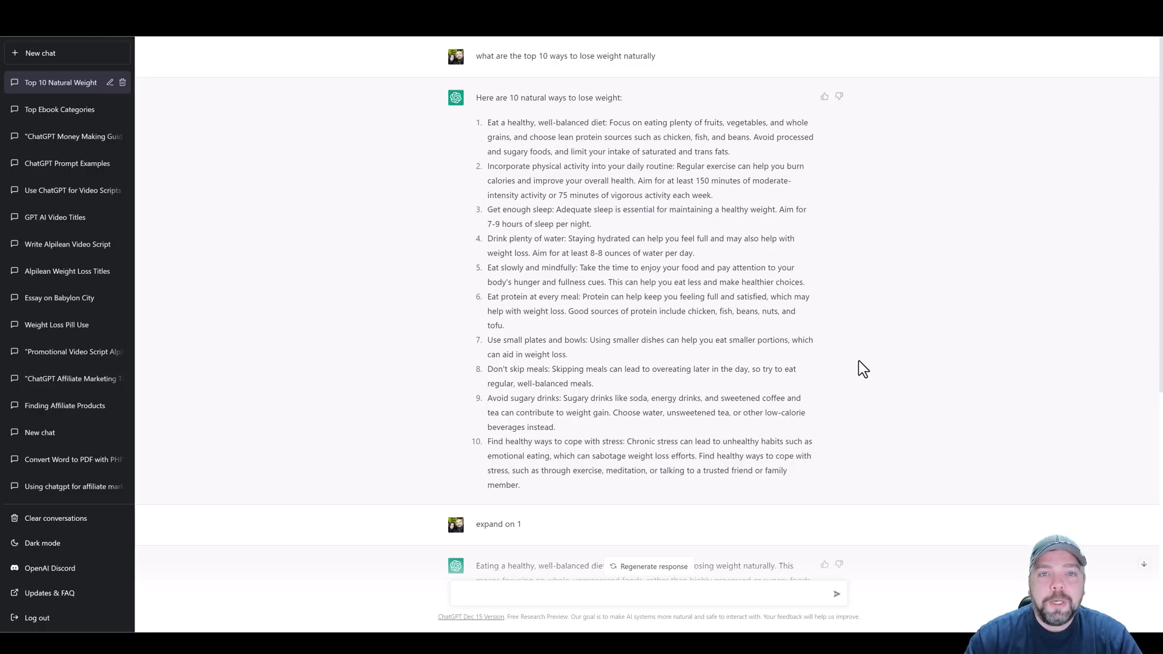
mouse_move(575, 441)
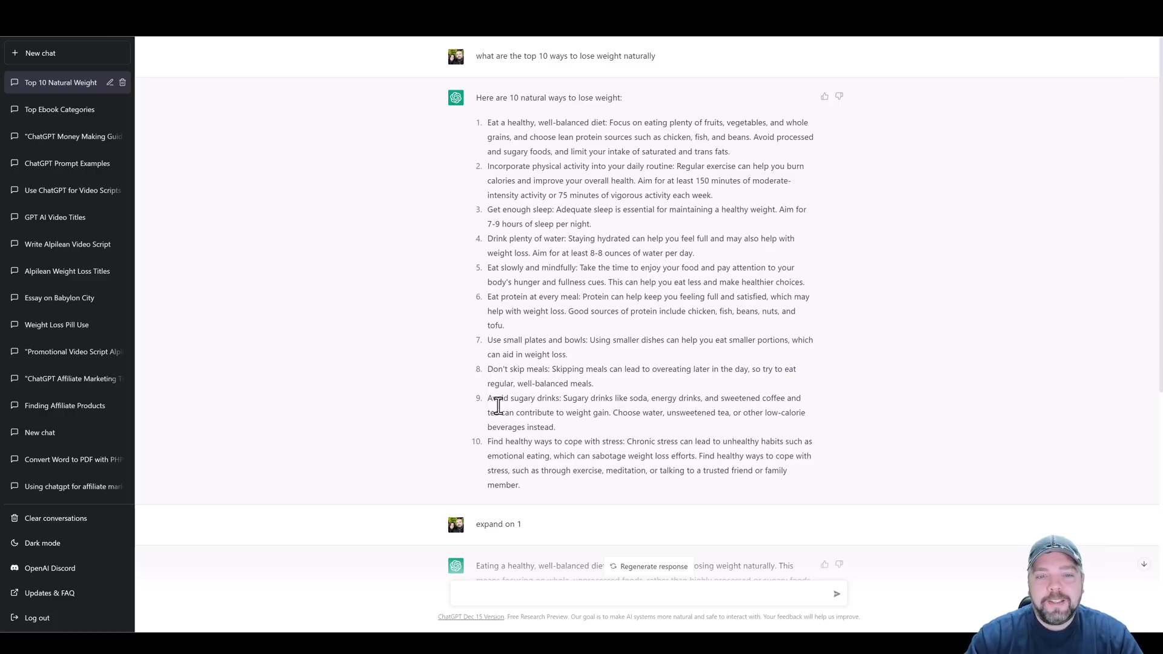
mouse_move(553, 287)
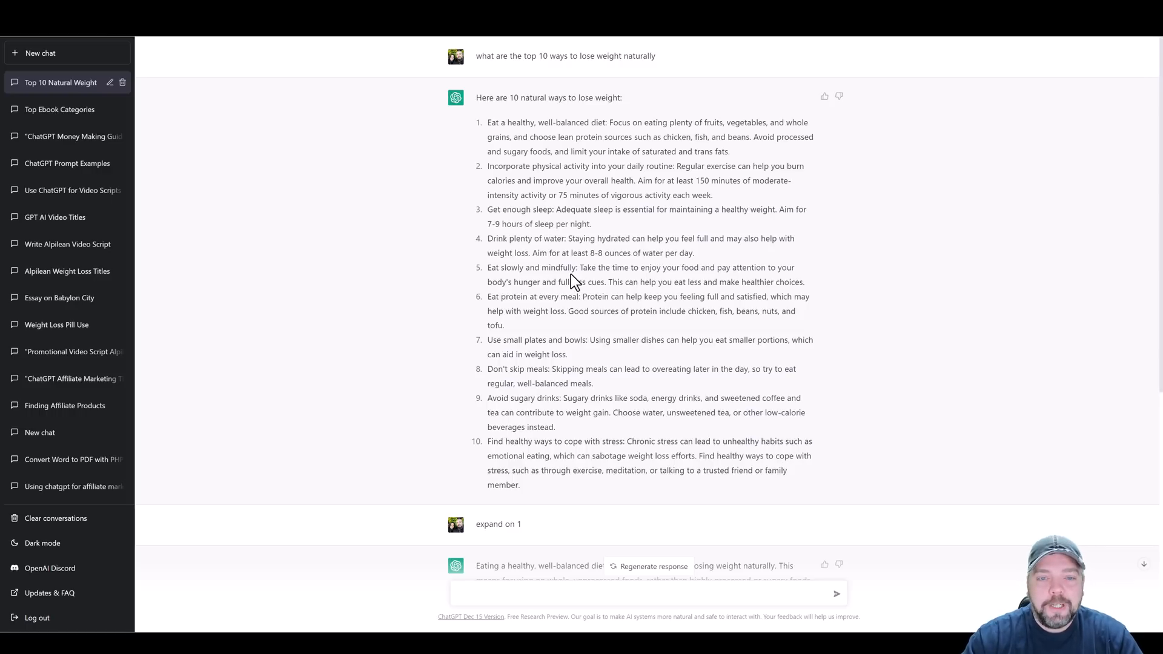
mouse_move(457, 297)
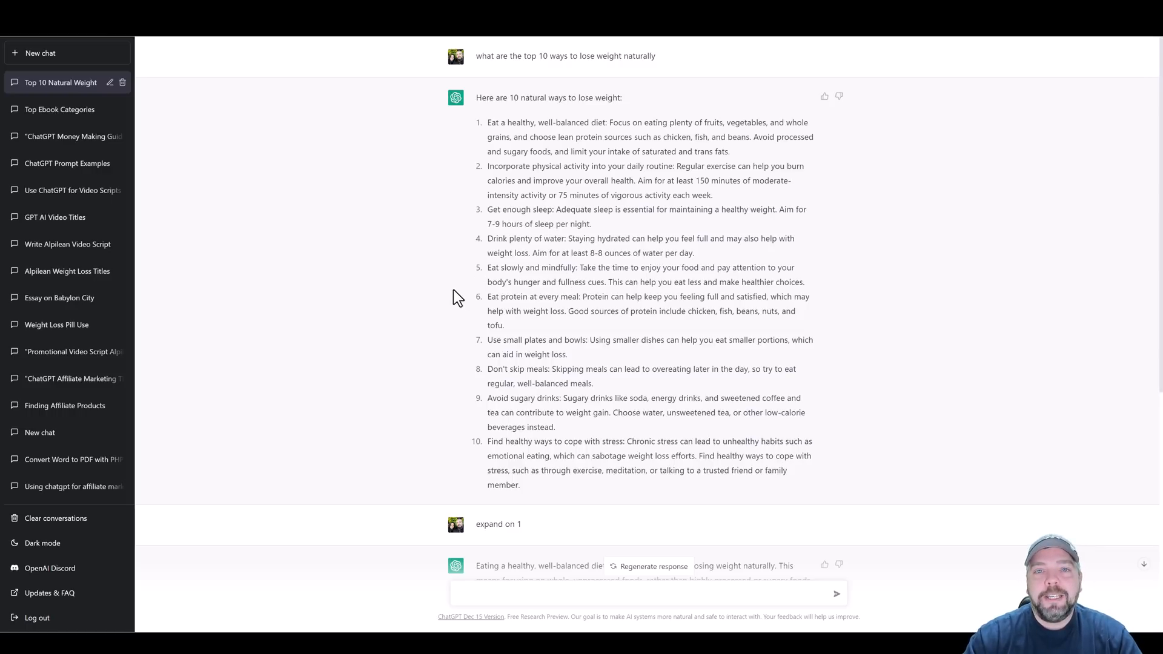
mouse_move(511, 272)
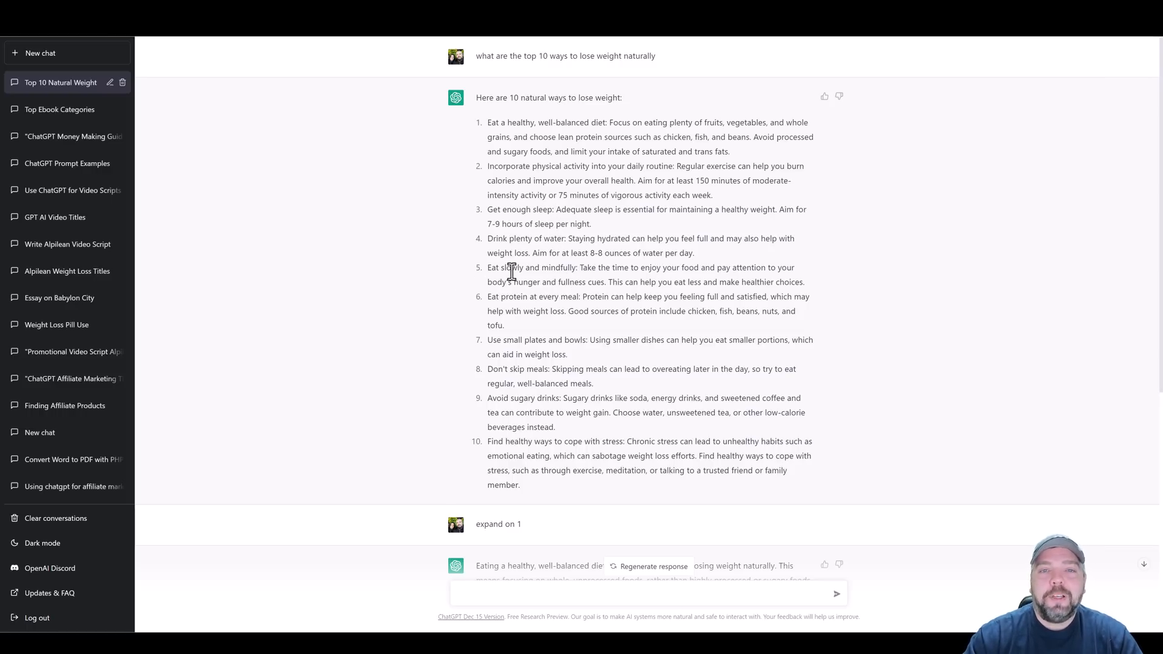
mouse_move(462, 297)
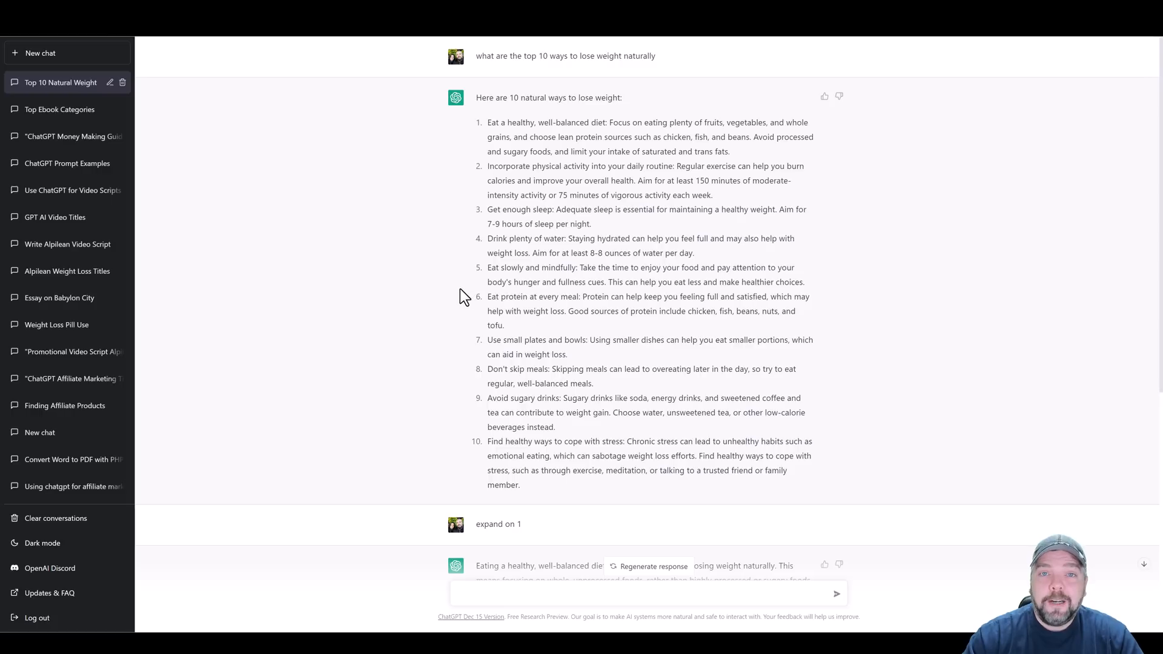
mouse_move(462, 305)
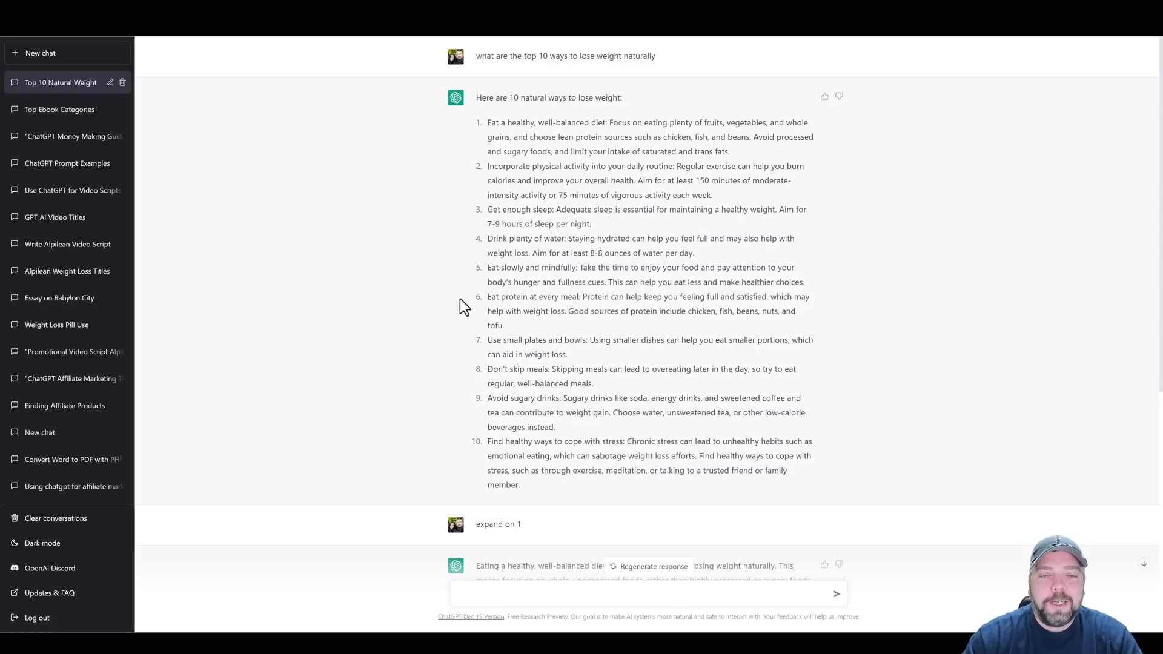
mouse_move(444, 292)
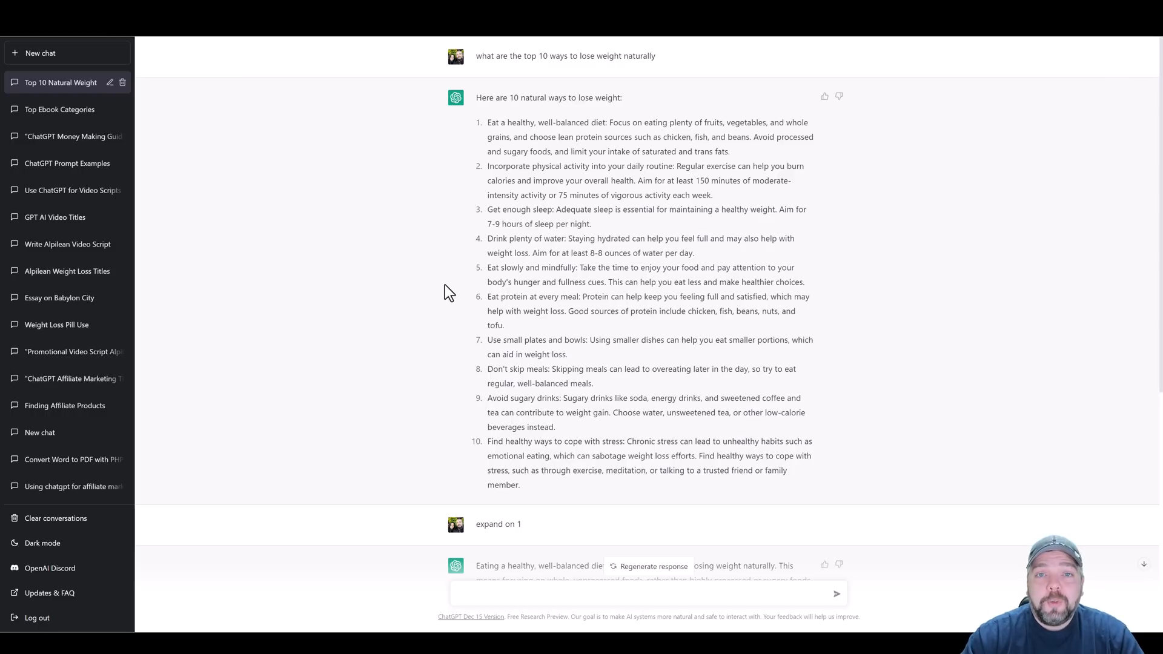